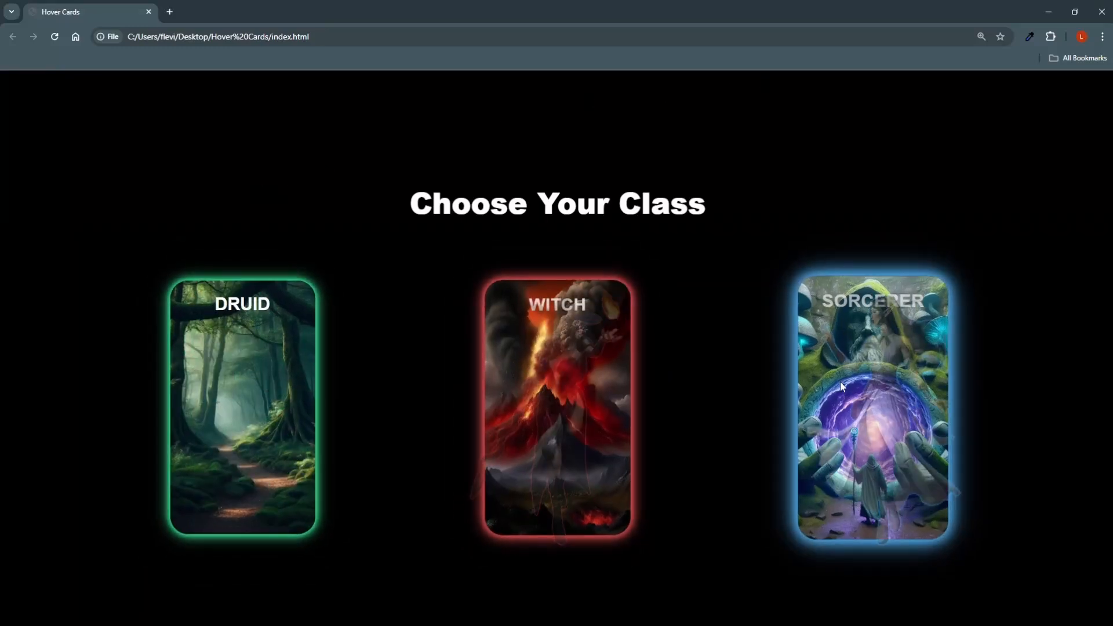
{"action": "mouse_move", "coordinate": [565, 380]}
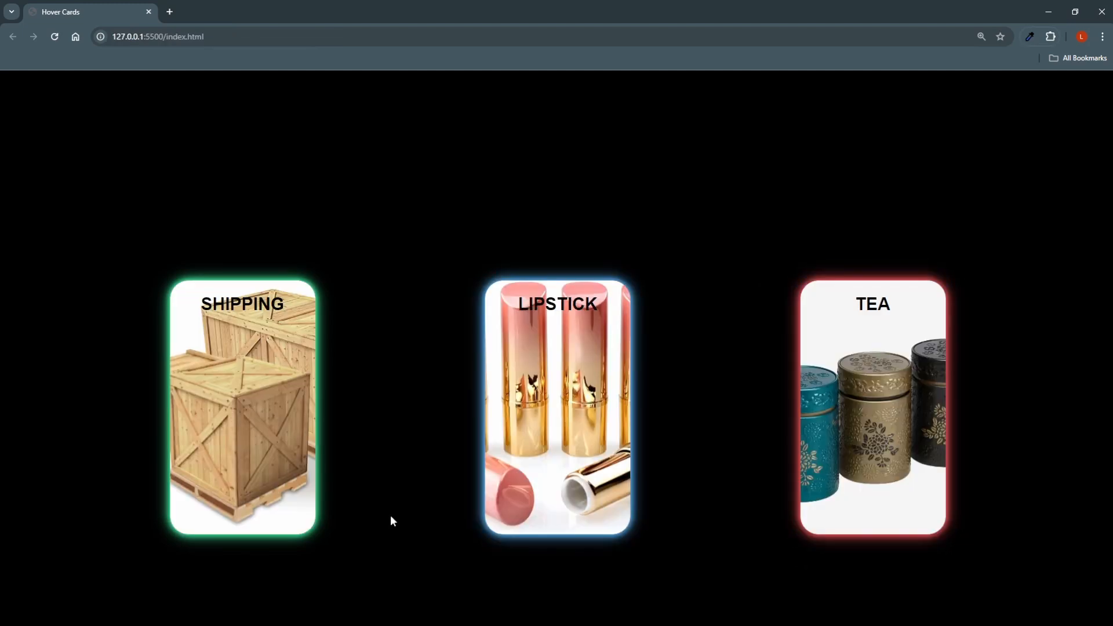
{"action": "mouse_move", "coordinate": [268, 378]}
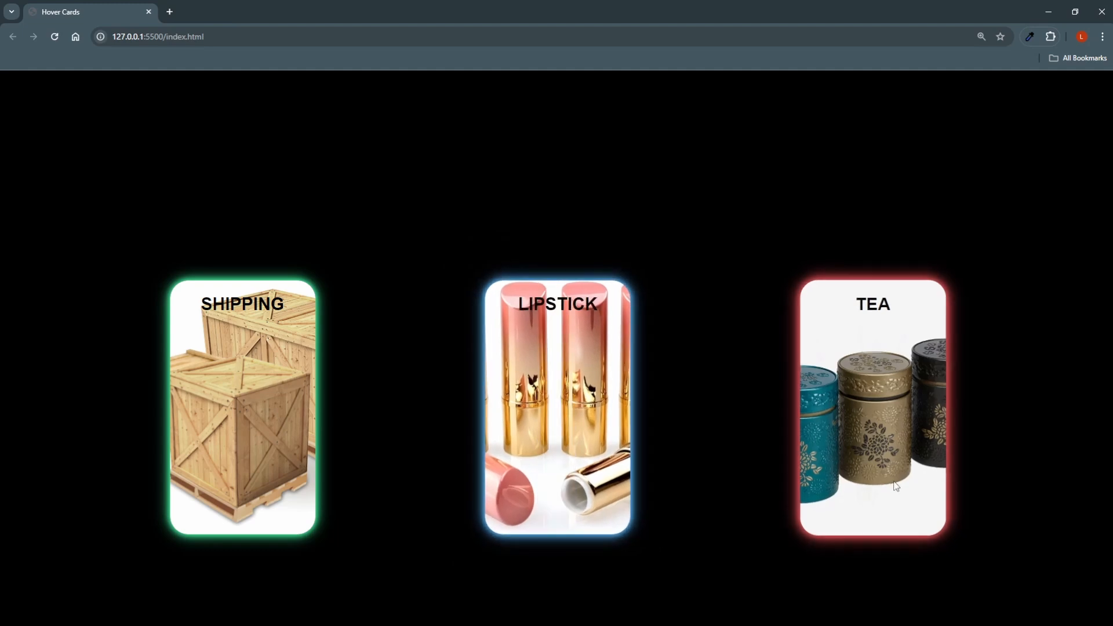
{"action": "mouse_move", "coordinate": [575, 355]}
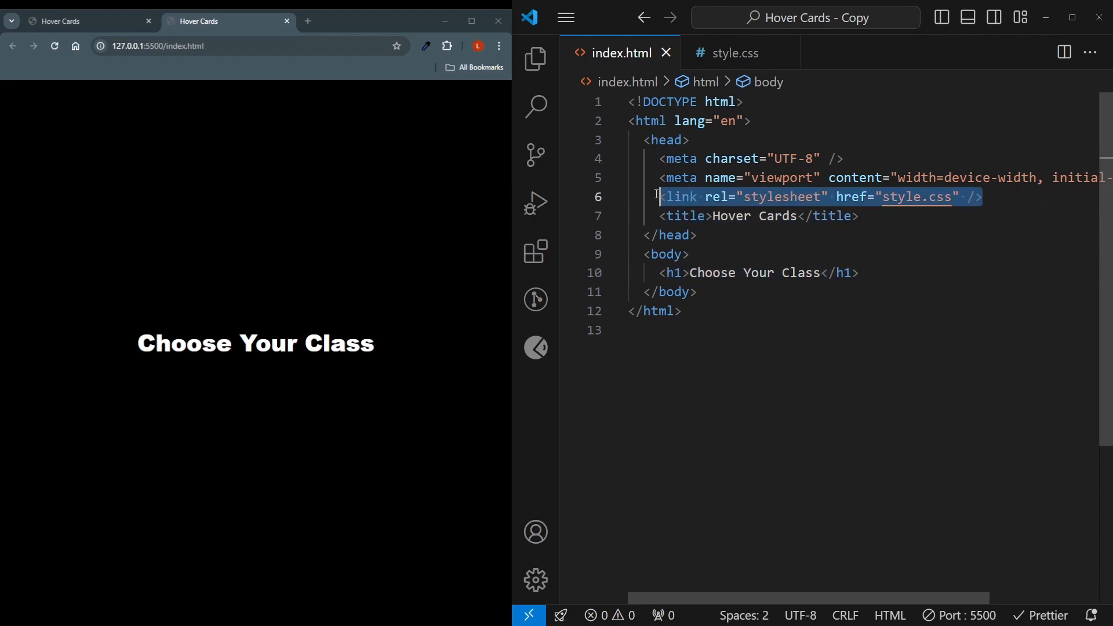
Review style.css's centered flex body rules, then show the Explorer file list with the class images.
{"action": "left_click", "coordinate": [732, 52]}
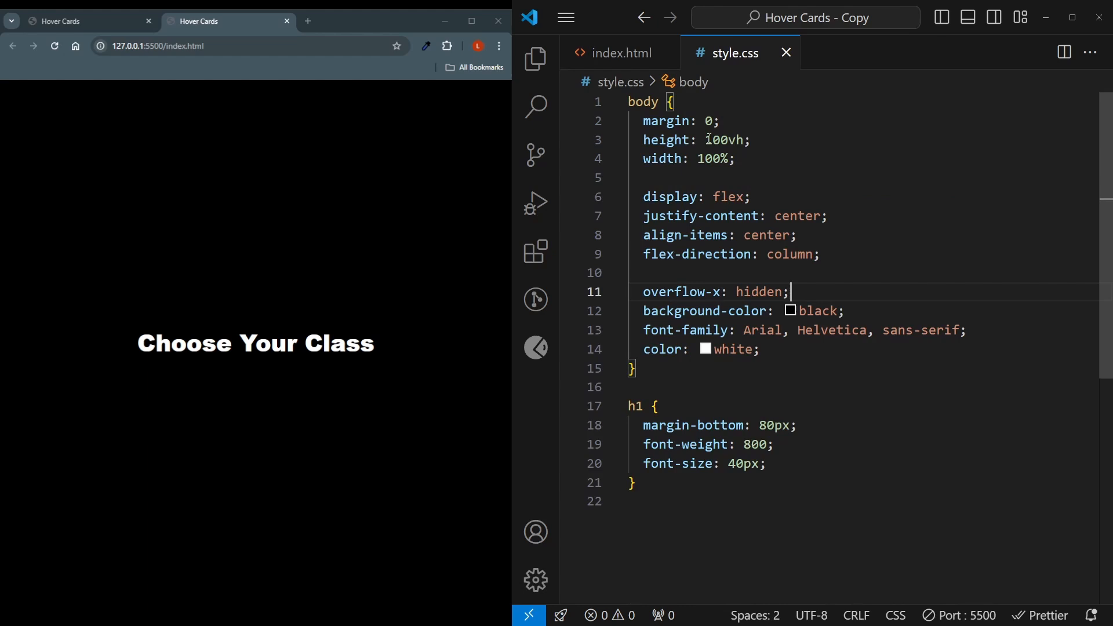
{"action": "double_click", "coordinate": [672, 121]}
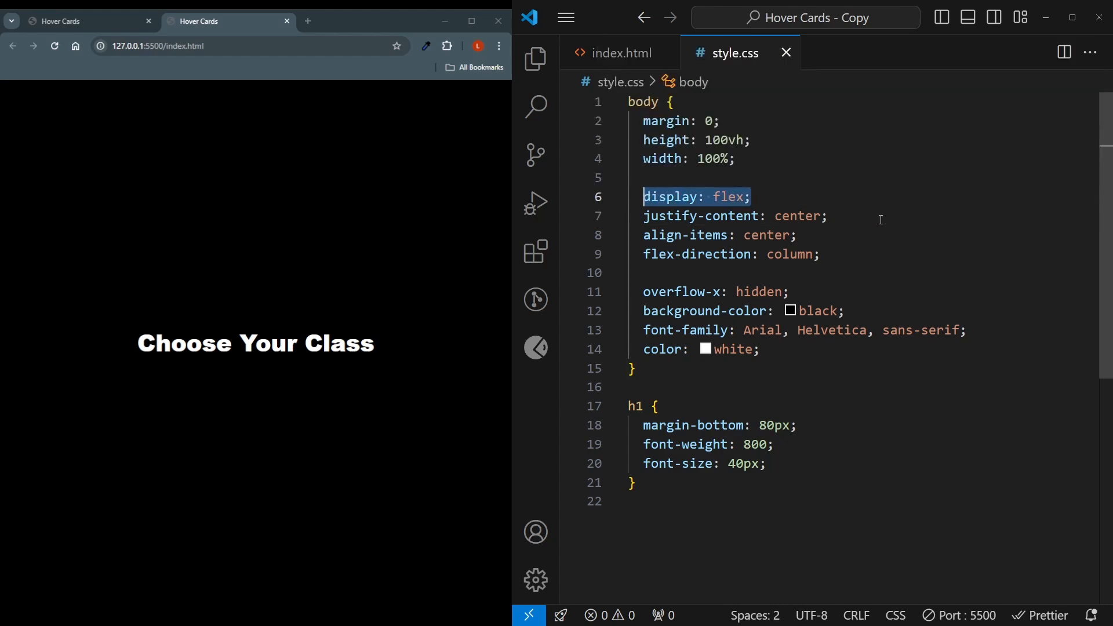
{"action": "left_click", "coordinate": [733, 216]}
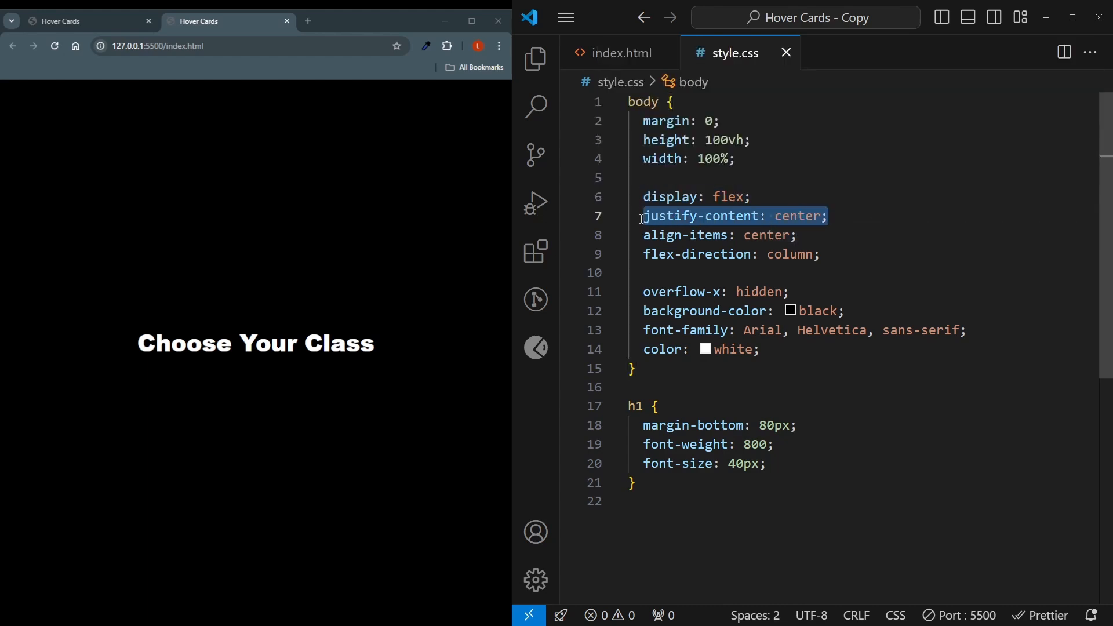
{"action": "mouse_move", "coordinate": [864, 235]}
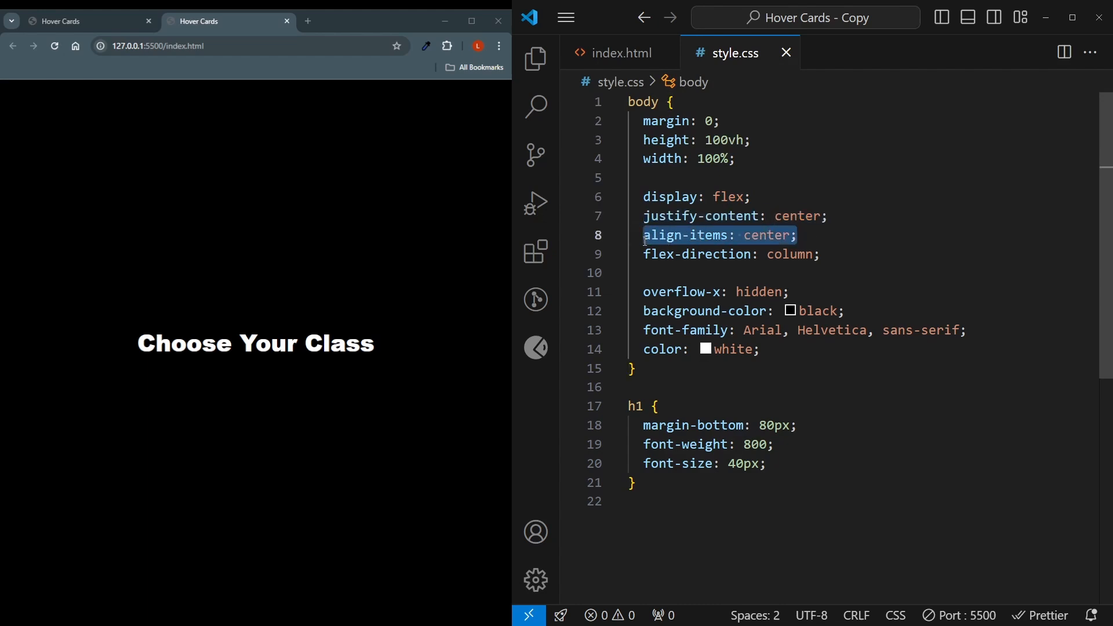
{"action": "left_click", "coordinate": [821, 254]}
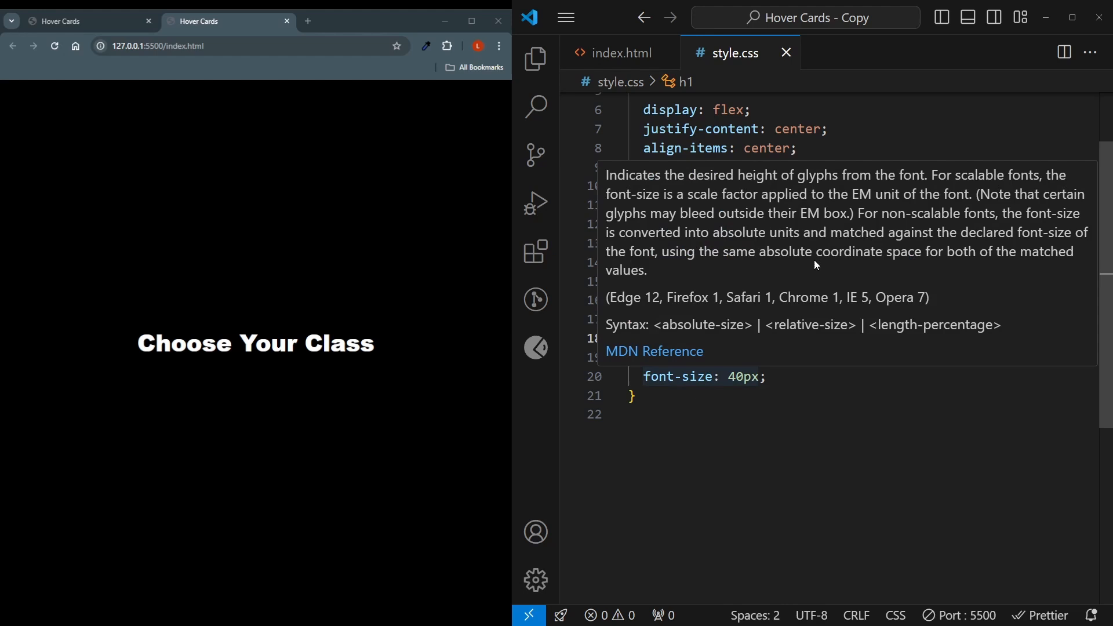
{"action": "left_click", "coordinate": [534, 58]}
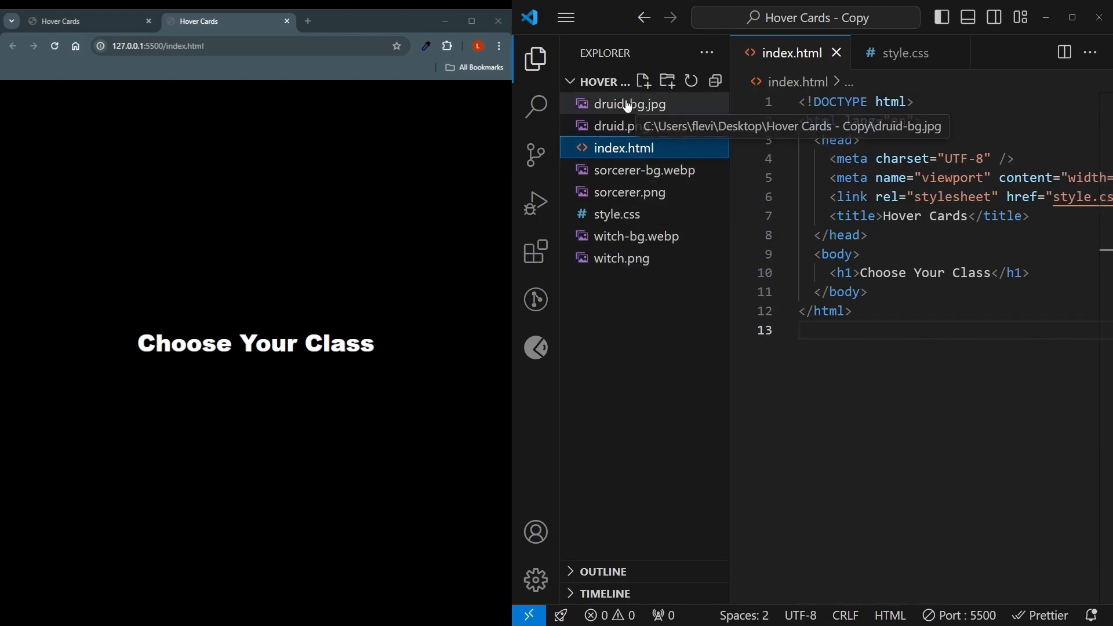
{"action": "mouse_move", "coordinate": [535, 58]}
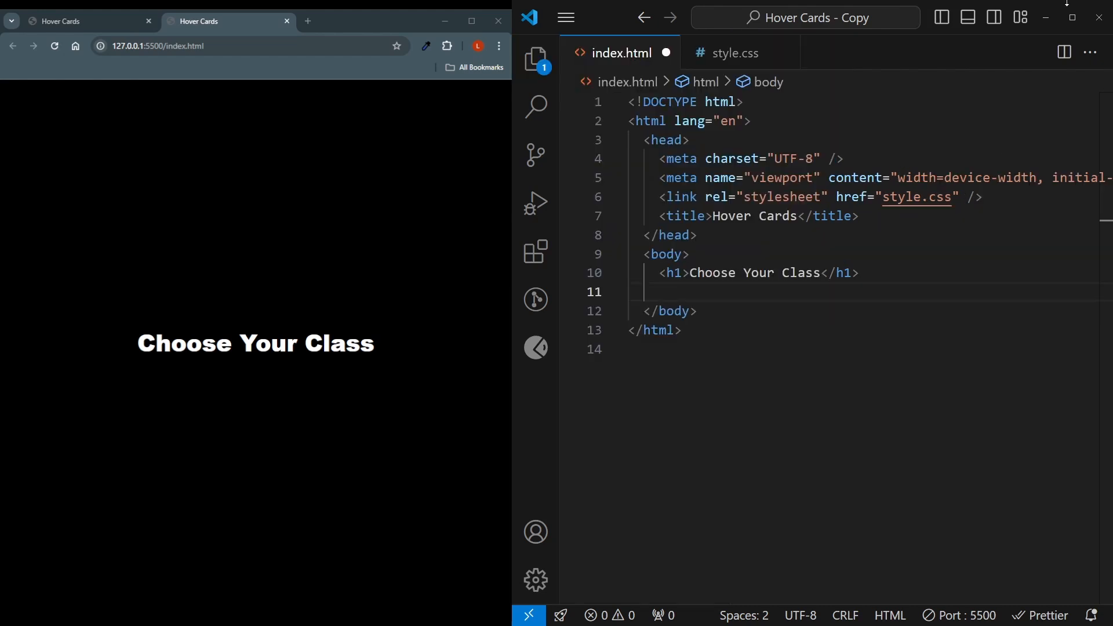
Add a div.card-container and inside it a div.card with a Druid heading via Emmet.
{"action": "type", "text": "div.car"}
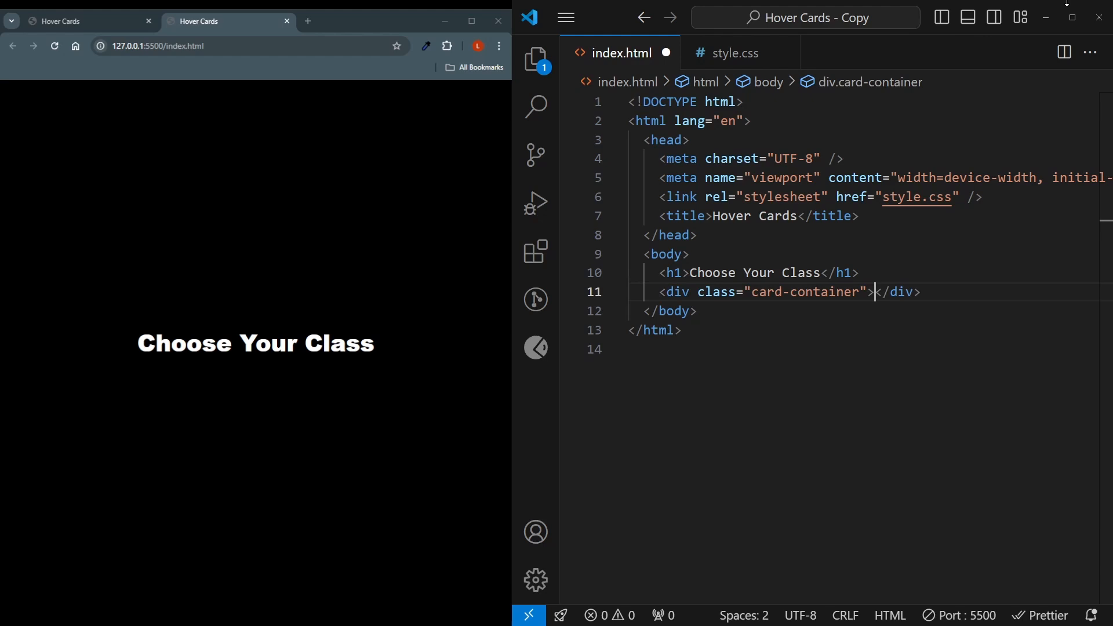
{"action": "key", "text": "Enter"}
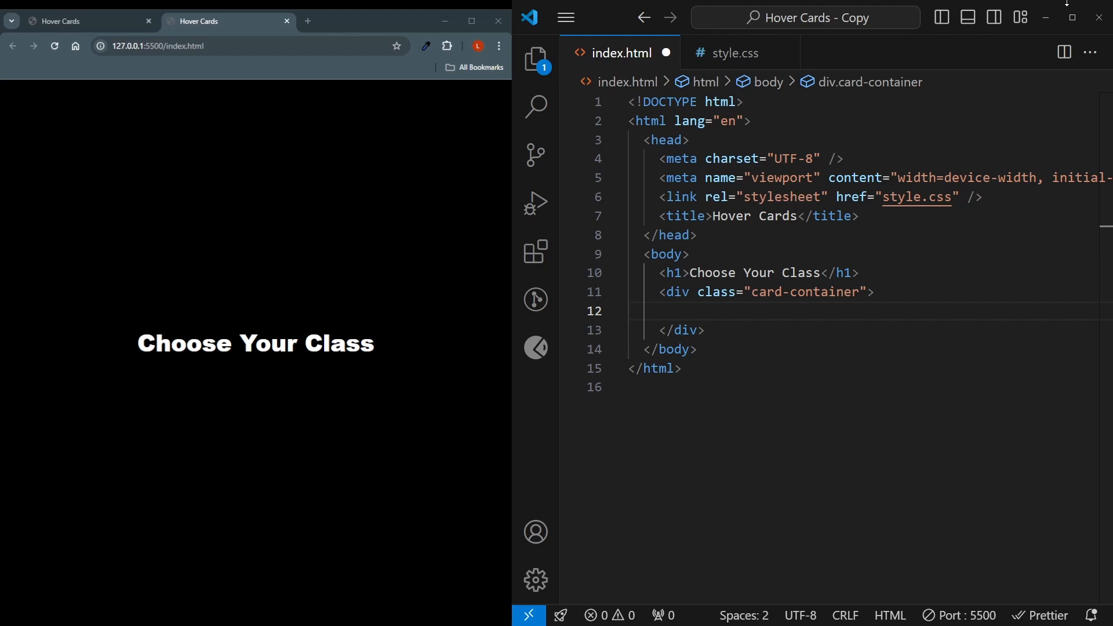
{"action": "type", "text": "div.ca"}
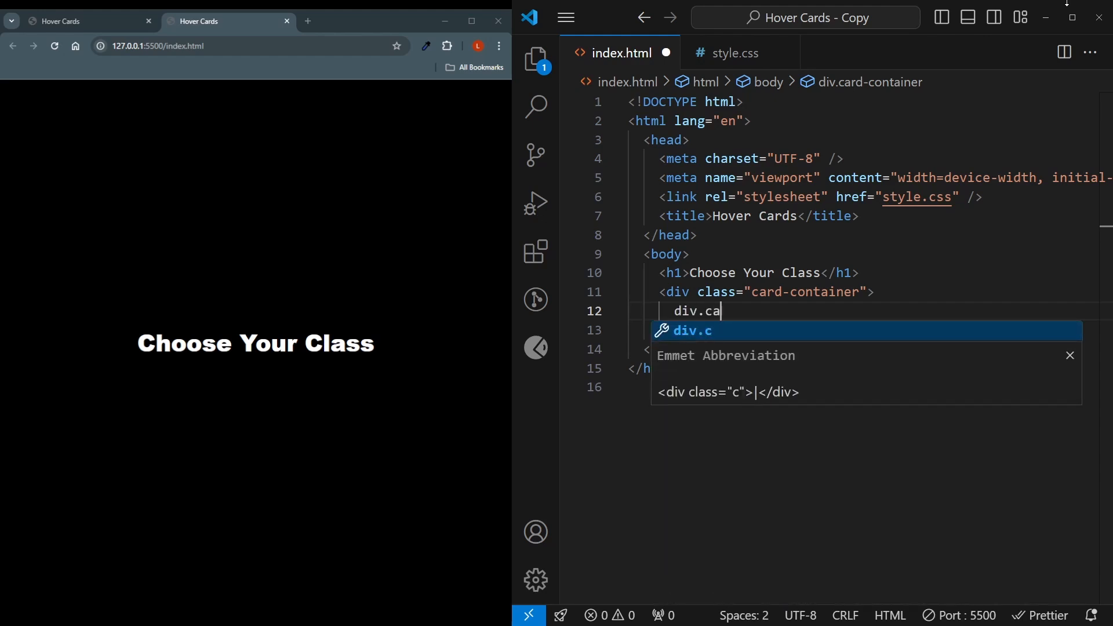
{"action": "key", "text": "Tab"}
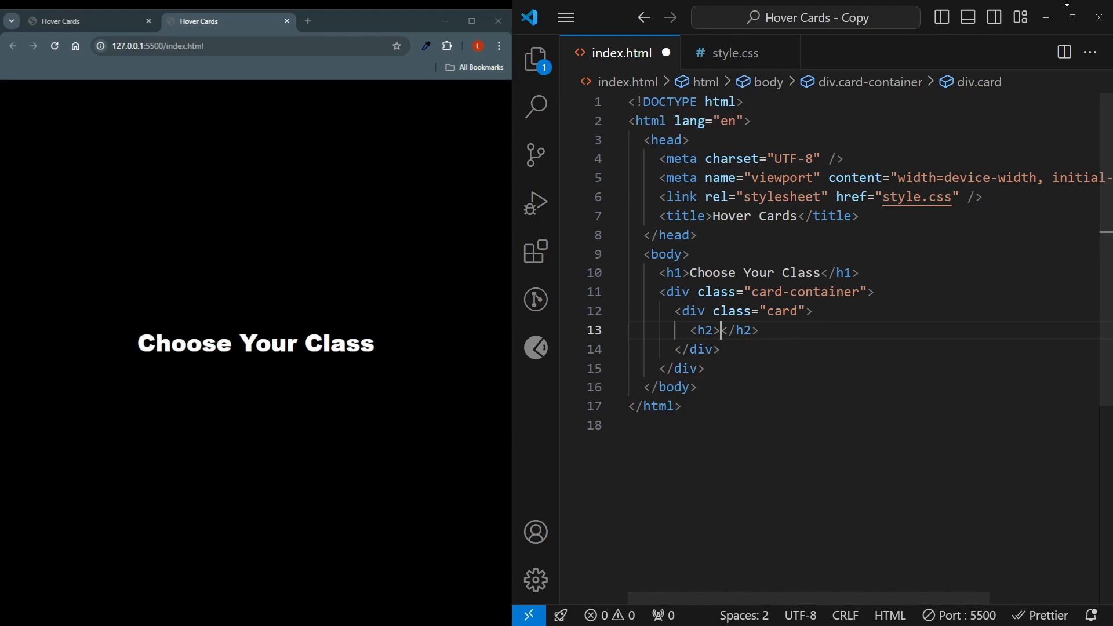
{"action": "type", "text": "Druid"}
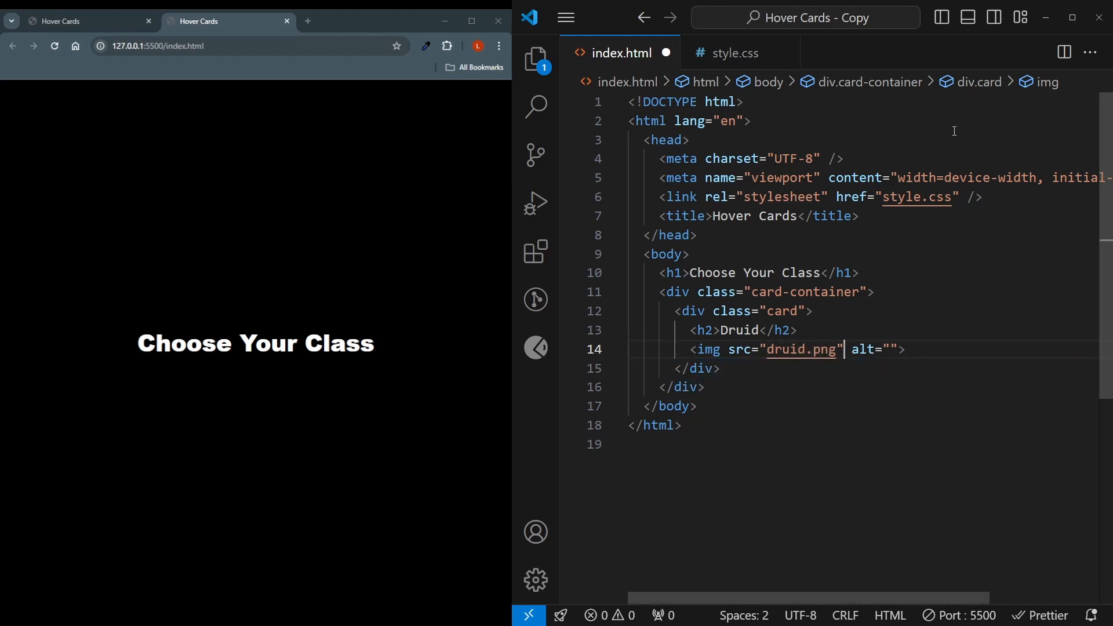
Give the card an img with class card-image and the id druid.
{"action": "type", "text": "class=\"\""}
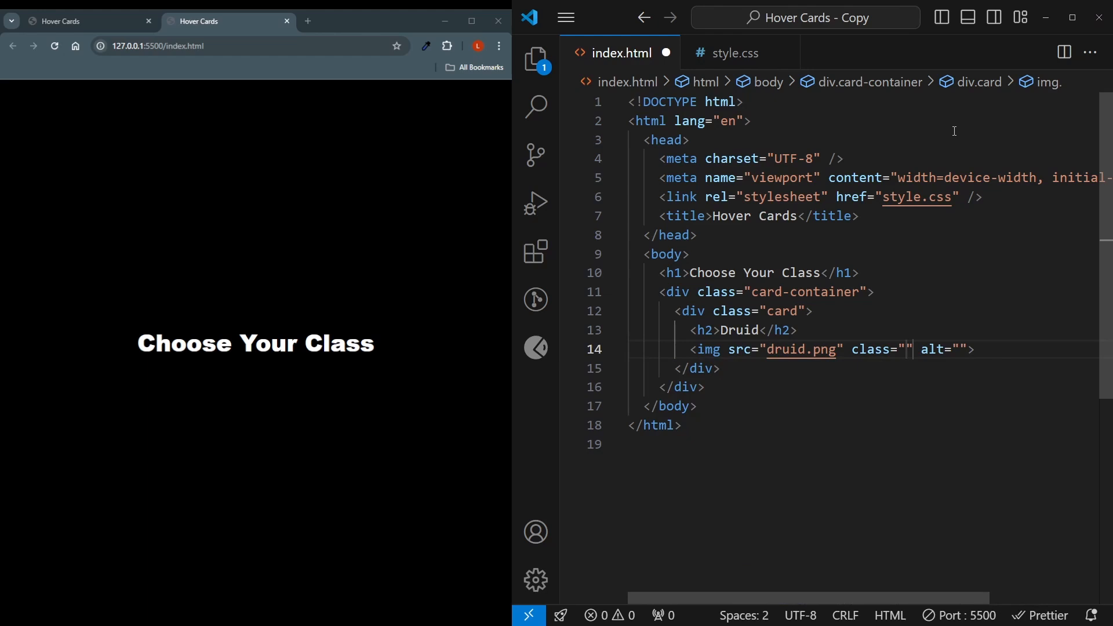
{"action": "type", "text": "card-image"}
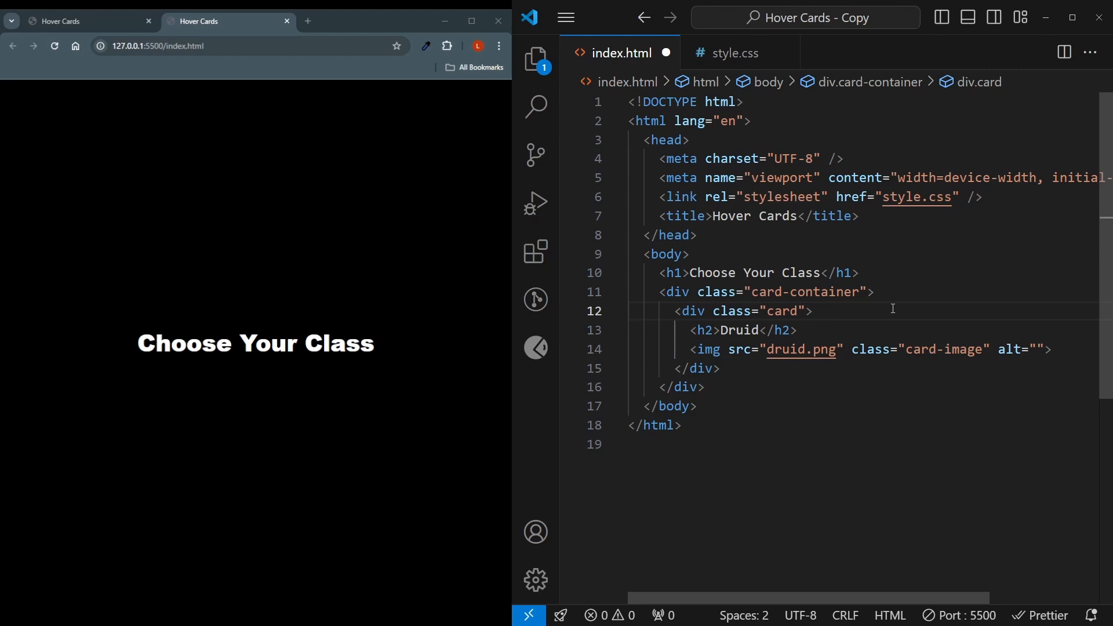
{"action": "type", "text": "id=\"\""}
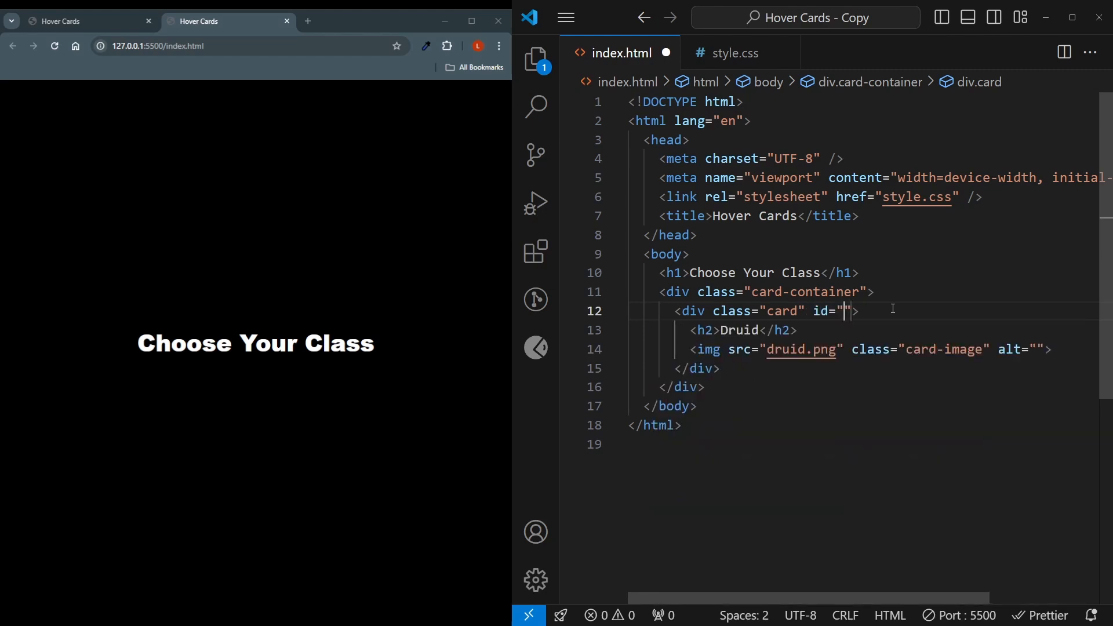
{"action": "type", "text": "druid"}
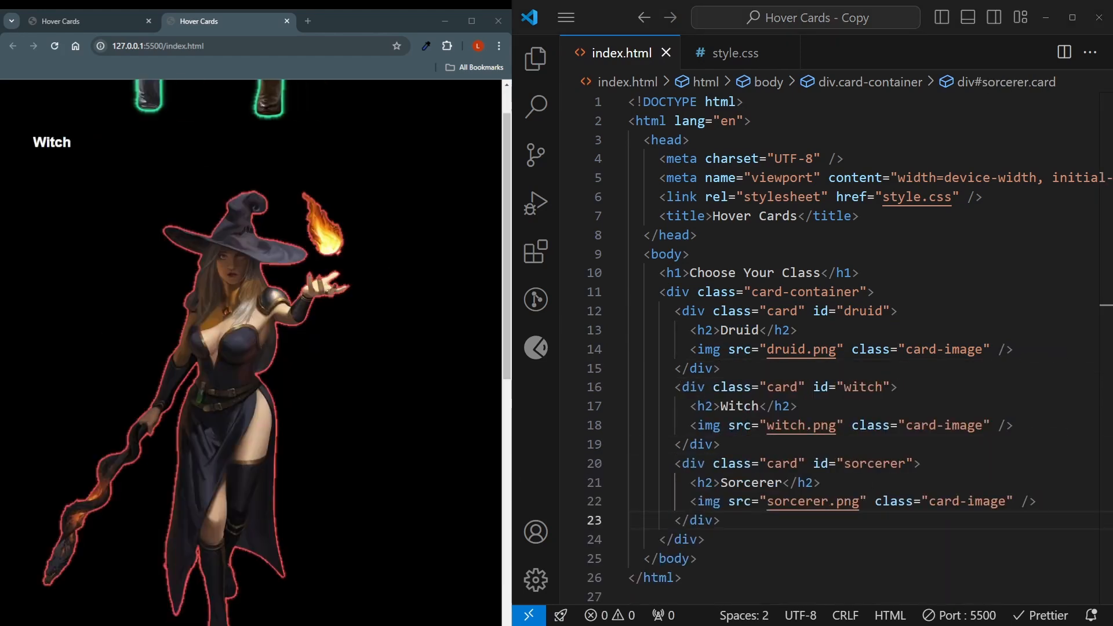
In style.css add an img rule hiding the images with display: none.
{"action": "left_click", "coordinate": [733, 52]}
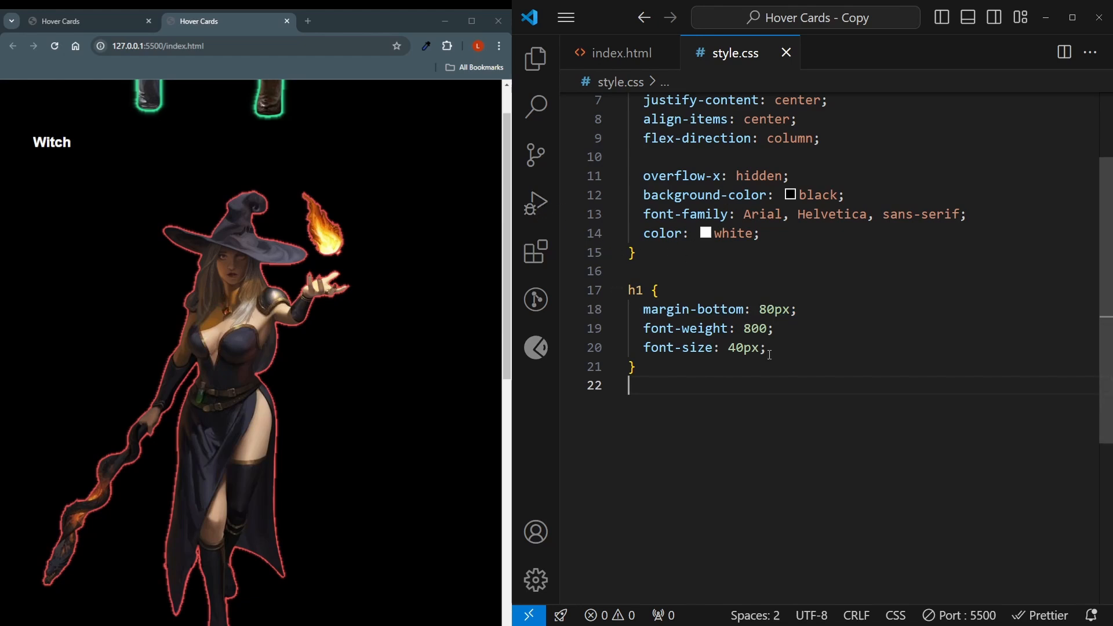
{"action": "type", "text": "img {"}
{"action": "type", "text": "display: none;"}
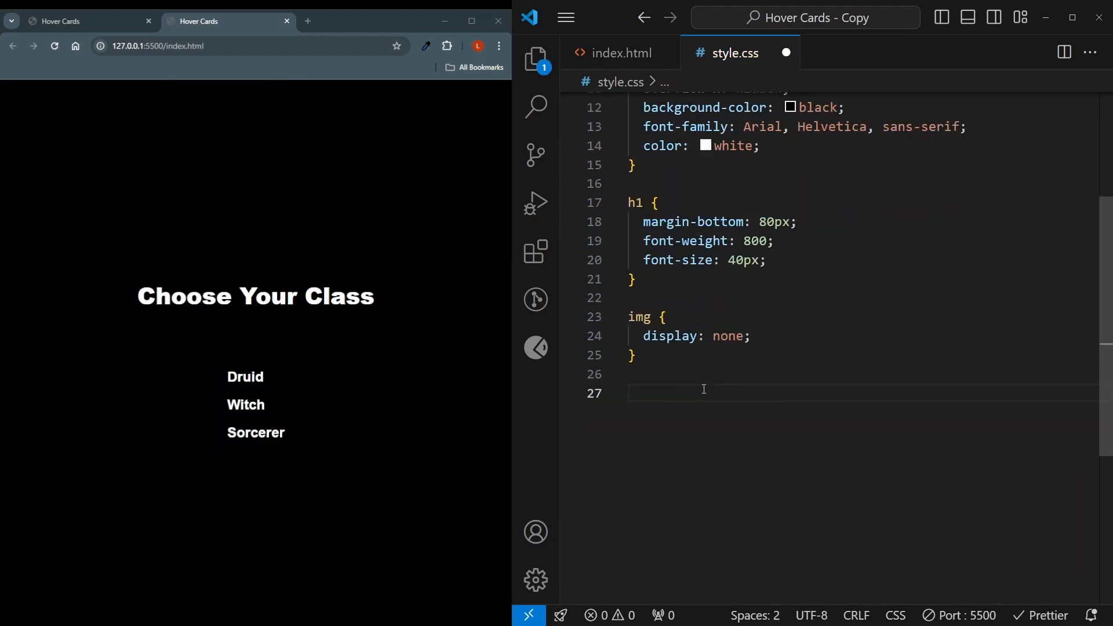
Make .card-container a 100%-wide flex row with justify-content space-evenly and aligned items.
{"action": "type", "text": ".card-co"}
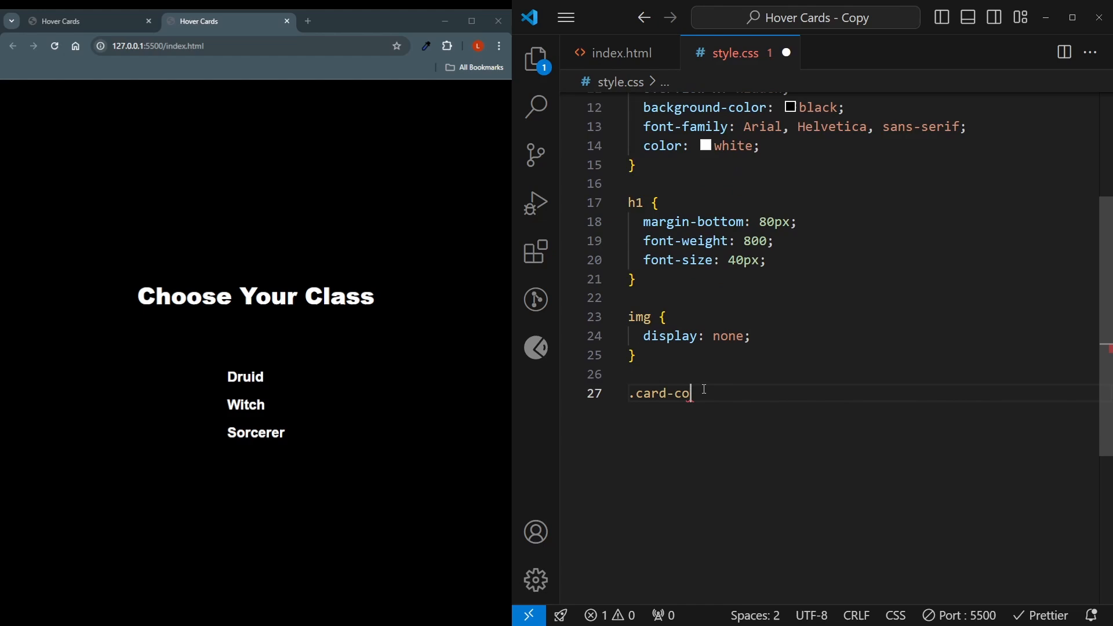
{"action": "type", "text": "{"}
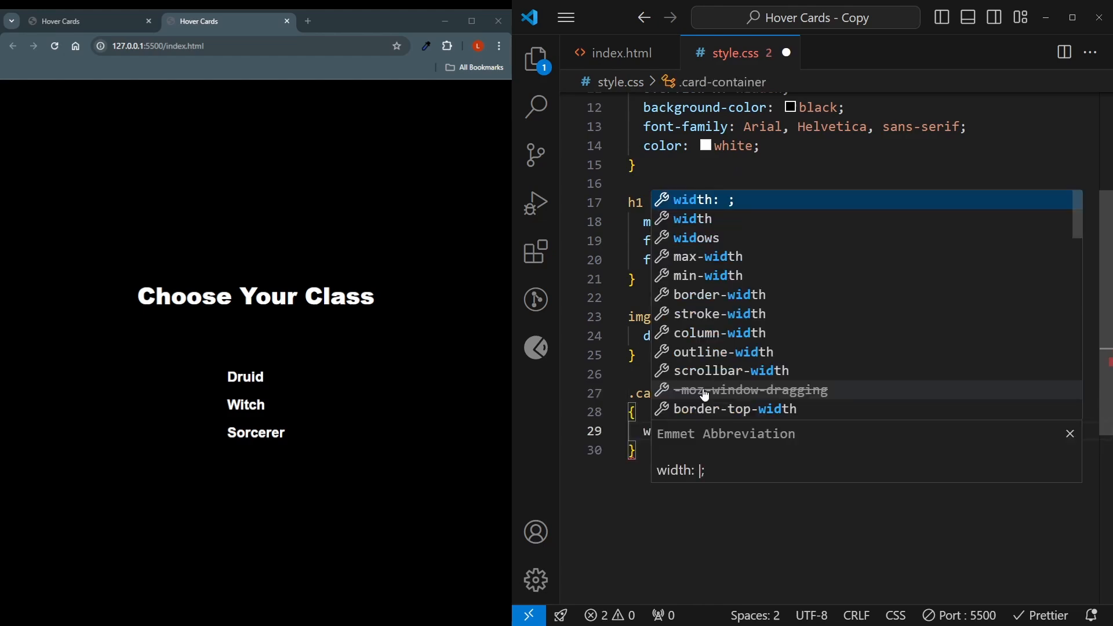
{"action": "type", "text": "100%;"}
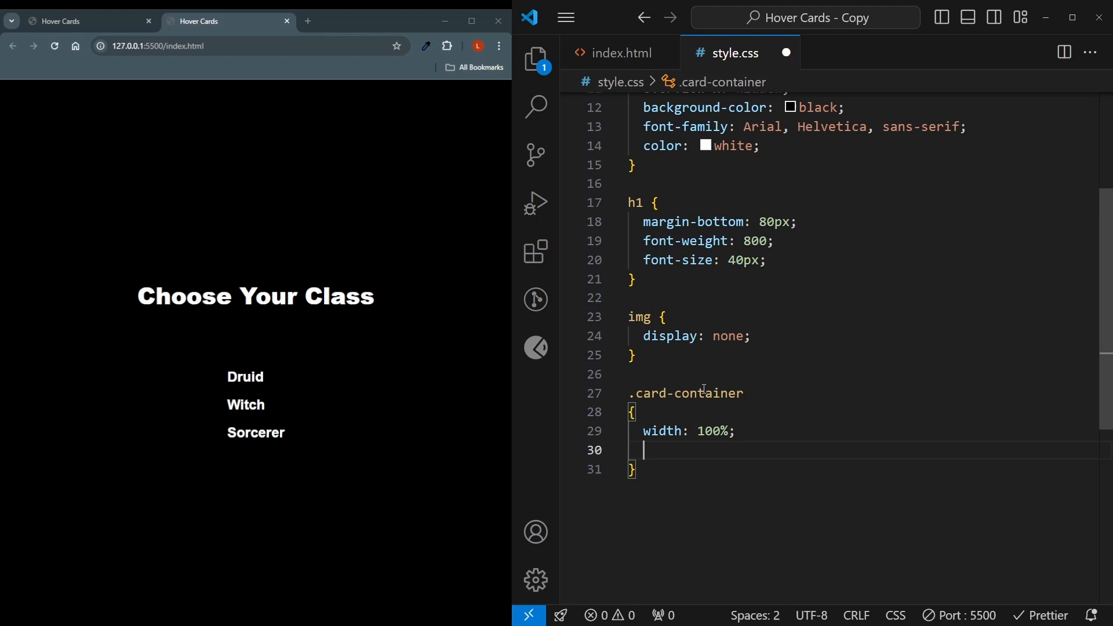
{"action": "type", "text": "display: flex;"}
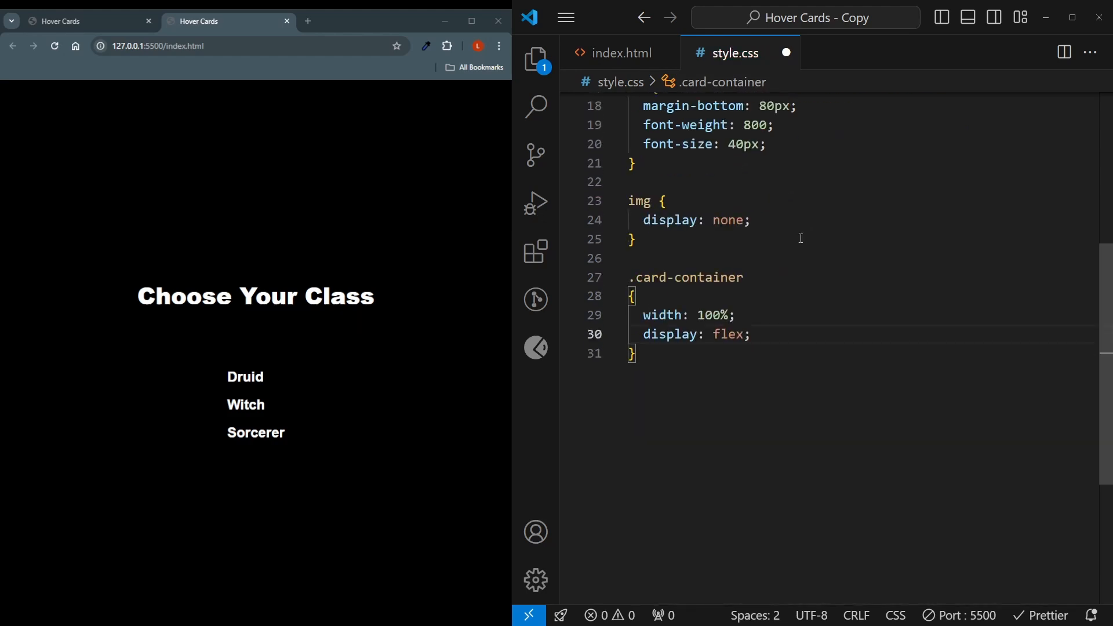
{"action": "type", "text": "justify-content: spa;"}
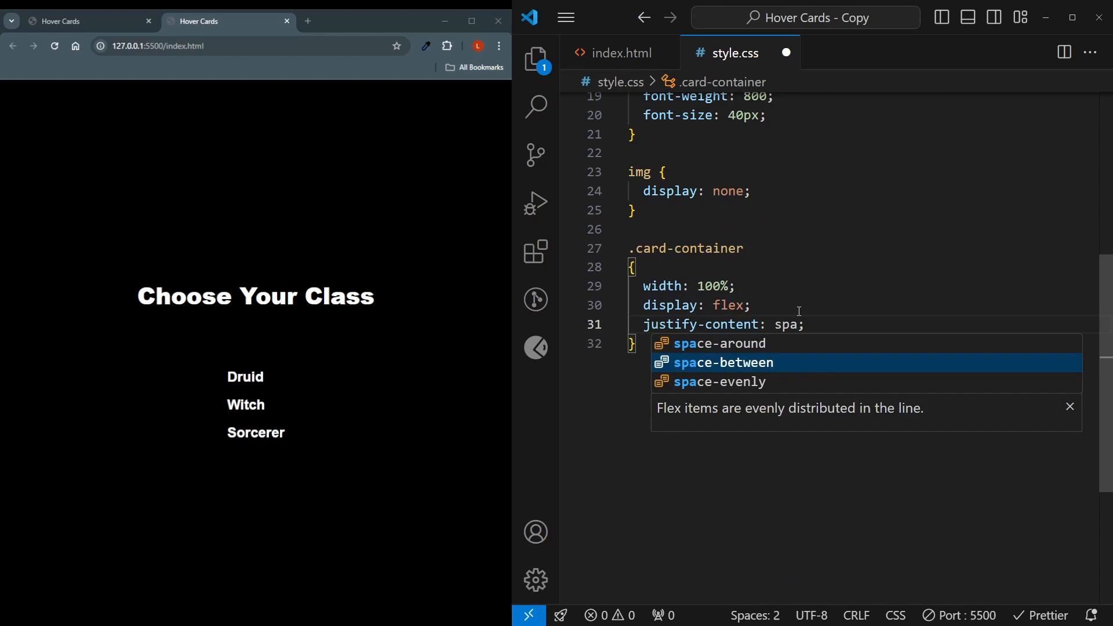
{"action": "key", "text": "Tab"}
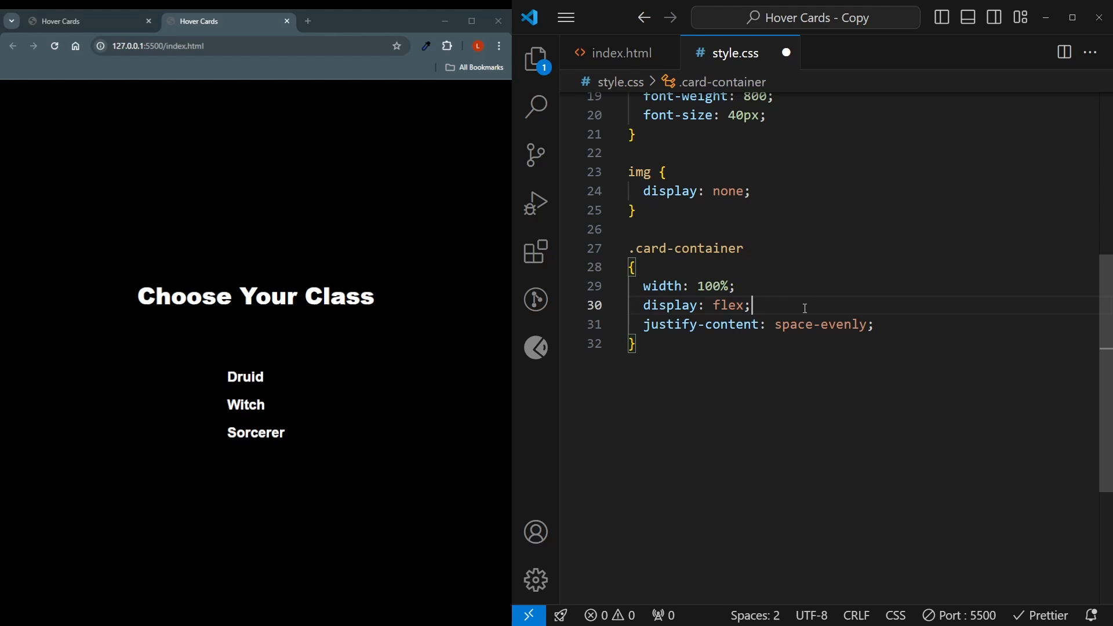
{"action": "type", "text": "align-items: center;"}
{"action": "type", "text": "position: relative;"}
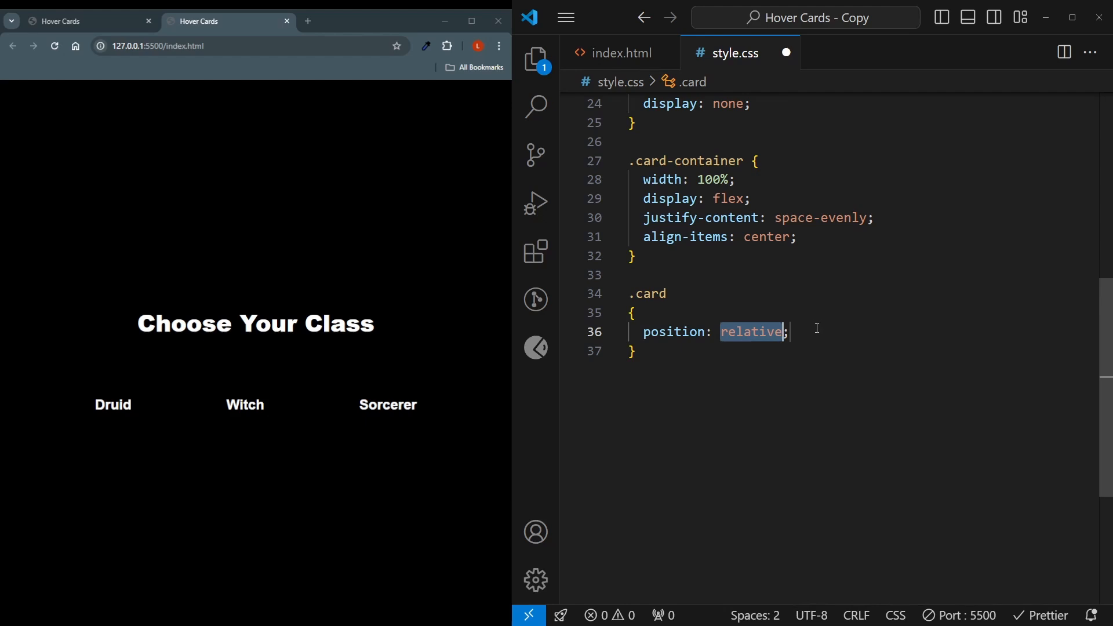
Size .card to 200×350px with a 25px border-radius.
{"action": "left_click", "coordinate": [790, 331]}
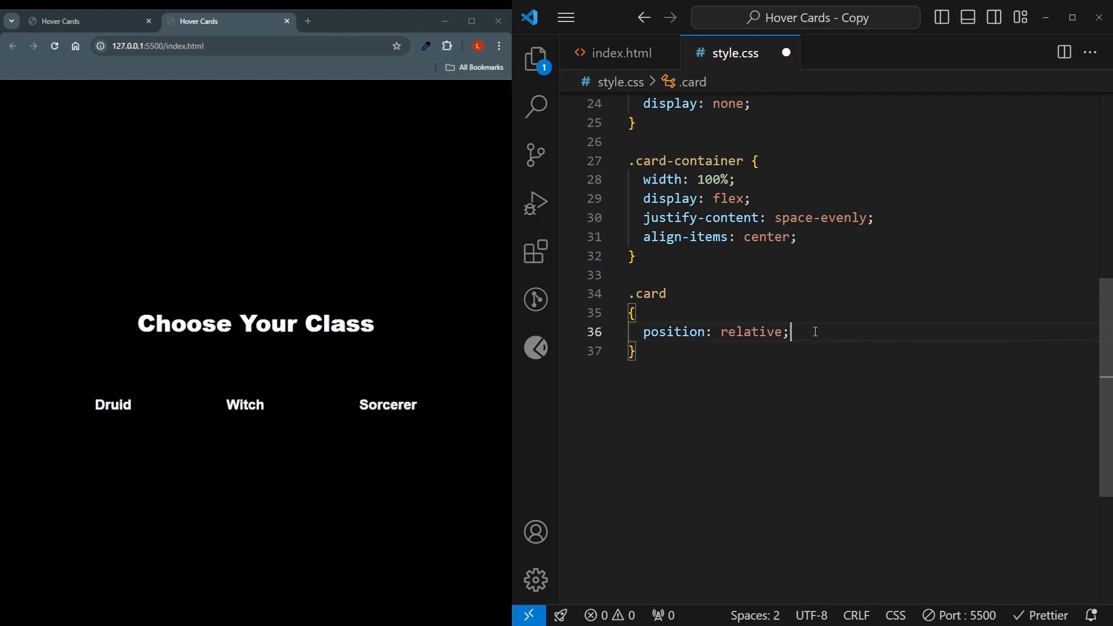
{"action": "type", "text": "width: 200;"}
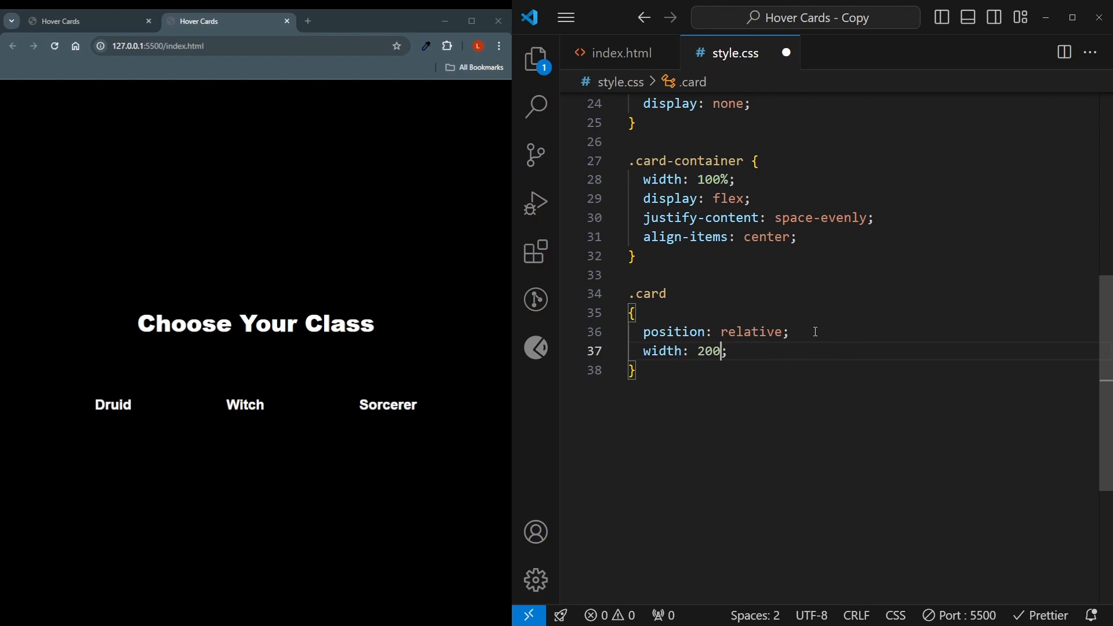
{"action": "type", "text": "px;"}
{"action": "type", "text": "height: 350p;"}
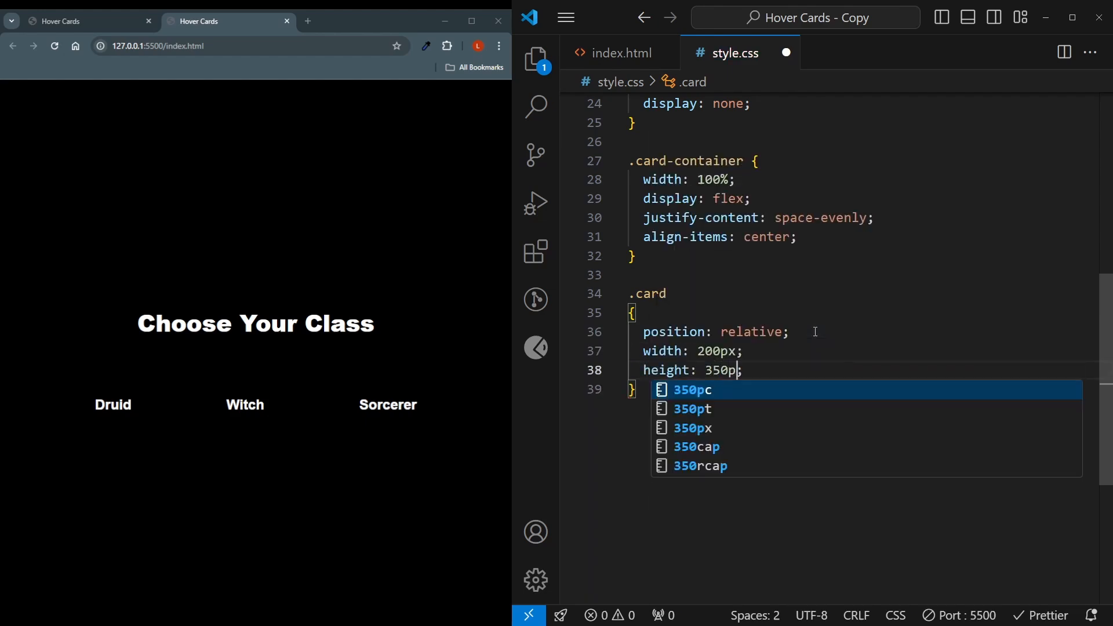
{"action": "type", "text": "border-radius: 25px;"}
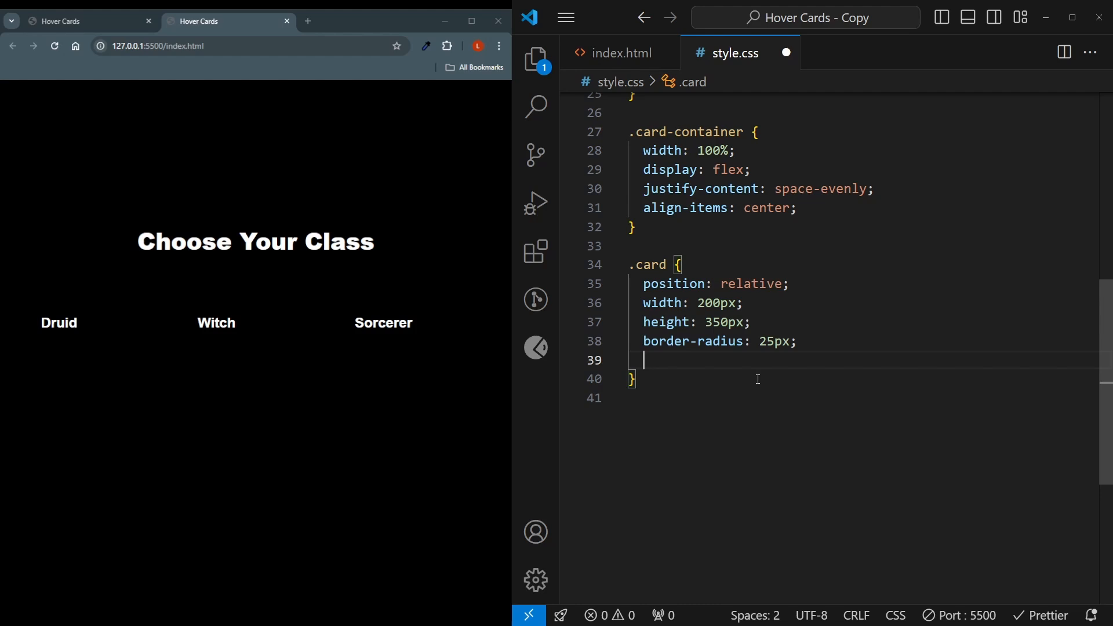
Give .card a covering druid-bg.jpg background image and z-index 0.
{"action": "type", "text": "bac"}
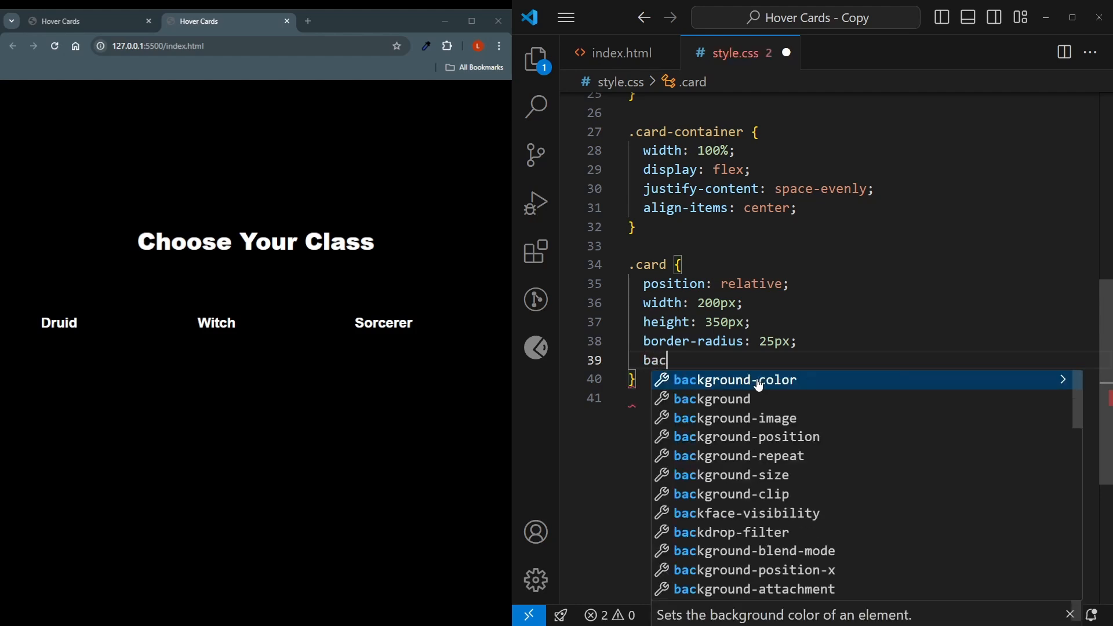
{"action": "type", "text": "background-image: url(\"druid-bg.jpg\");"}
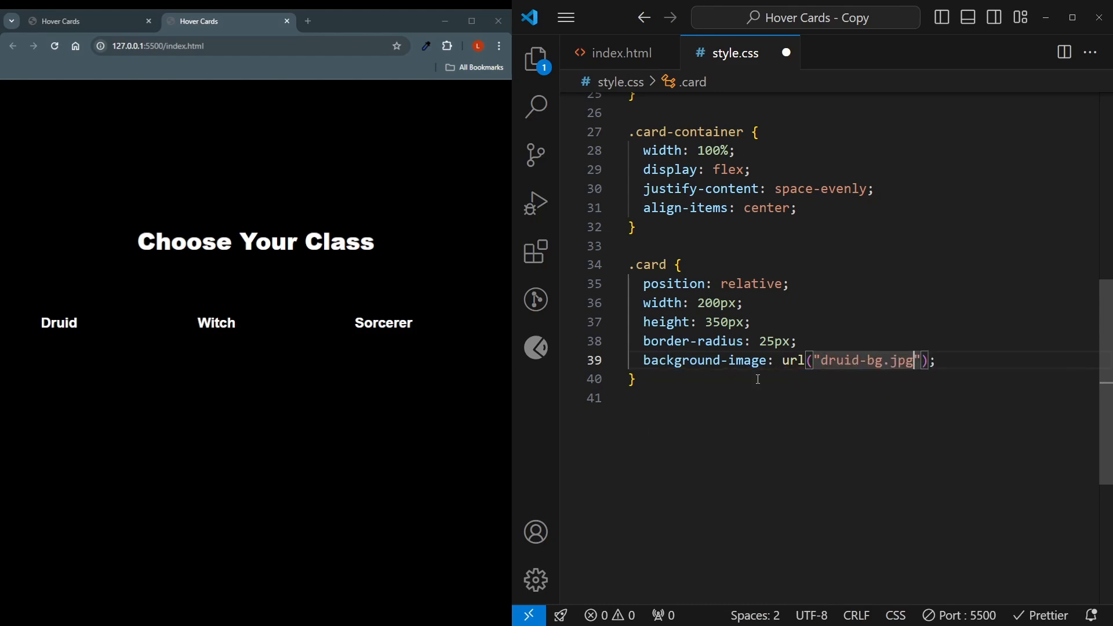
{"action": "type", "text": "background-size: cover;"}
{"action": "type", "text": "background-position: center center;"}
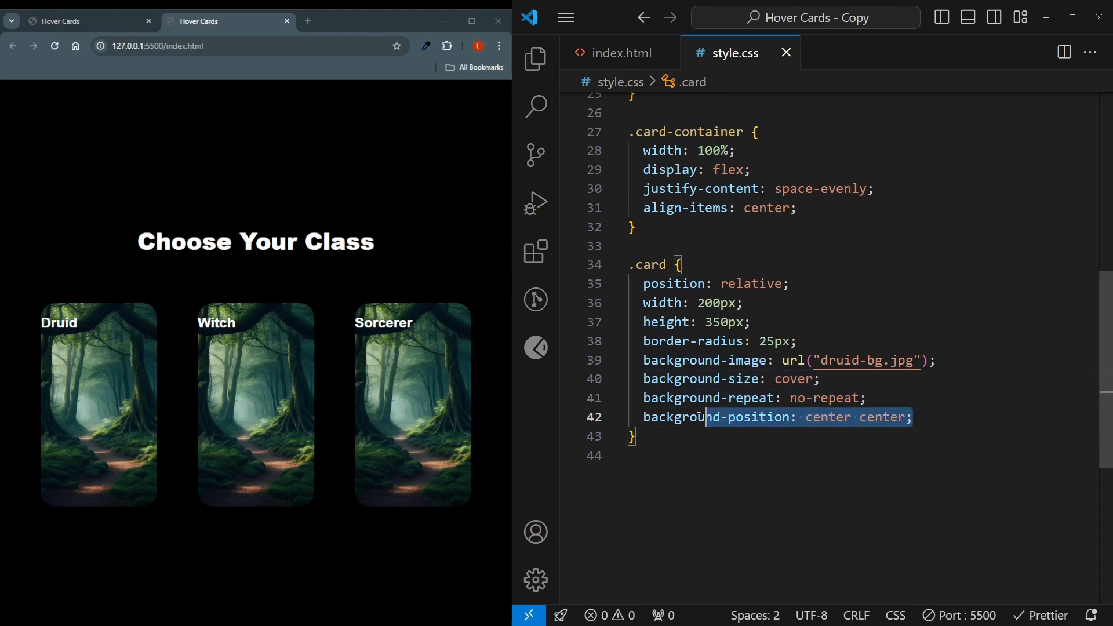
{"action": "type", "text": "zind"}
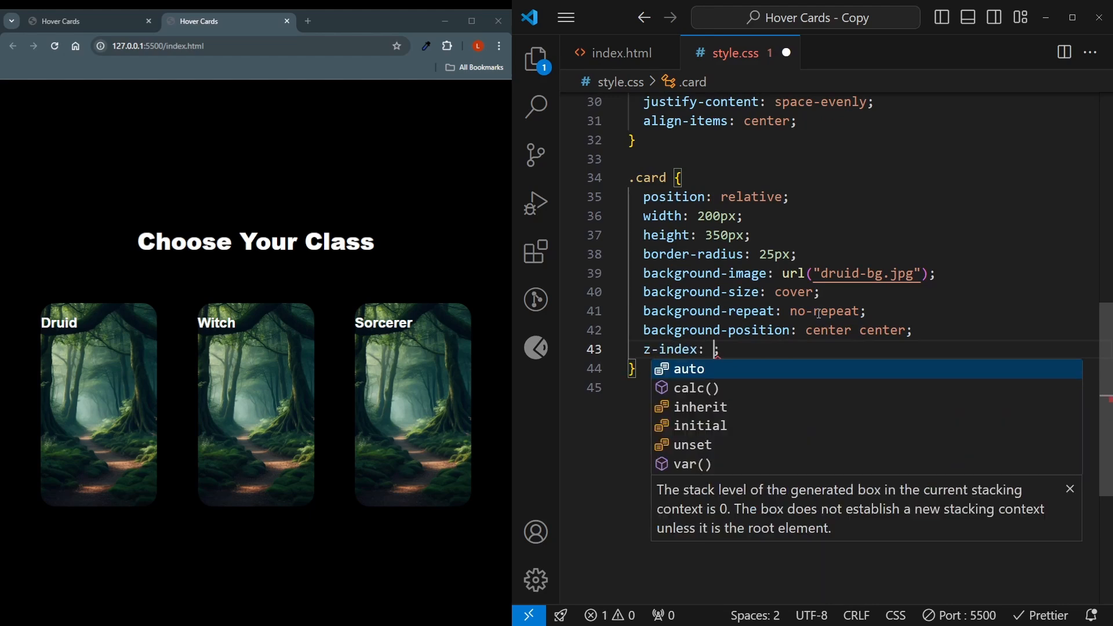
{"action": "type", "text": "0"}
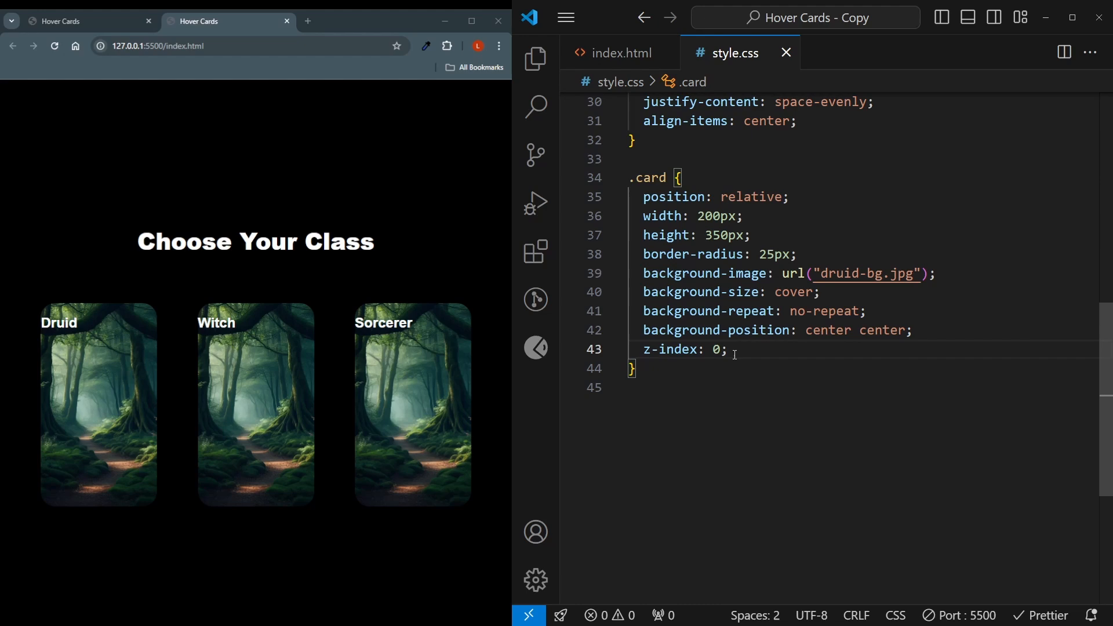
{"action": "type", "text": ".card:"}
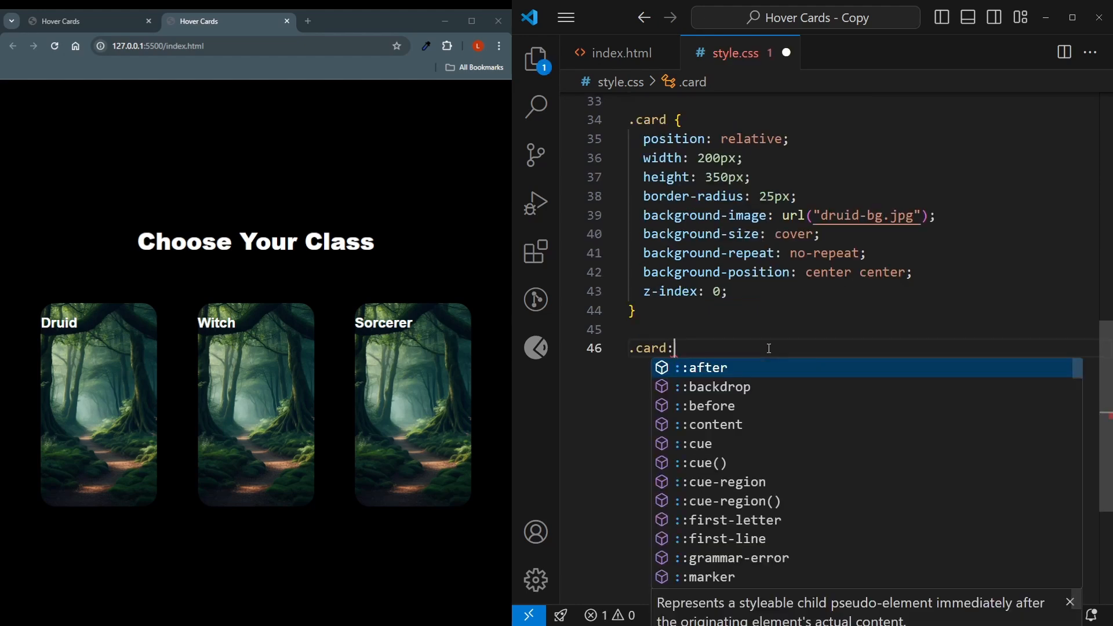
Add a .card:hover rule scaling the card to 1.05.
{"action": "type", "text": "hover"}
{"action": "type", "text": "transform: scale();"}
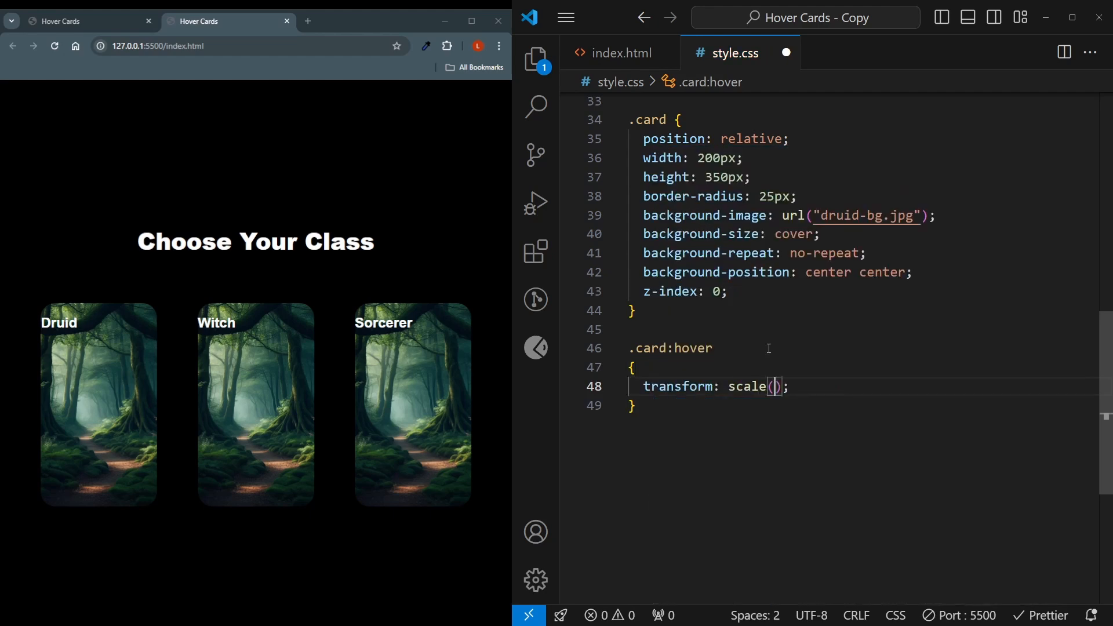
{"action": "type", "text": "1.05"}
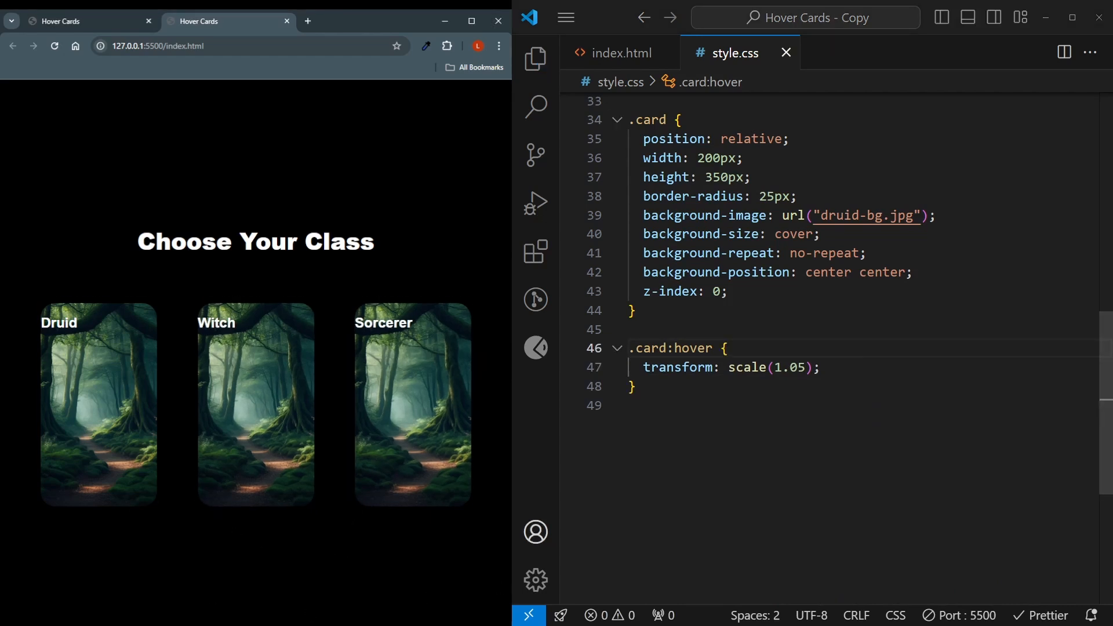
In .card, transition transform and box-shadow over 0.5s ease.
{"action": "type", "text": "transition: t;"}
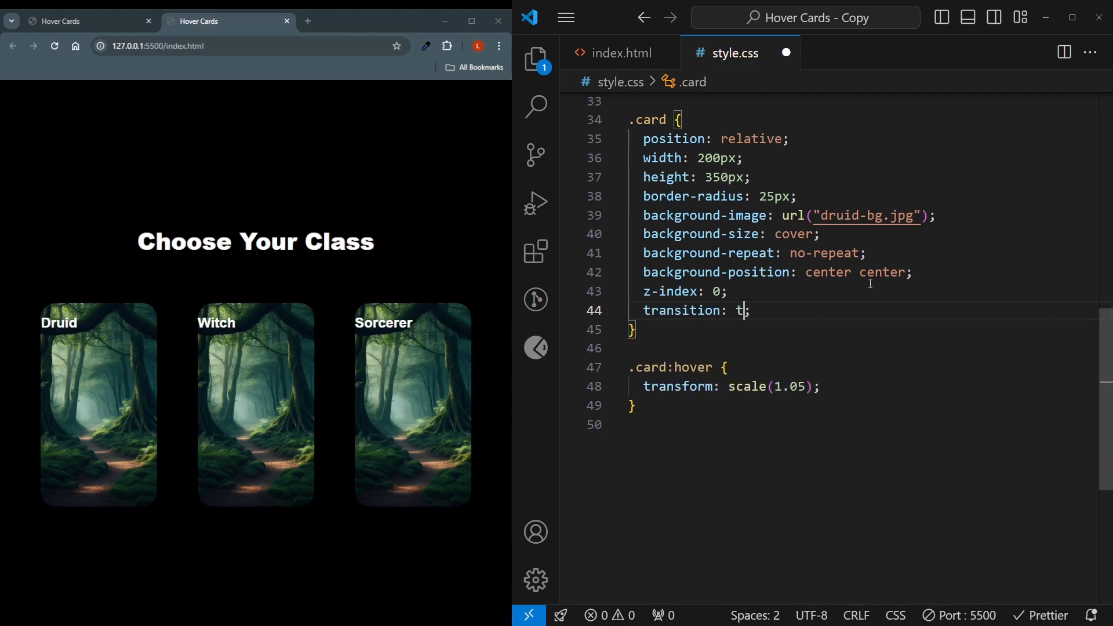
{"action": "type", "text": "ransform"}
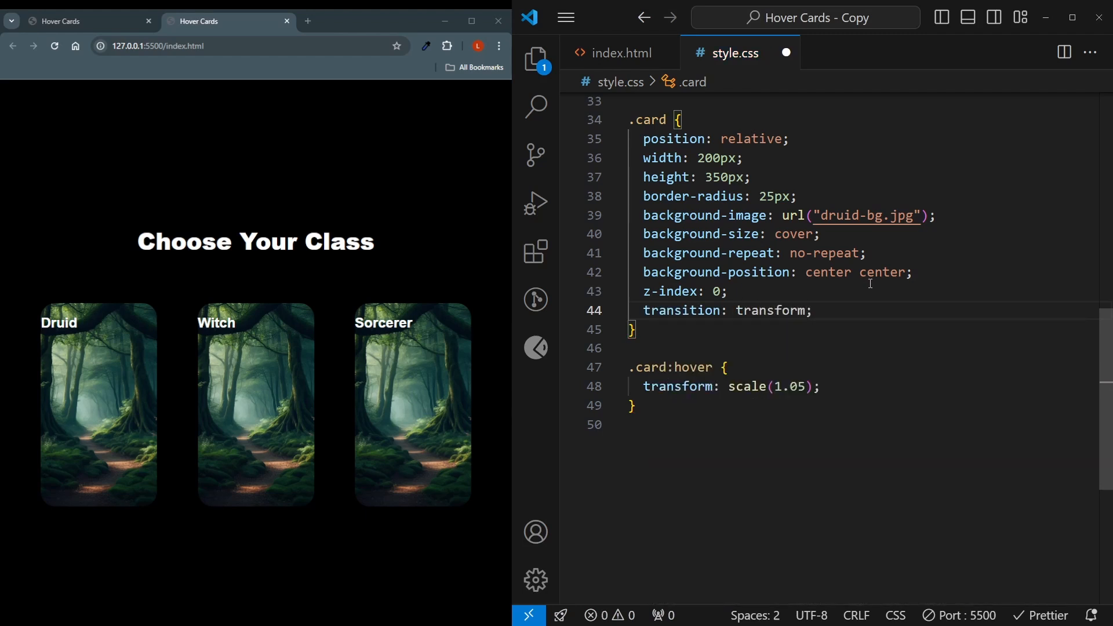
{"action": "type", "text": "0.5s"}
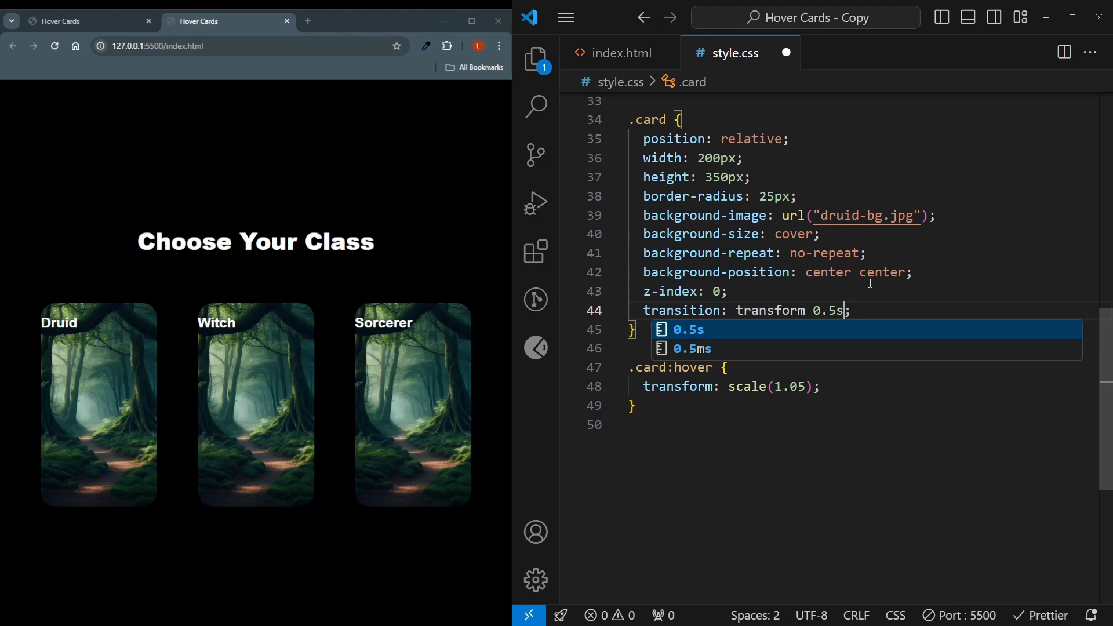
{"action": "type", "text": "ease"}
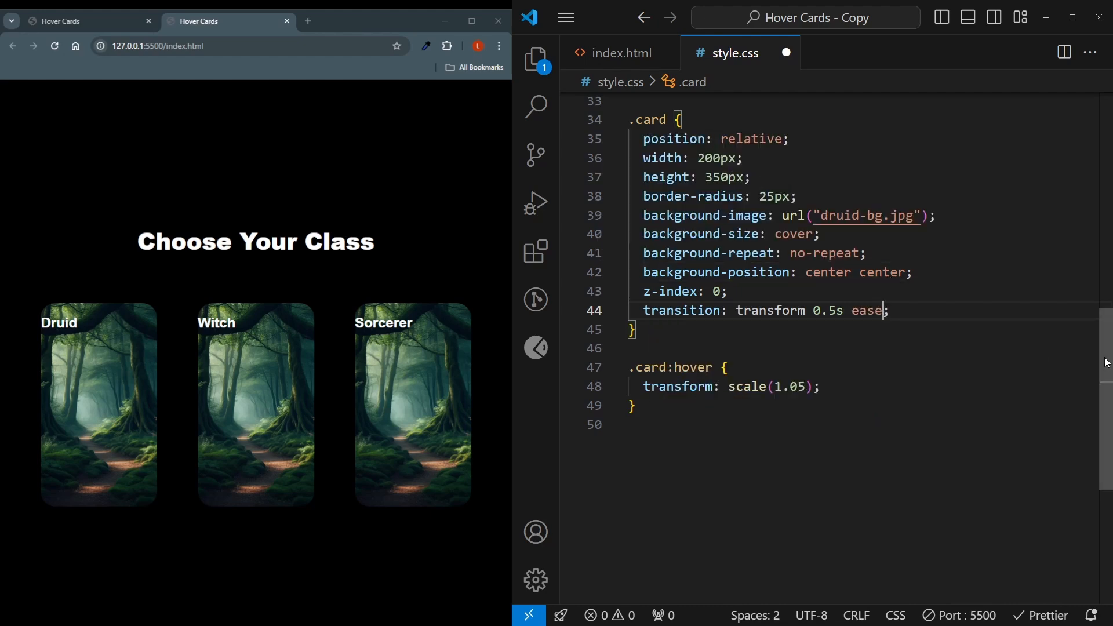
{"action": "type", "text": ",box."}
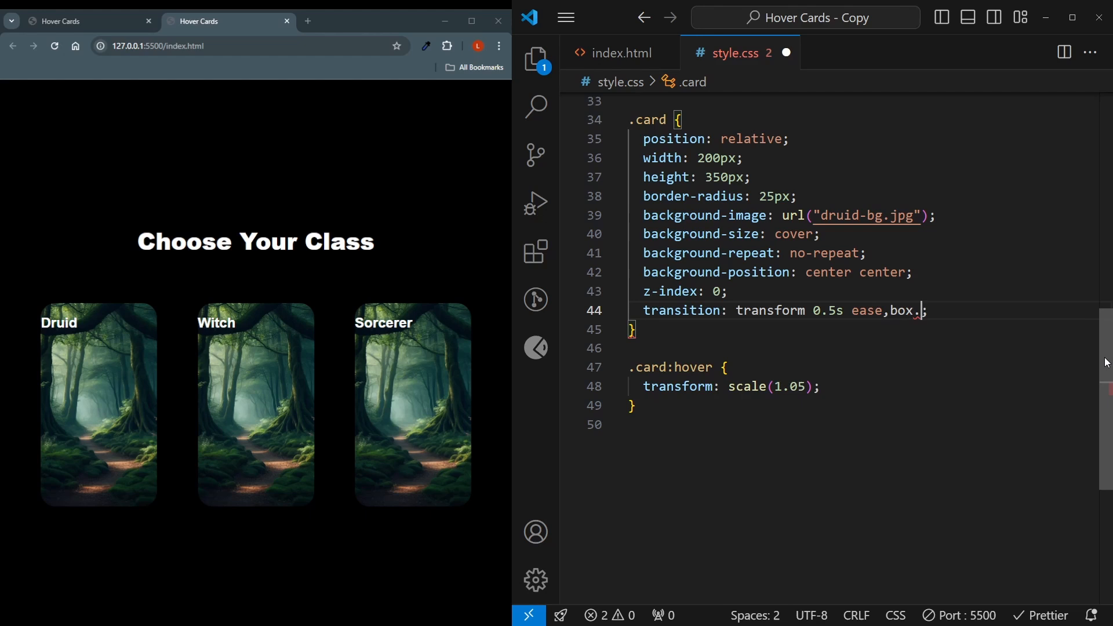
{"action": "type", "text": "-sh"}
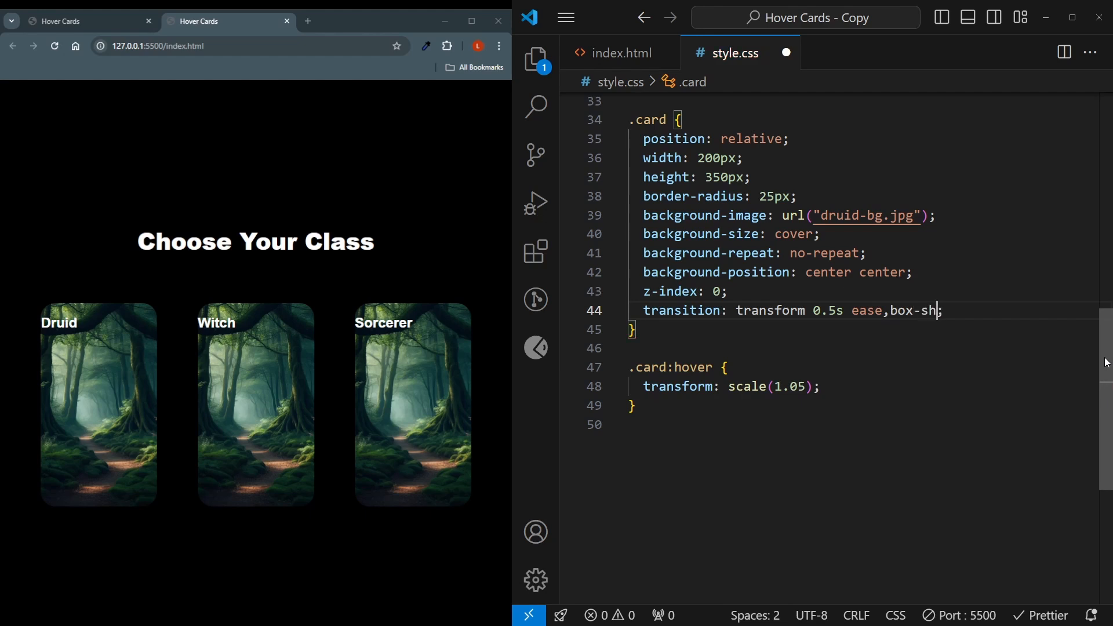
{"action": "type", "text": "adow"}
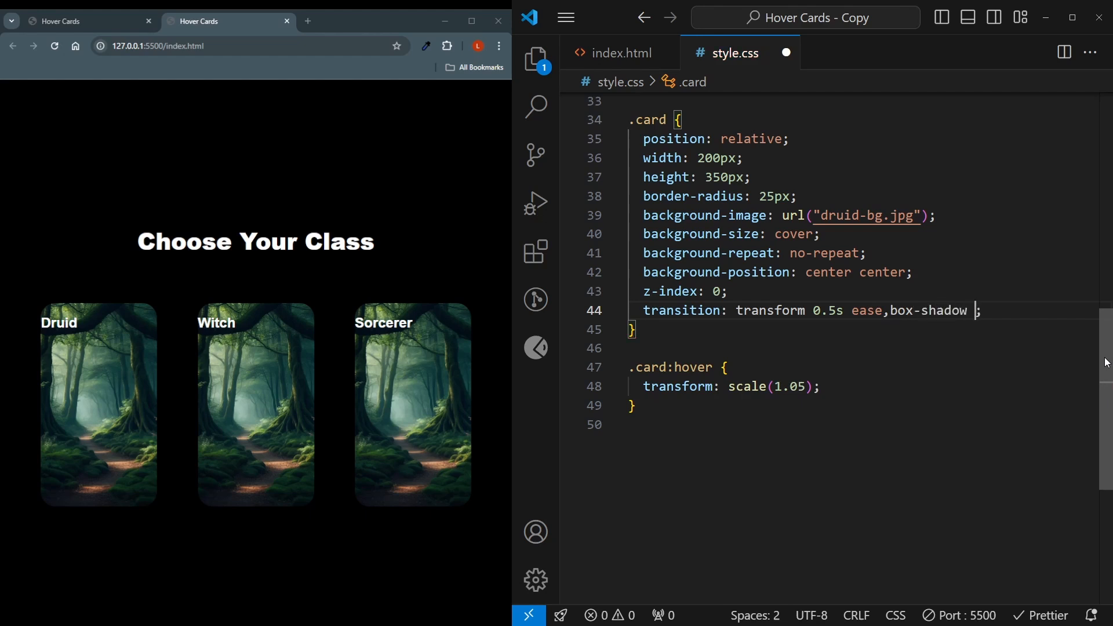
{"action": "type", "text": "0.5s ease"}
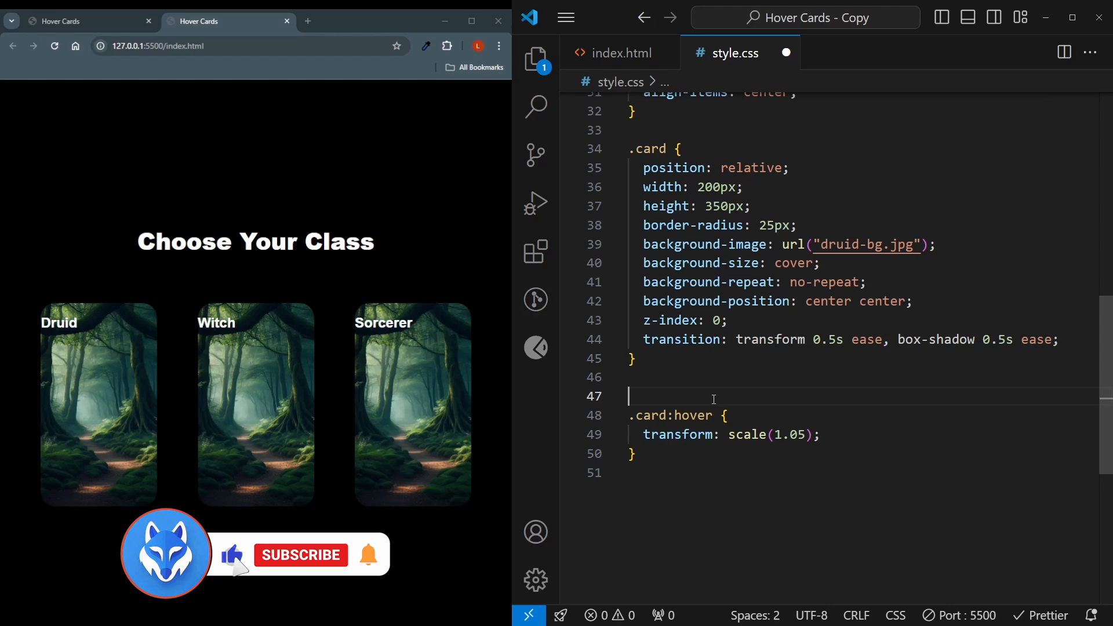
Add a .card h2 rule with a text transform and a 0.5s ease-in-out opacity transition.
{"action": "type", "text": ".card h2"}
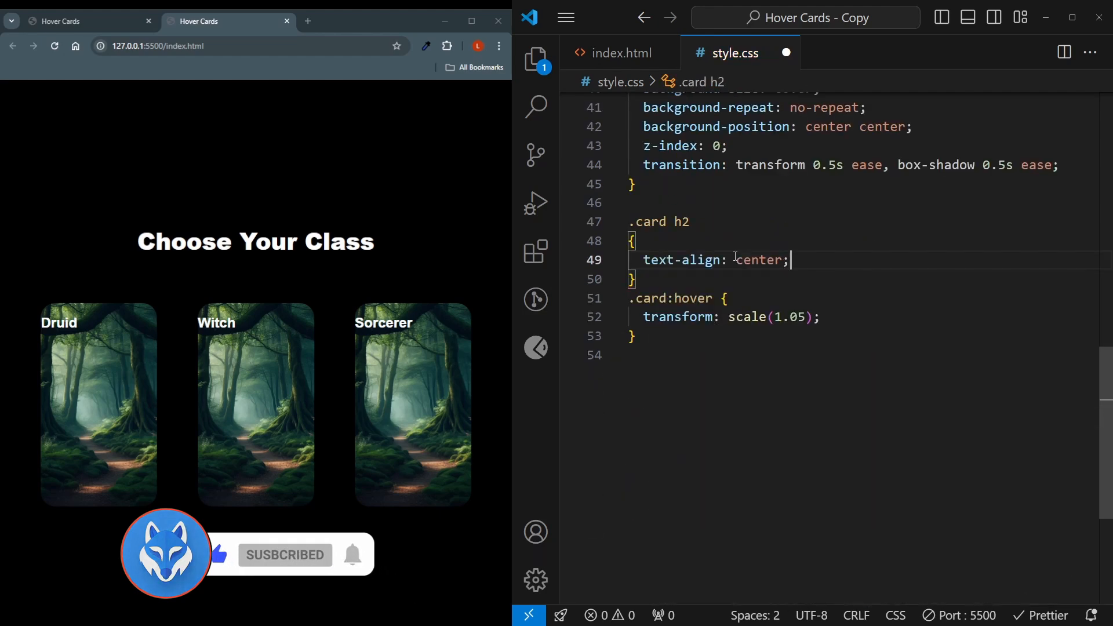
{"action": "type", "text": "textr"}
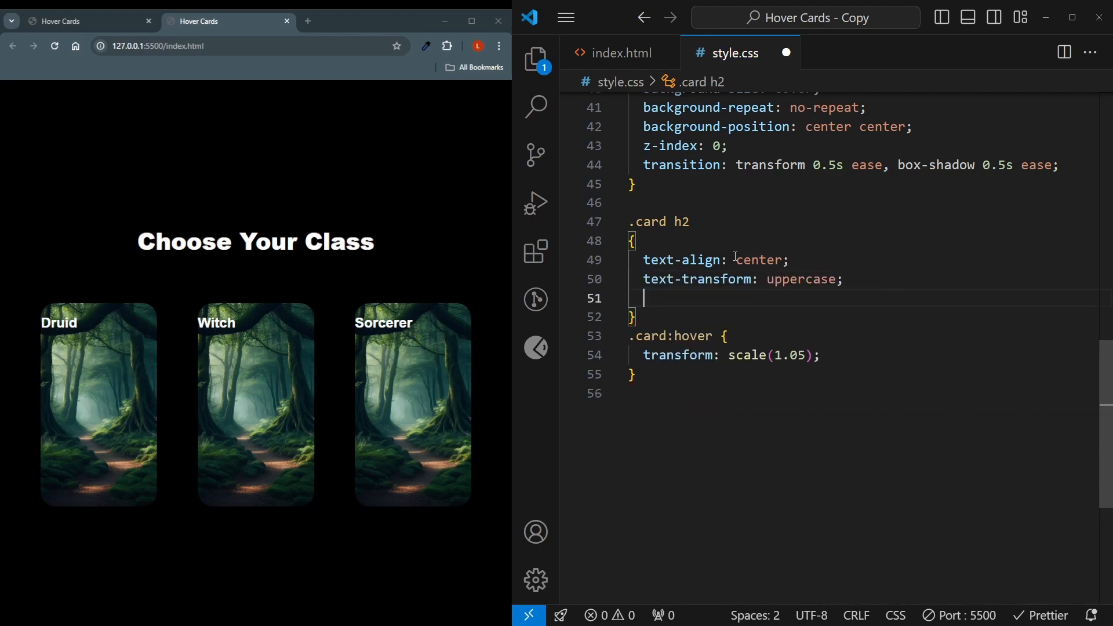
{"action": "type", "text": "transition: ;"}
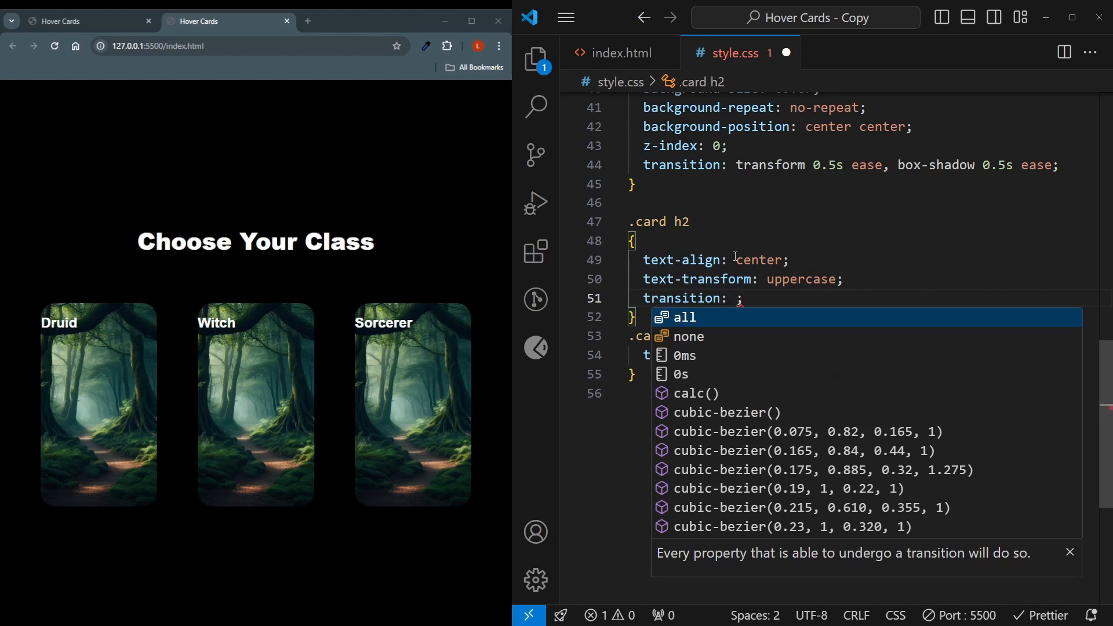
{"action": "type", "text": "opacity 0.5s"}
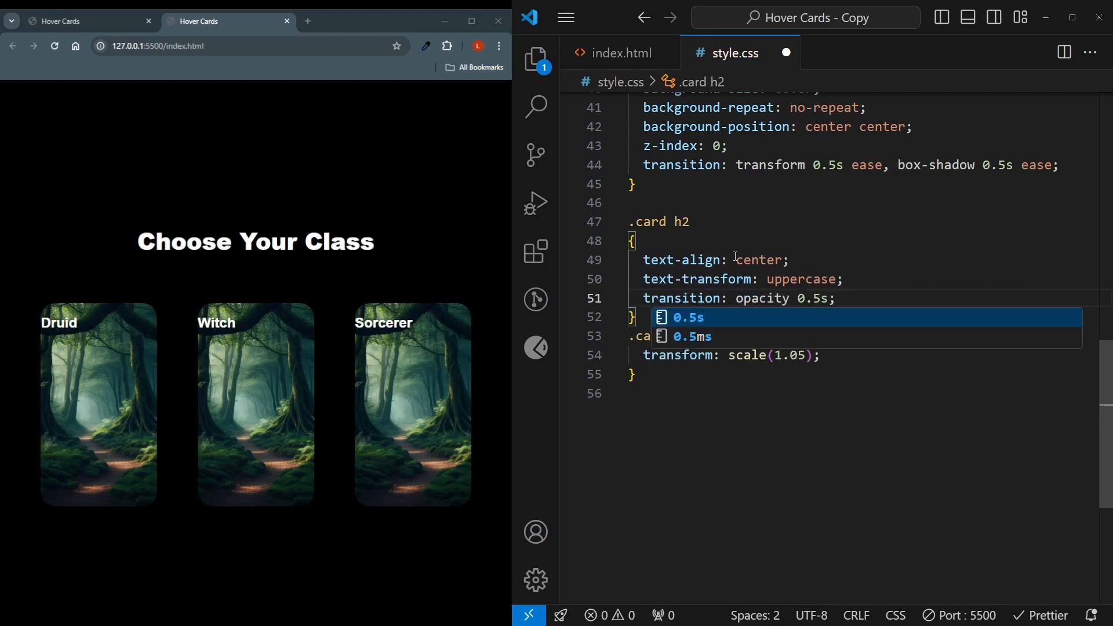
{"action": "type", "text": "ese"}
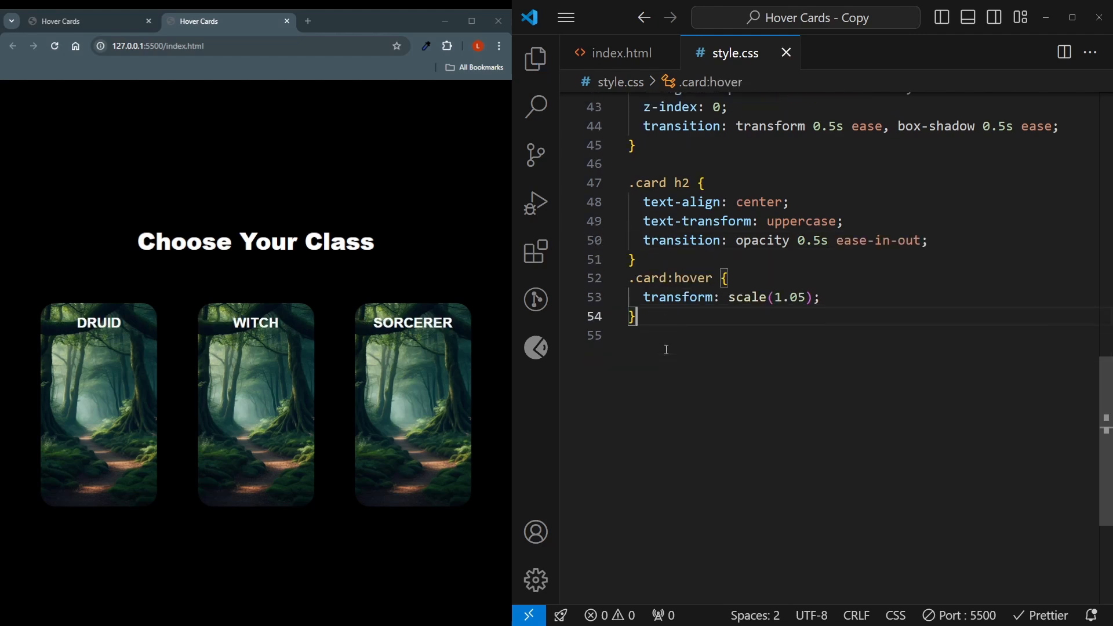
Add .card:hover h2 setting the heading's opacity to 0.
{"action": "type", "text": "."}
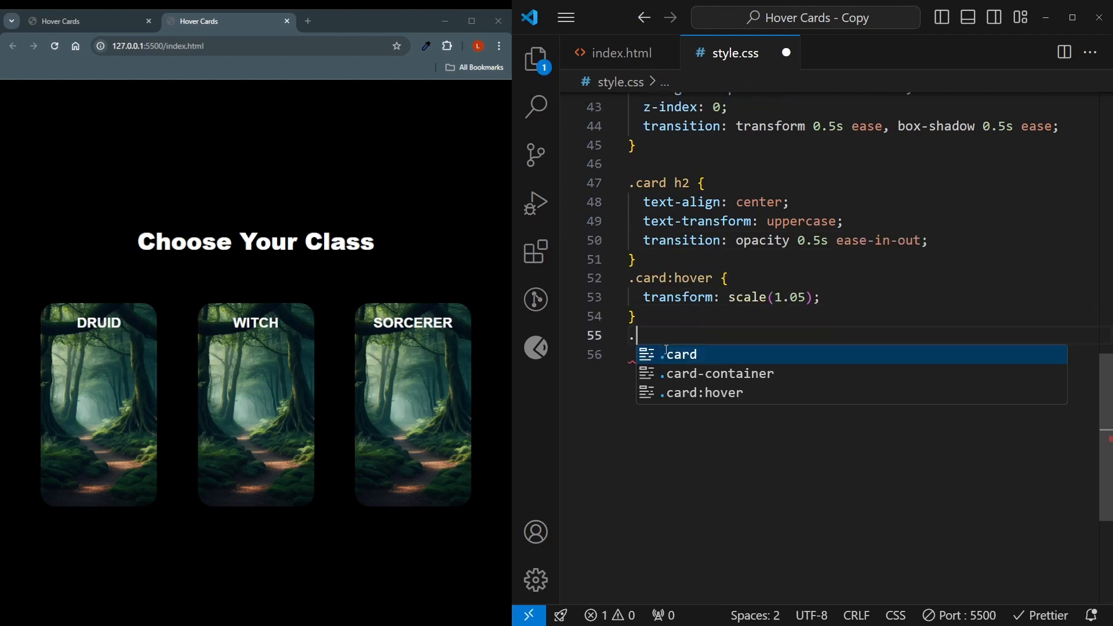
{"action": "type", "text": "card:h"}
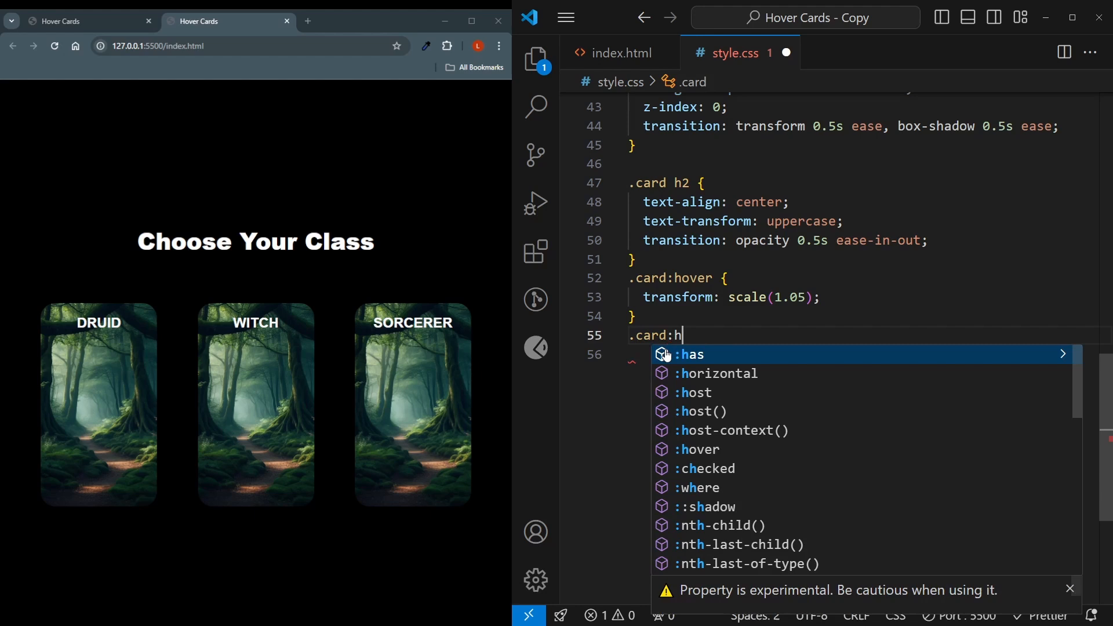
{"action": "type", "text": "over h2"}
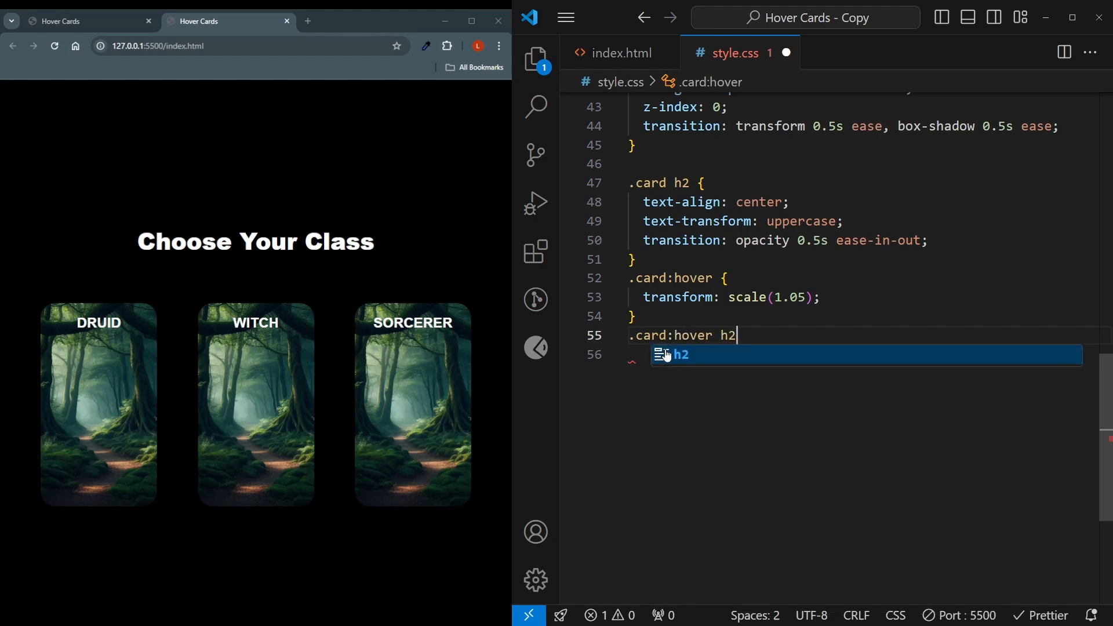
{"action": "type", "text": "opacity: 0;"}
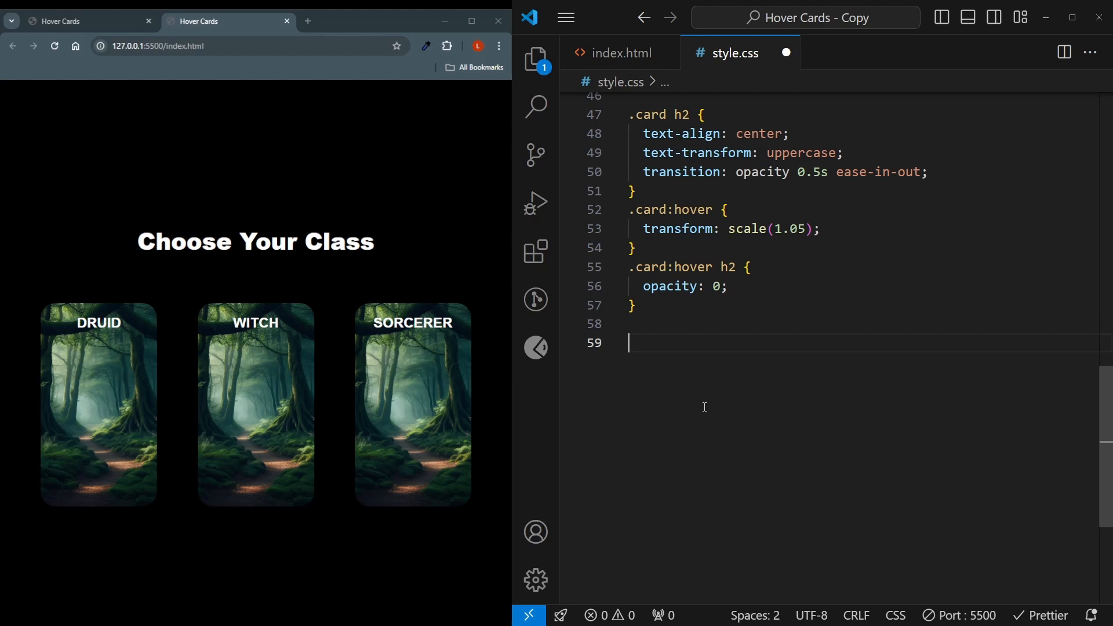
{"action": "scroll", "scroll_direction": "down", "scroll_amount": 3}
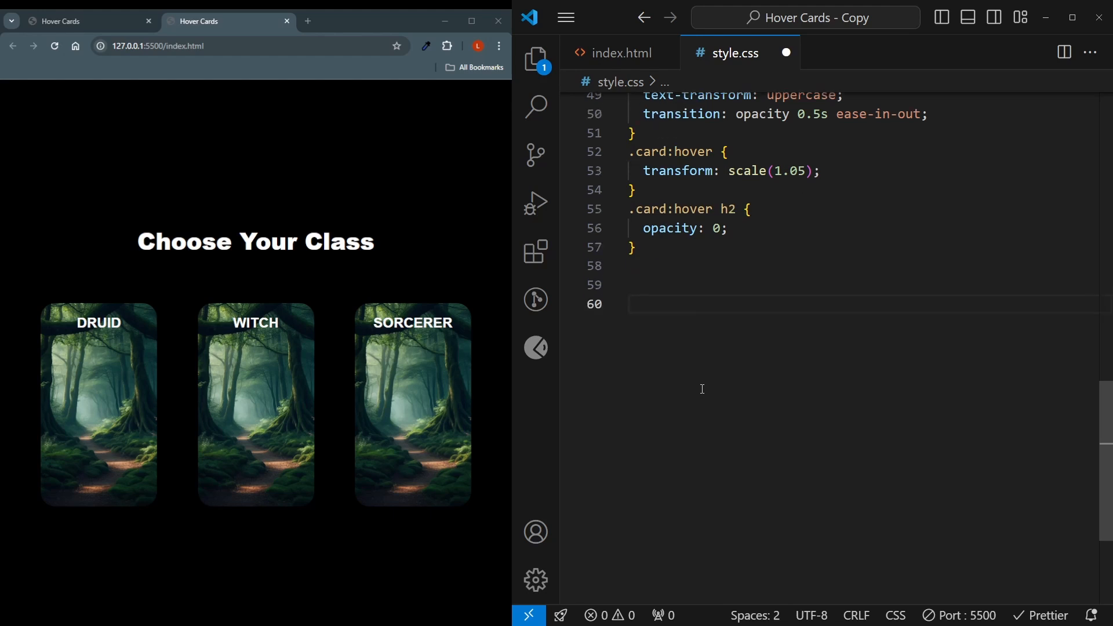
Add a #druid rule with a 0 0 7px rgb(58, 228, 149) box-shadow.
{"action": "type", "text": "#druid"}
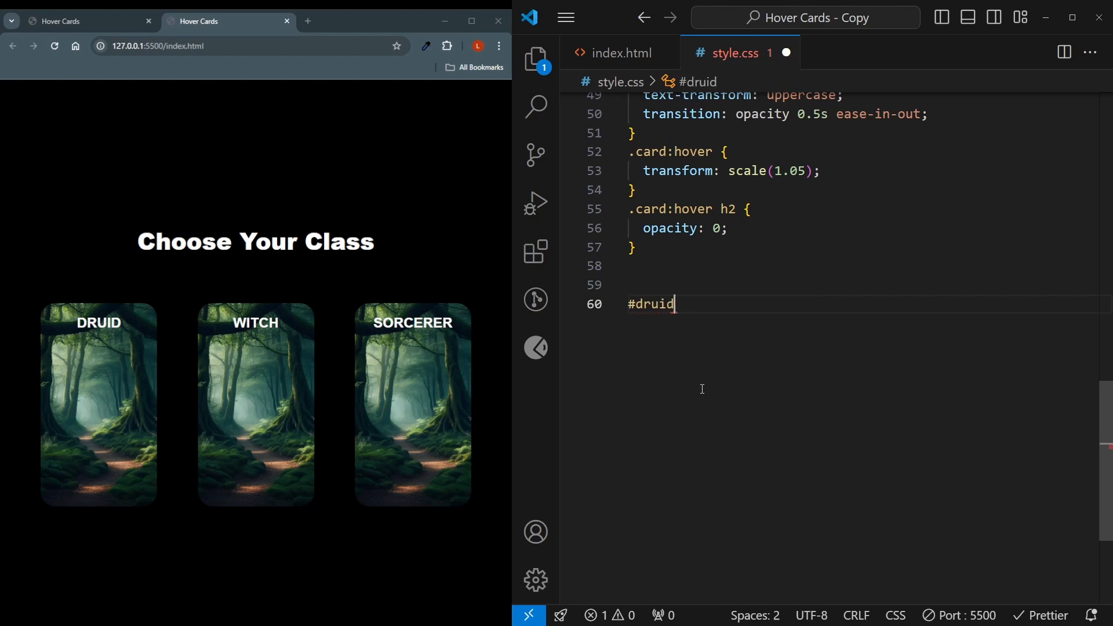
{"action": "type", "text": "{}"}
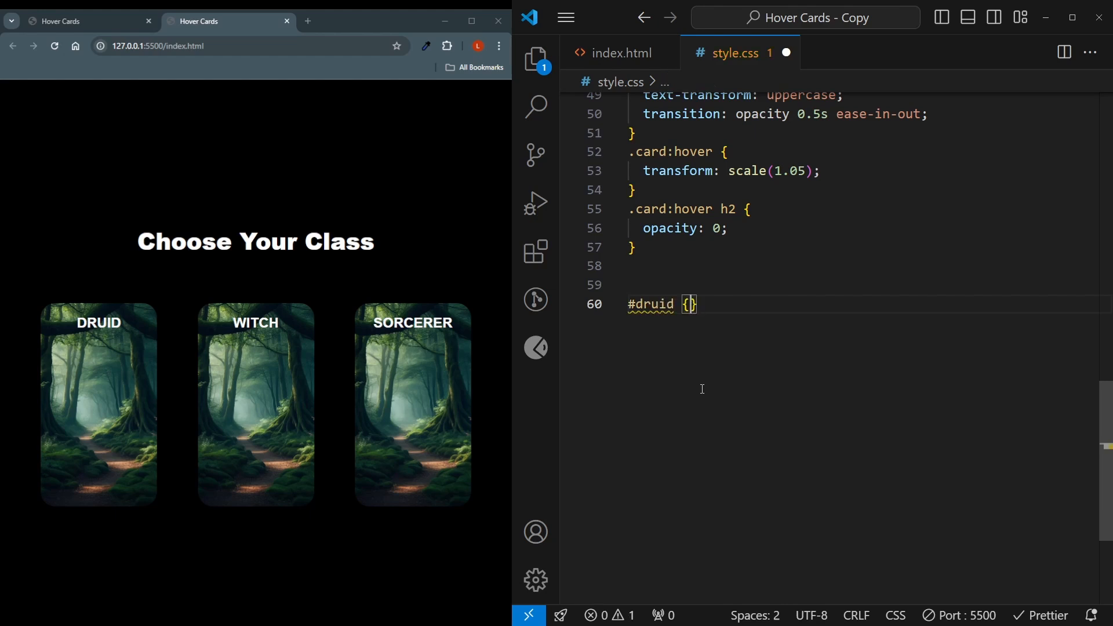
{"action": "type", "text": "box-shadow: ;"}
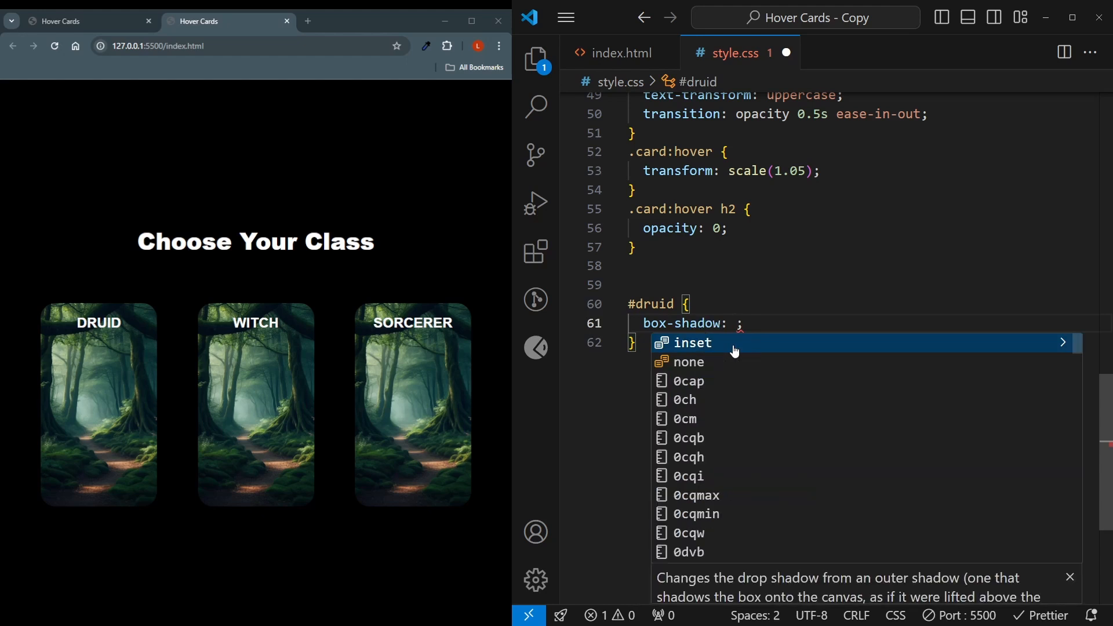
{"action": "type", "text": "0 0"}
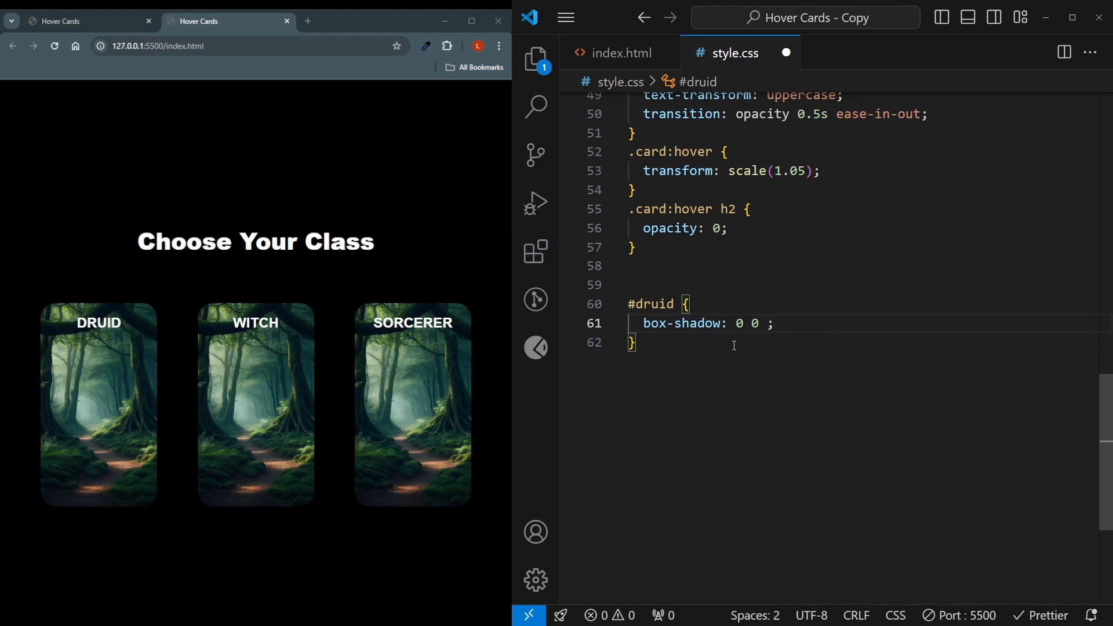
{"action": "type", "text": "7"}
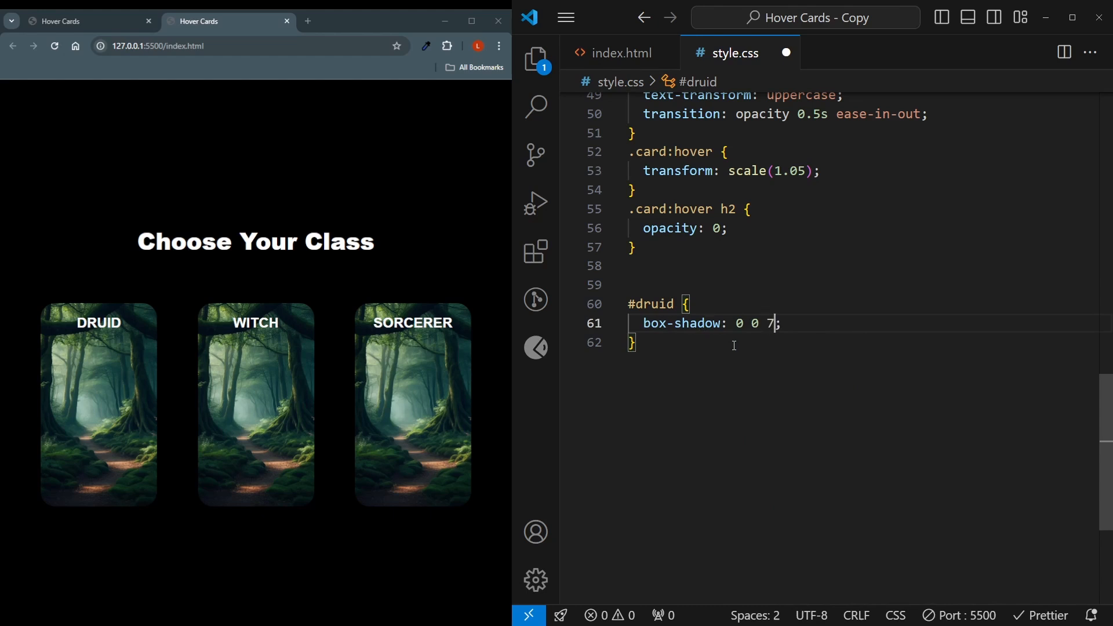
{"action": "type", "text": "px"}
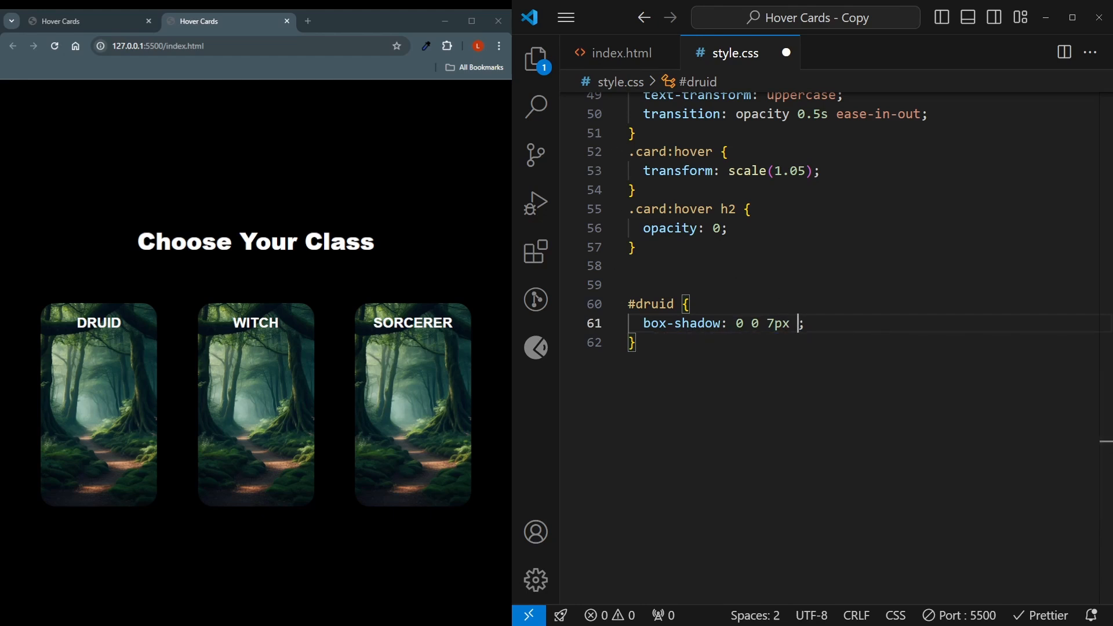
{"action": "left_click", "coordinate": [802, 323]}
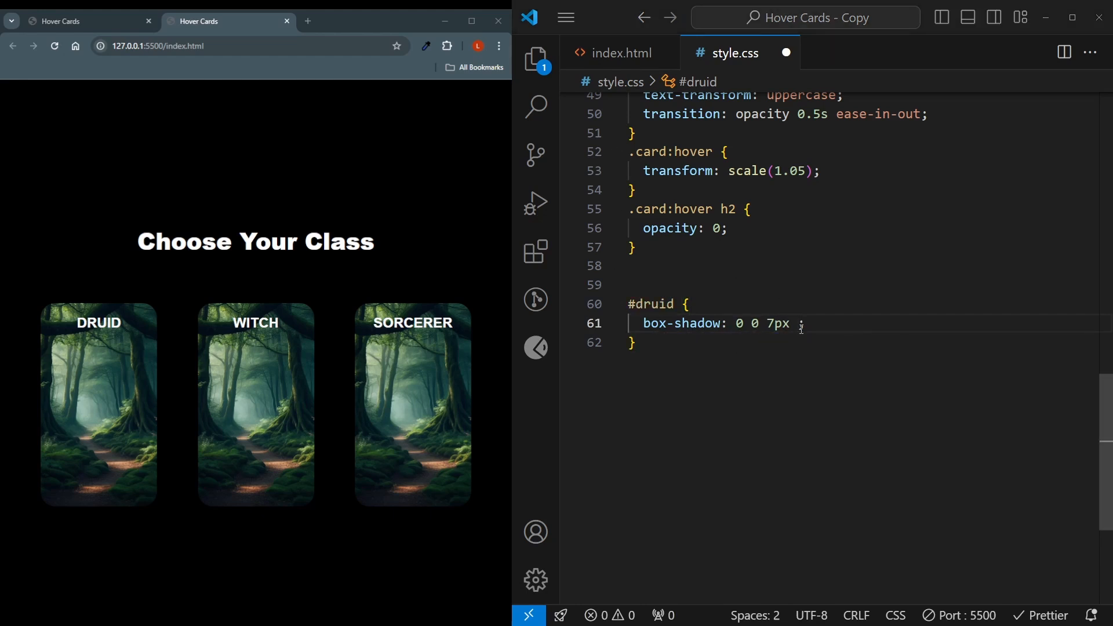
{"action": "type", "text": "rgb(58, 228, 149)"}
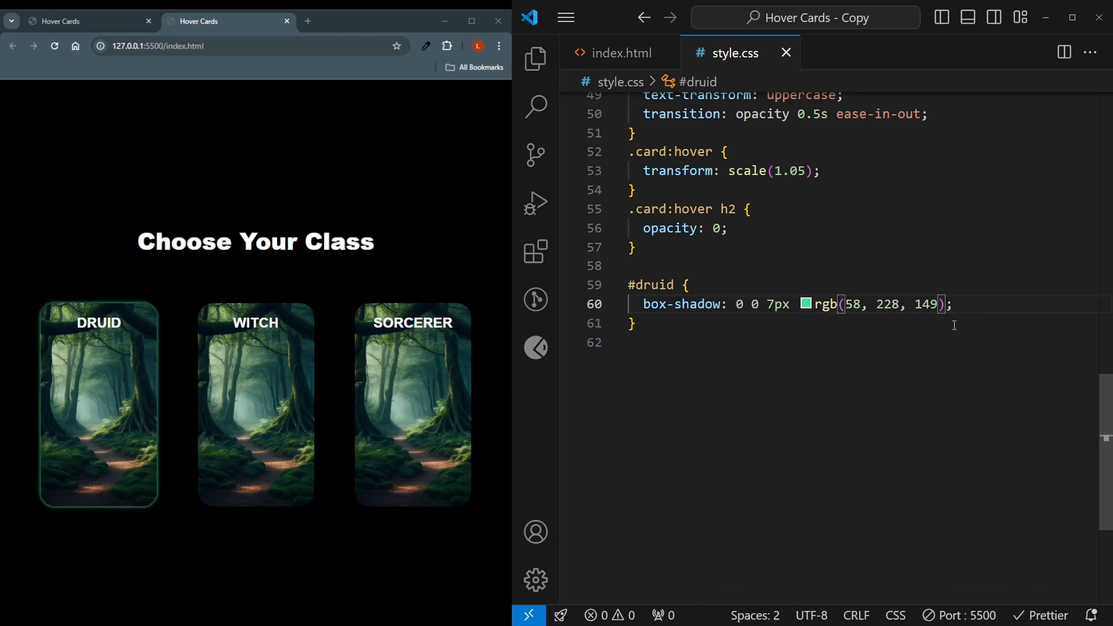
{"action": "type", "text": ","}
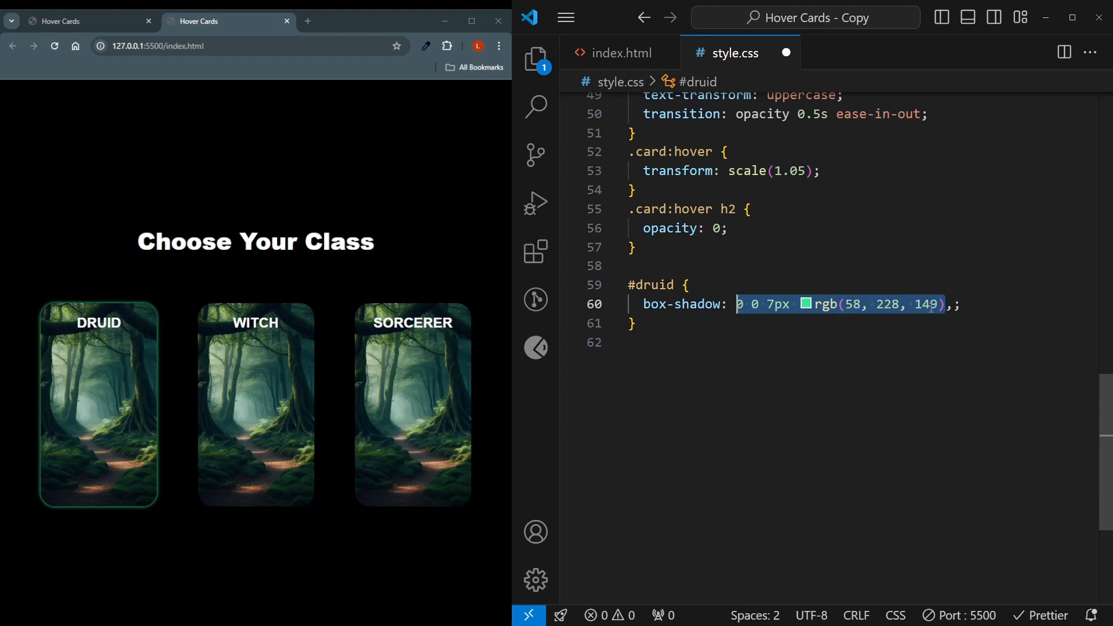
Layer additional 10px and 21px green shadows onto the Druid glow.
{"action": "left_click", "coordinate": [803, 304]}
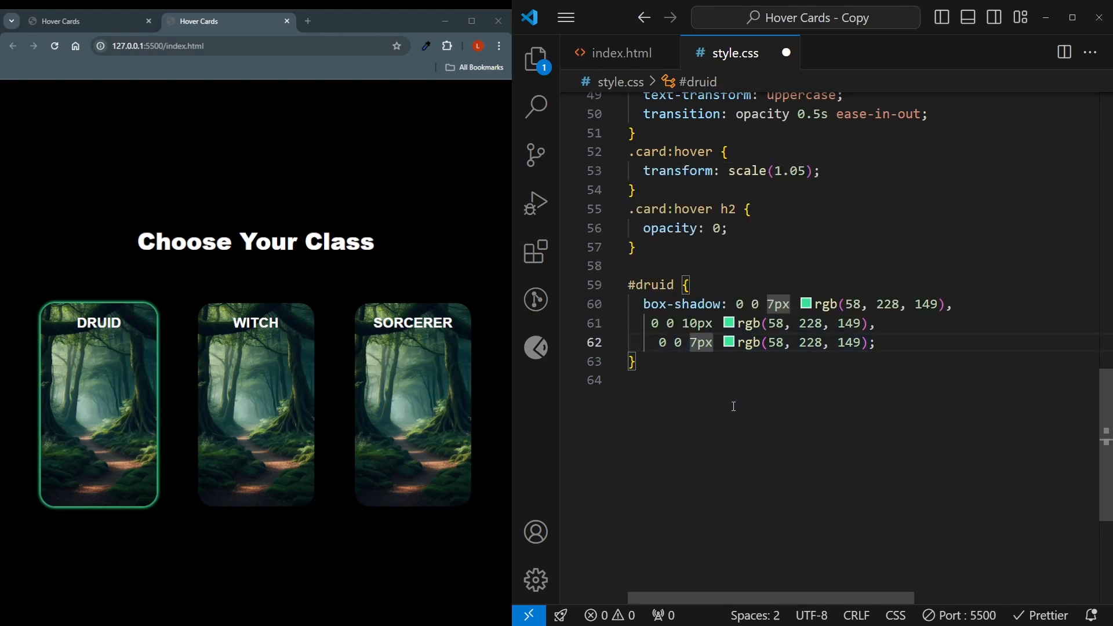
{"action": "type", "text": "21px"}
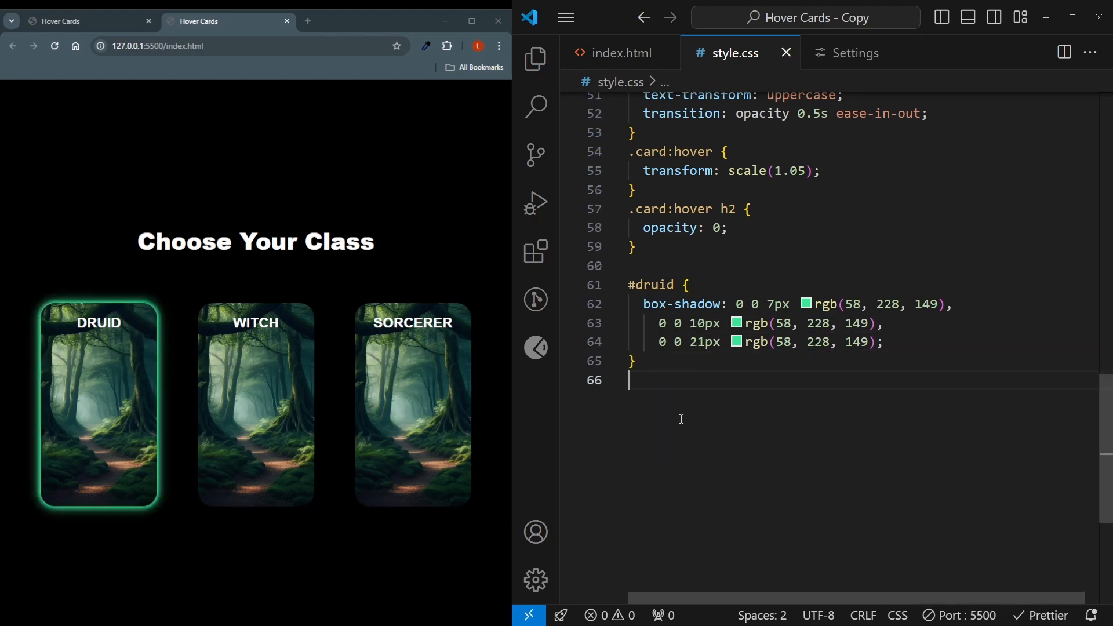
Add #druid:hover reusing the glow lines enlarged to 20px, 23px and 44px shadows.
{"action": "type", "text": "#druid"}
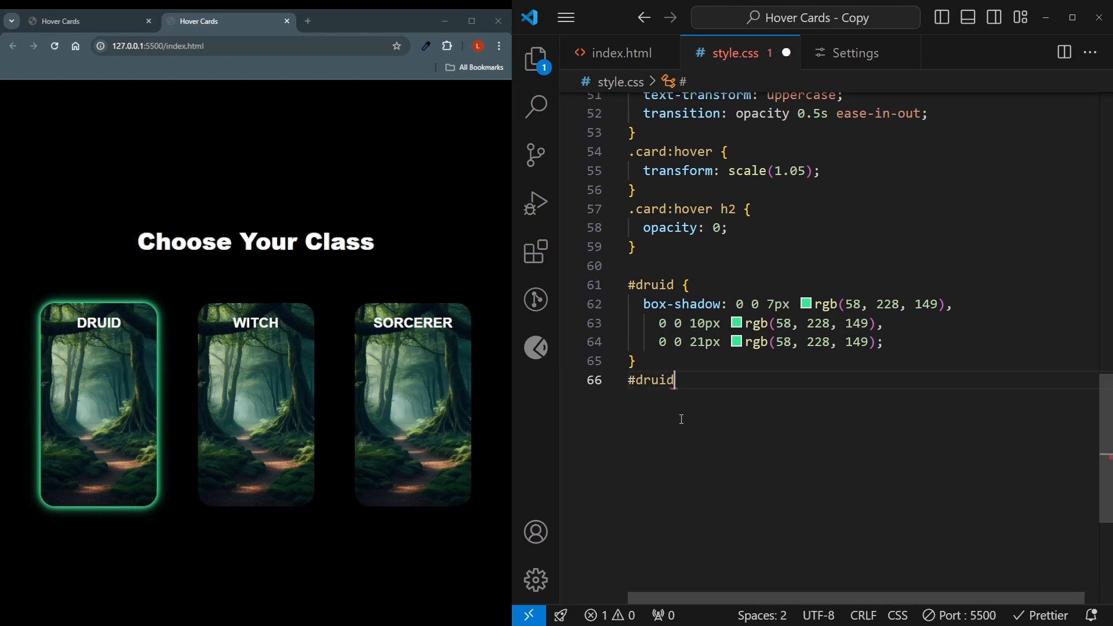
{"action": "type", "text": ":hover {"}
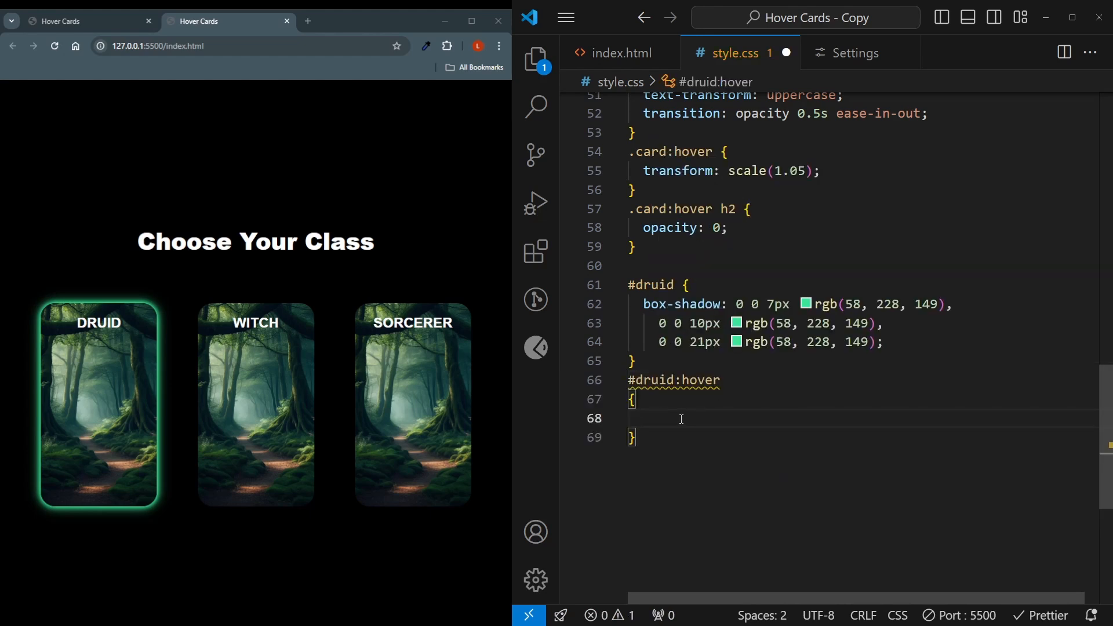
{"action": "left_click_drag", "start_coordinate": [643, 304], "coordinate": [882, 341]}
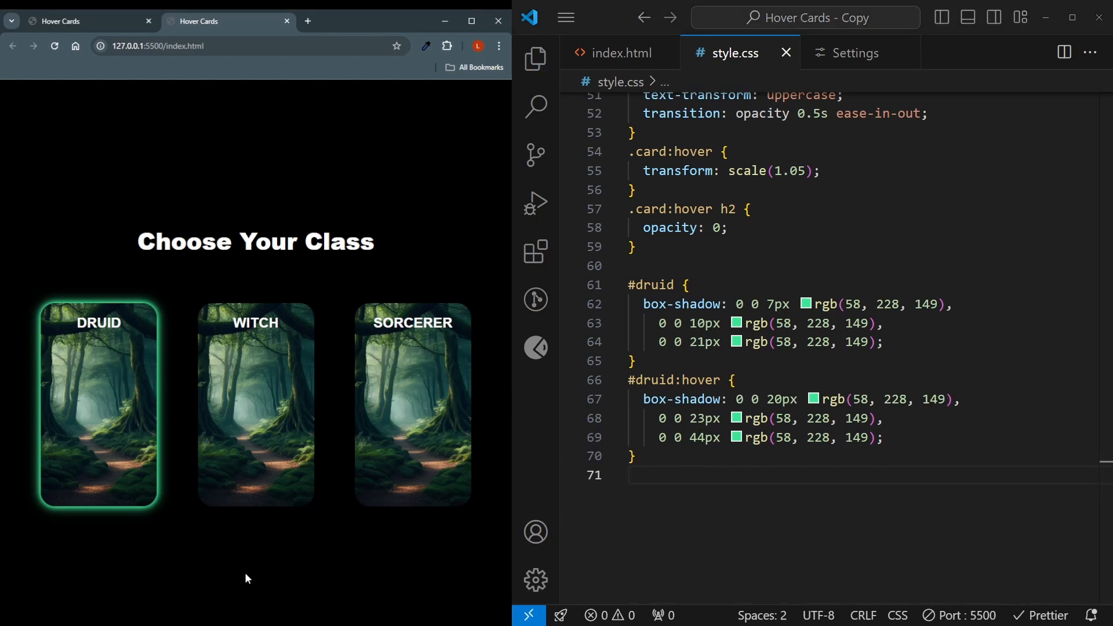
{"action": "mouse_move", "coordinate": [147, 575]}
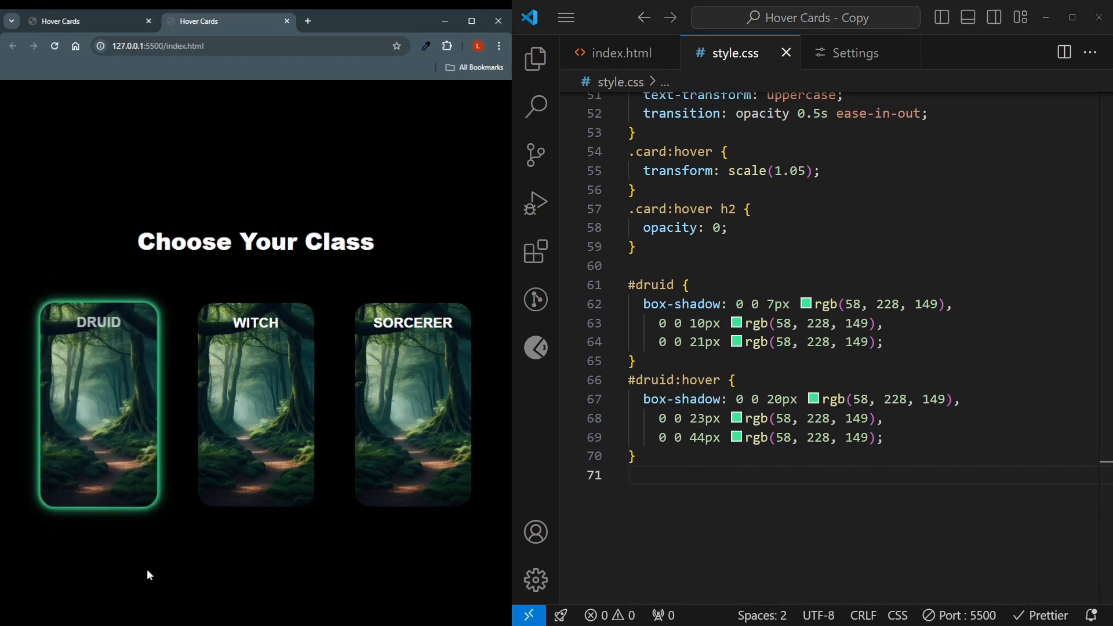
{"action": "mouse_move", "coordinate": [116, 466]}
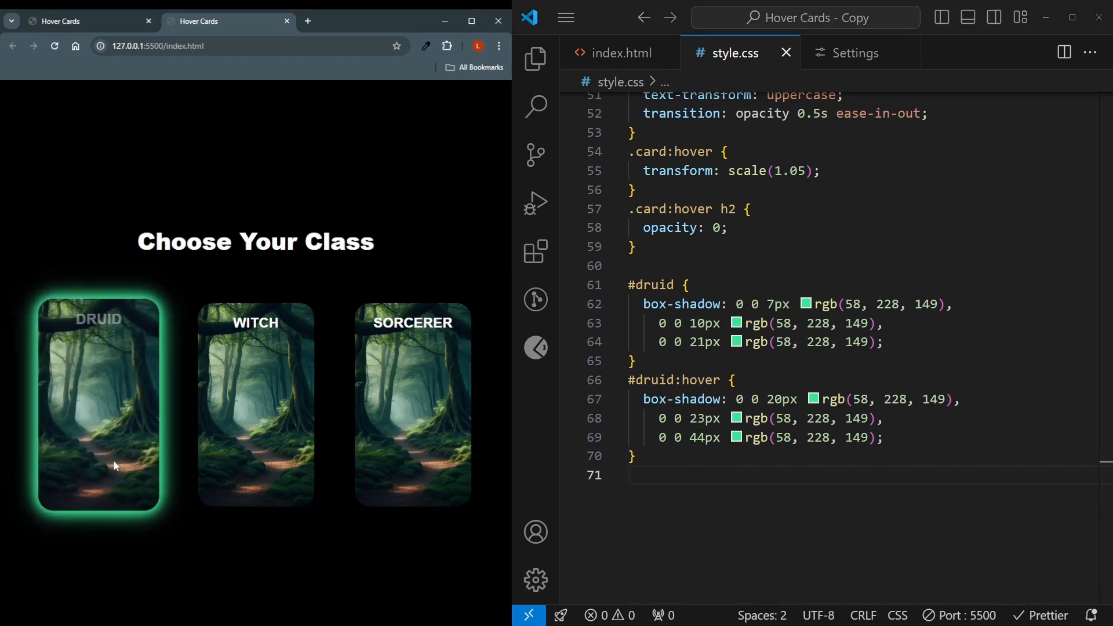
{"action": "left_click", "coordinate": [740, 479]}
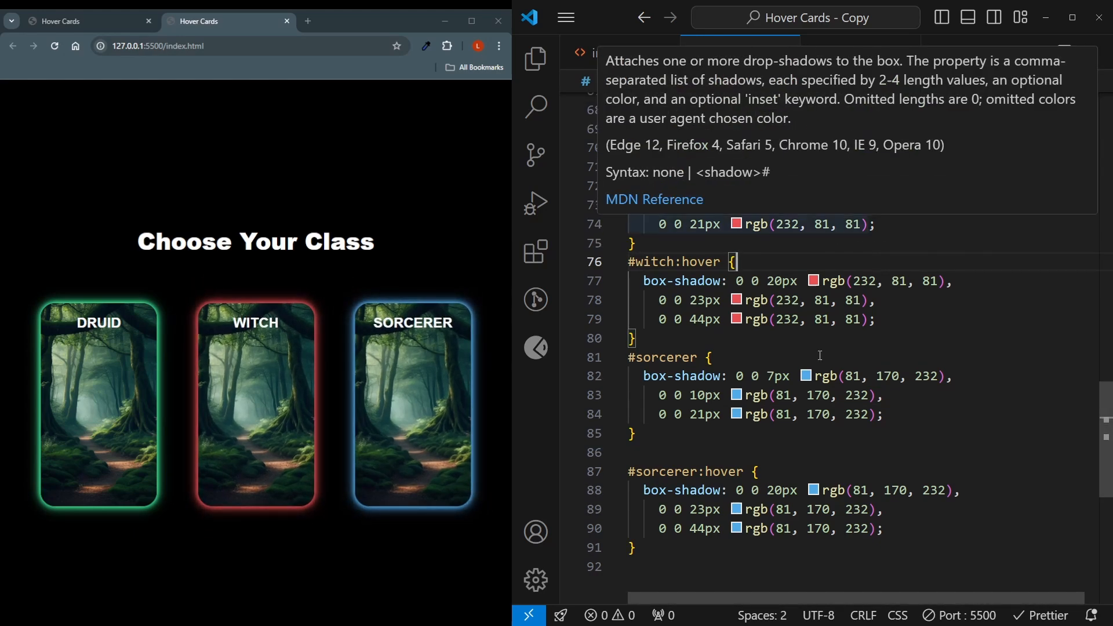
Give #witch a witch-bg.webp background and copy it for #sorcerer's portal background.
{"action": "type", "text": "background-image: url();"}
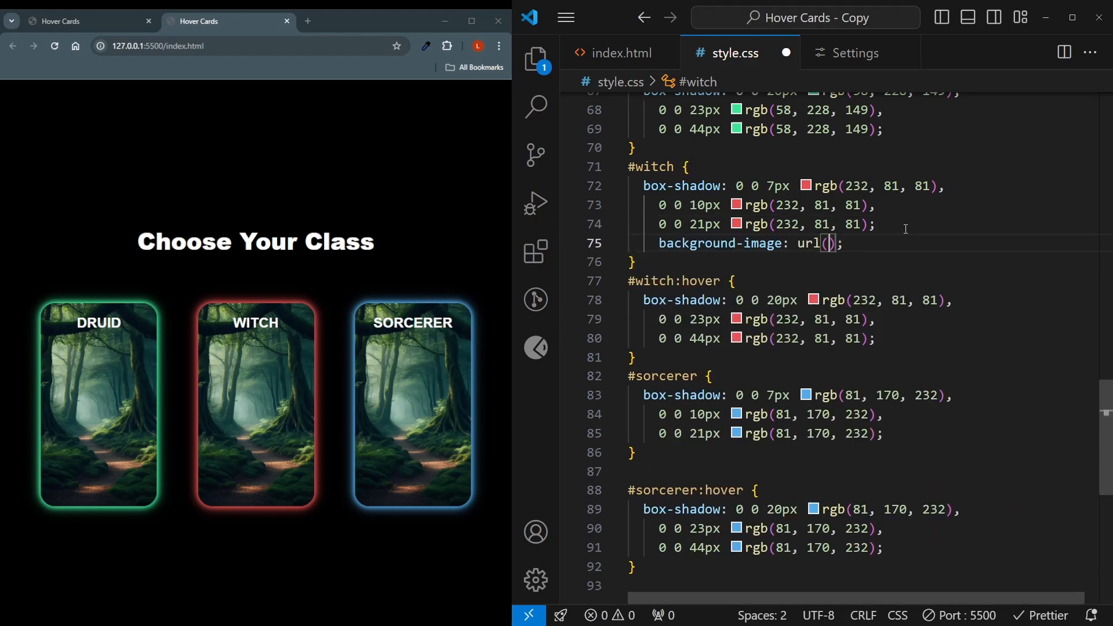
{"action": "type", "text": "witch-bg.webp"}
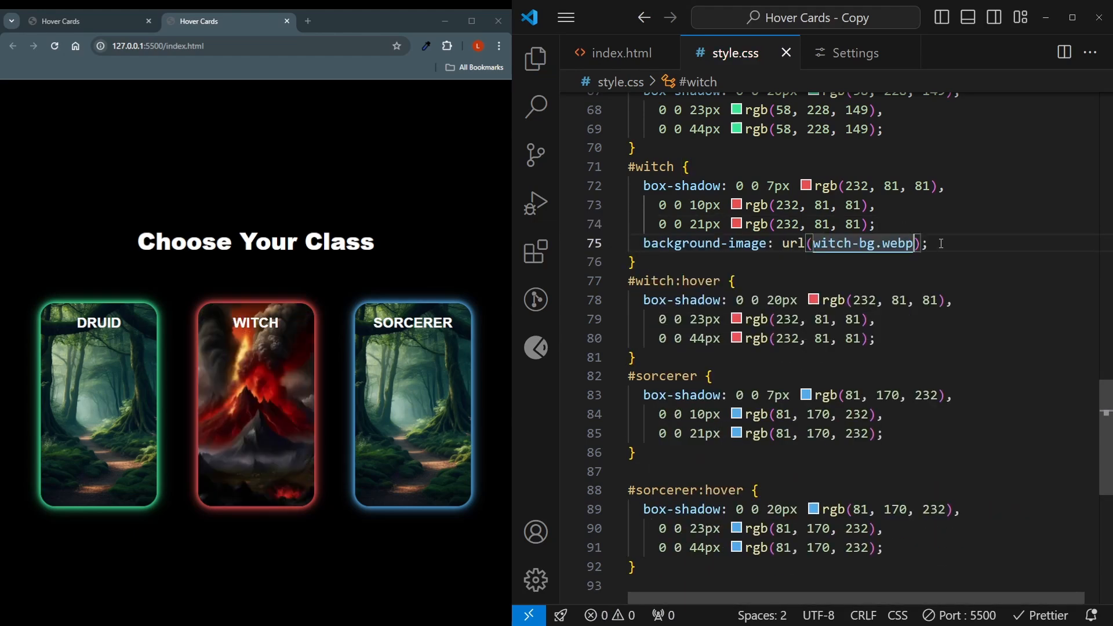
{"action": "triple_click", "coordinate": [780, 243]}
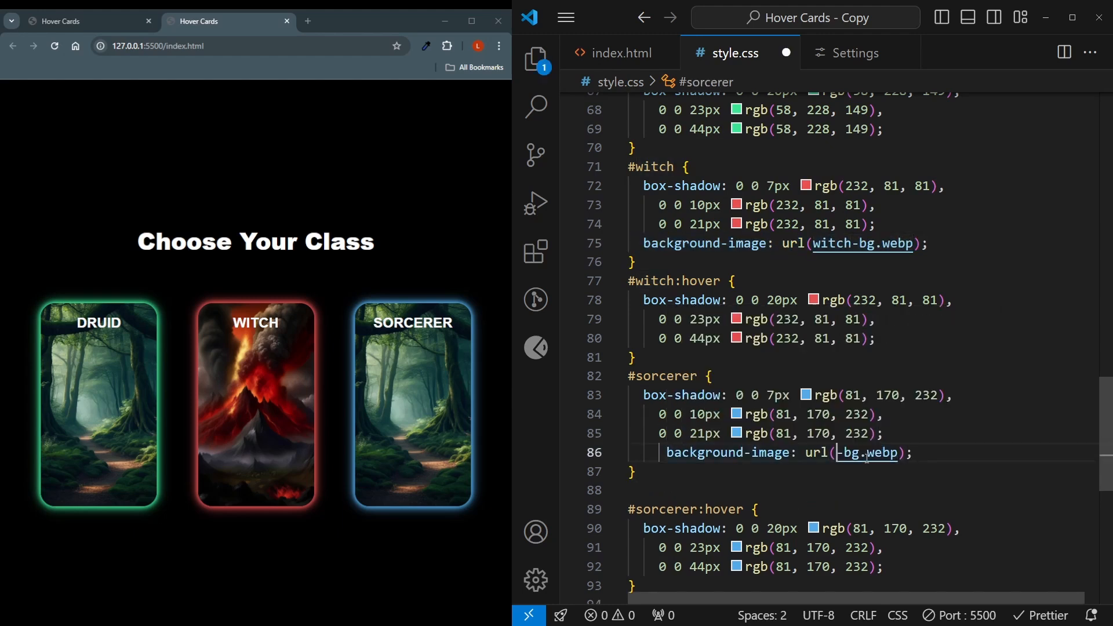
{"action": "type", "text": "sorcerer"}
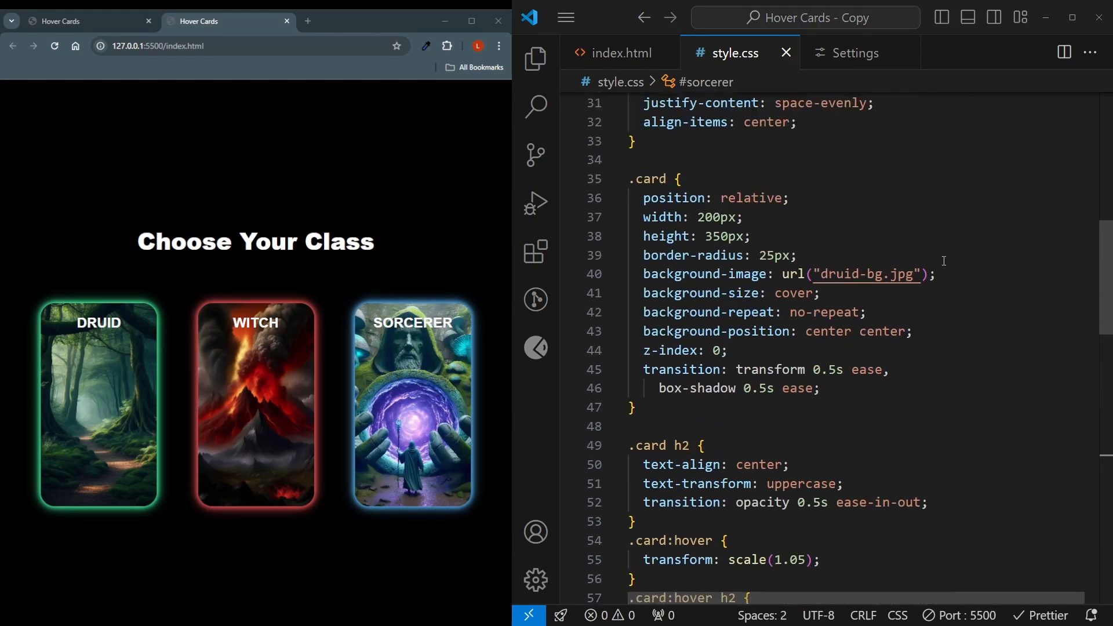
Move the druid-bg.jpg background-image line from .card into #druid.
{"action": "triple_click", "coordinate": [781, 274]}
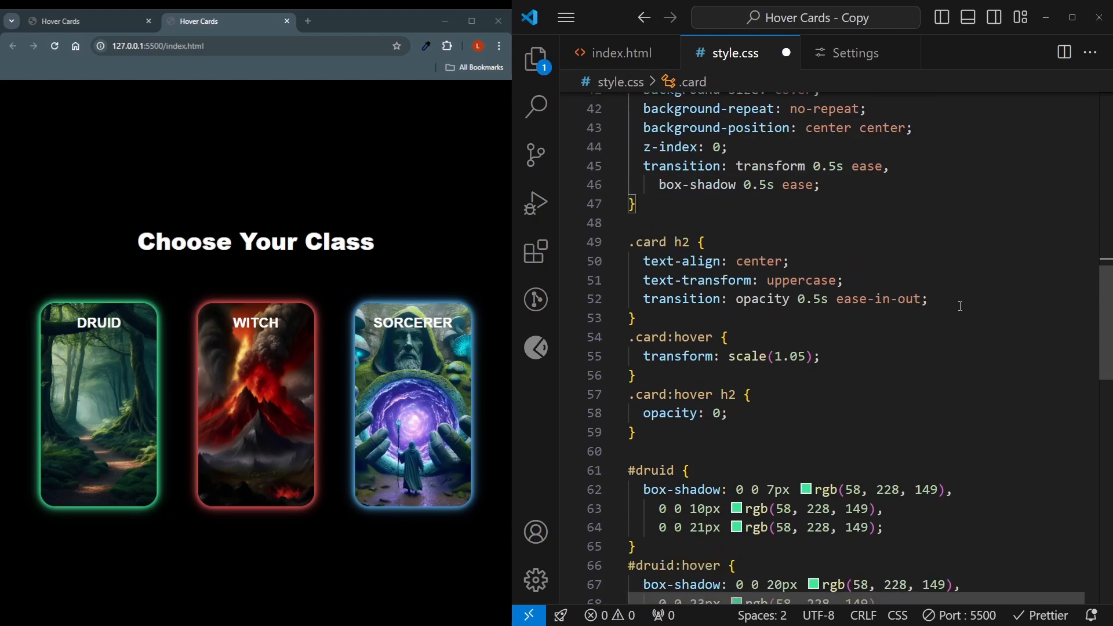
{"action": "type", "text": "background-image: url(\"druid-bg.jpg\");"}
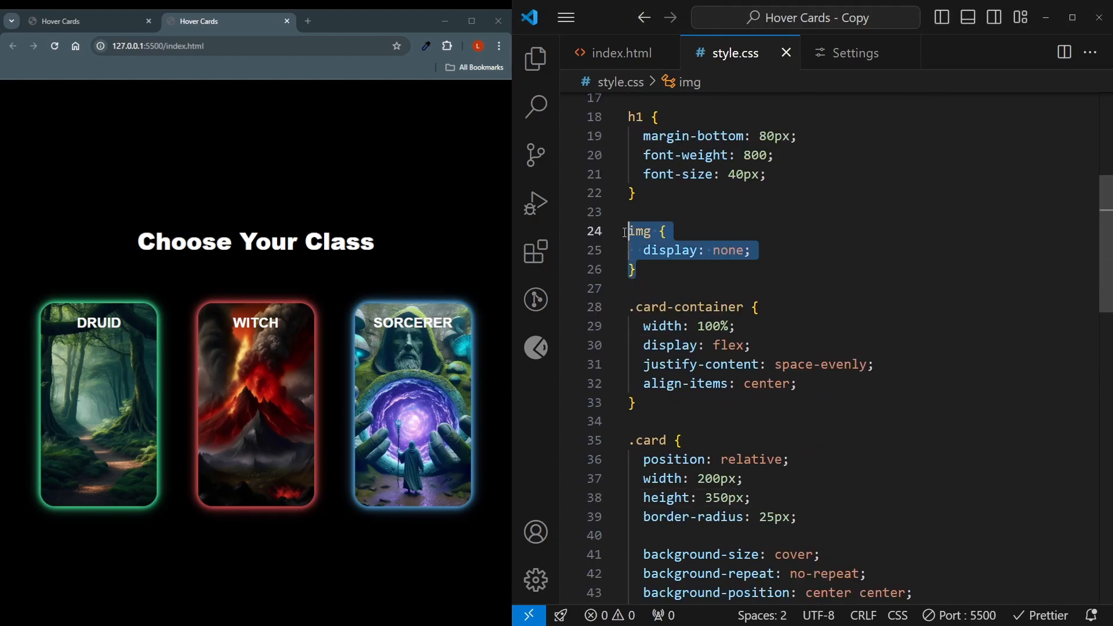
Unhide images and center .card-image at top/left 50% with translate(-50%, -50%) scale(0.8).
{"action": "key", "text": "Delete"}
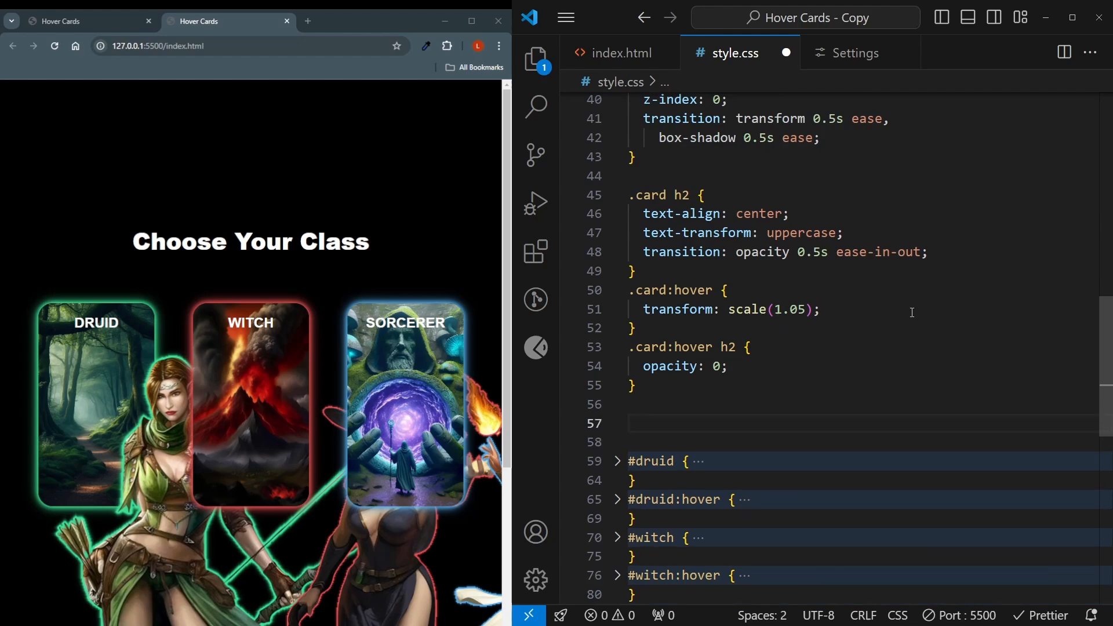
{"action": "type", "text": ".card-image {"}
{"action": "type", "text": "top: ;"}
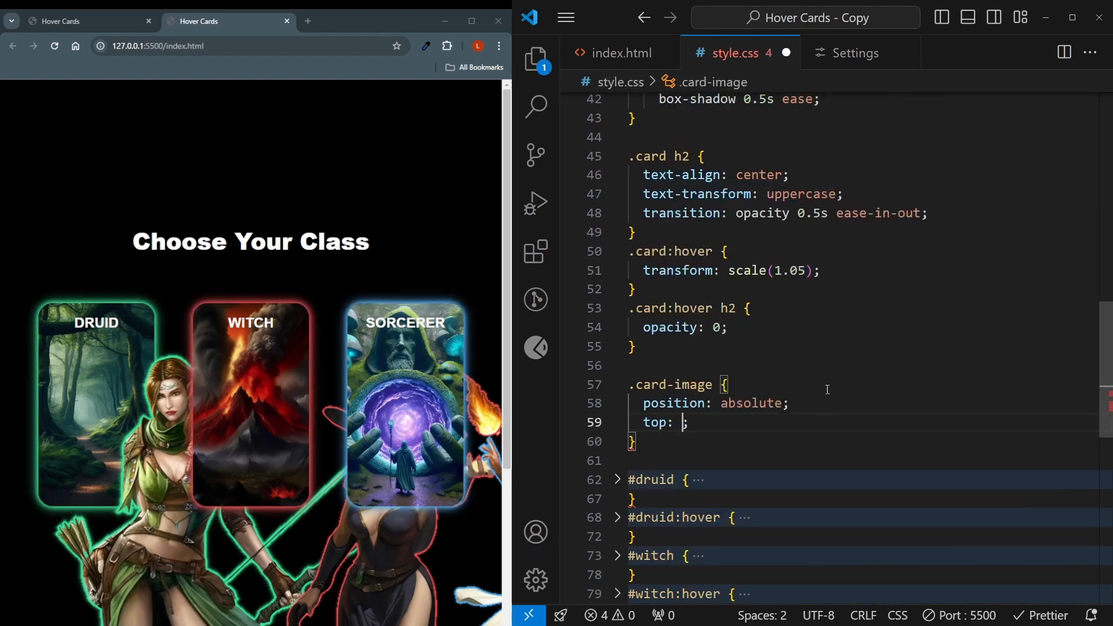
{"action": "type", "text": "50%;"}
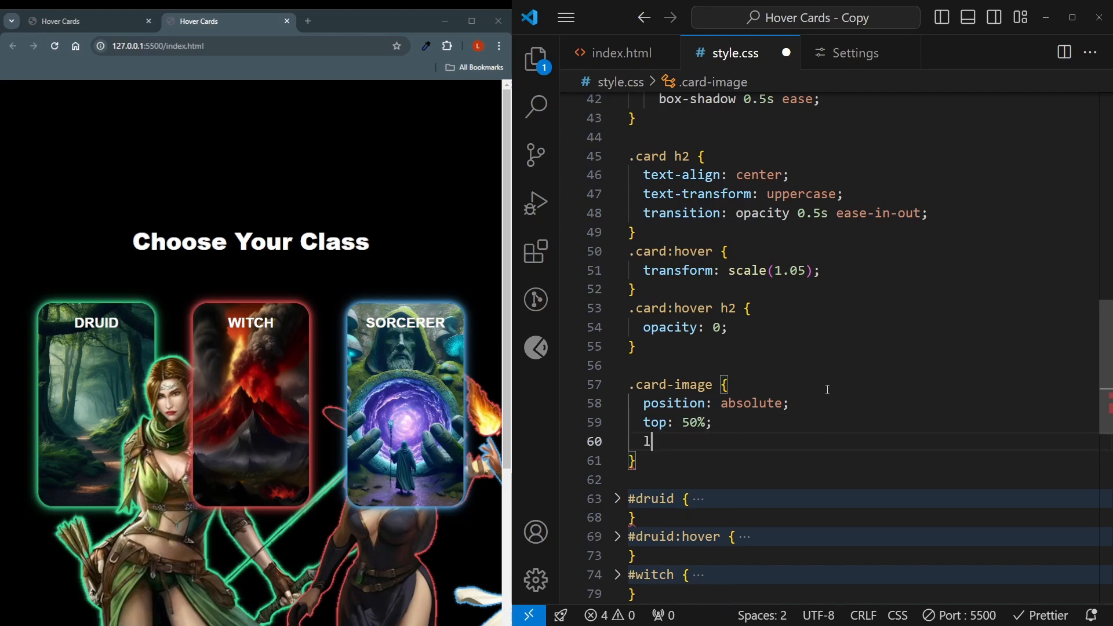
{"action": "type", "text": "left: 50%;"}
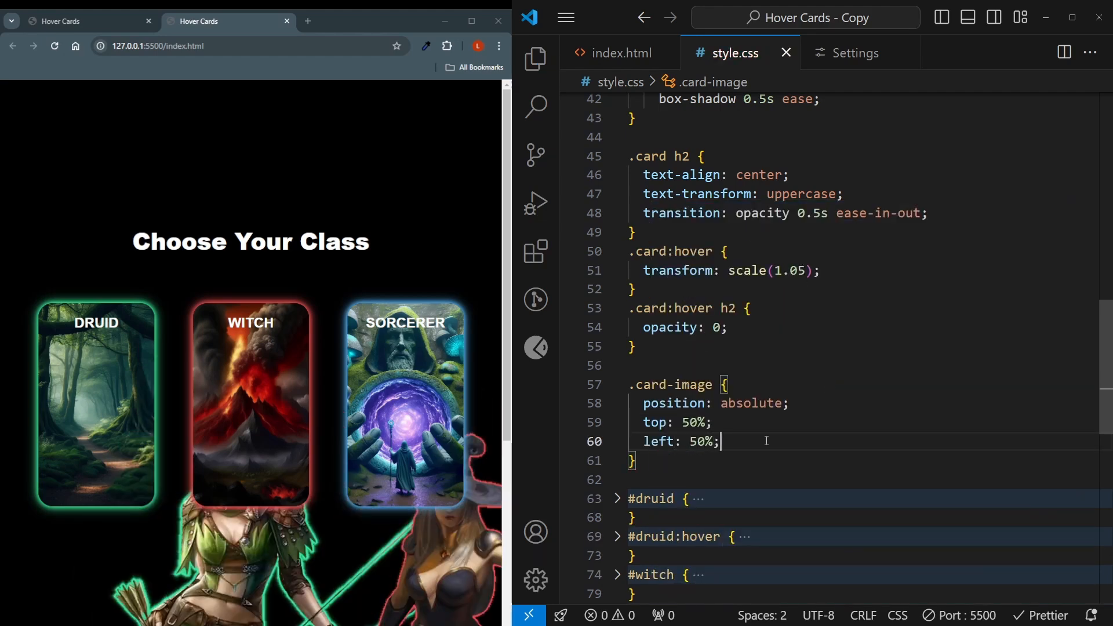
{"action": "type", "text": "t"}
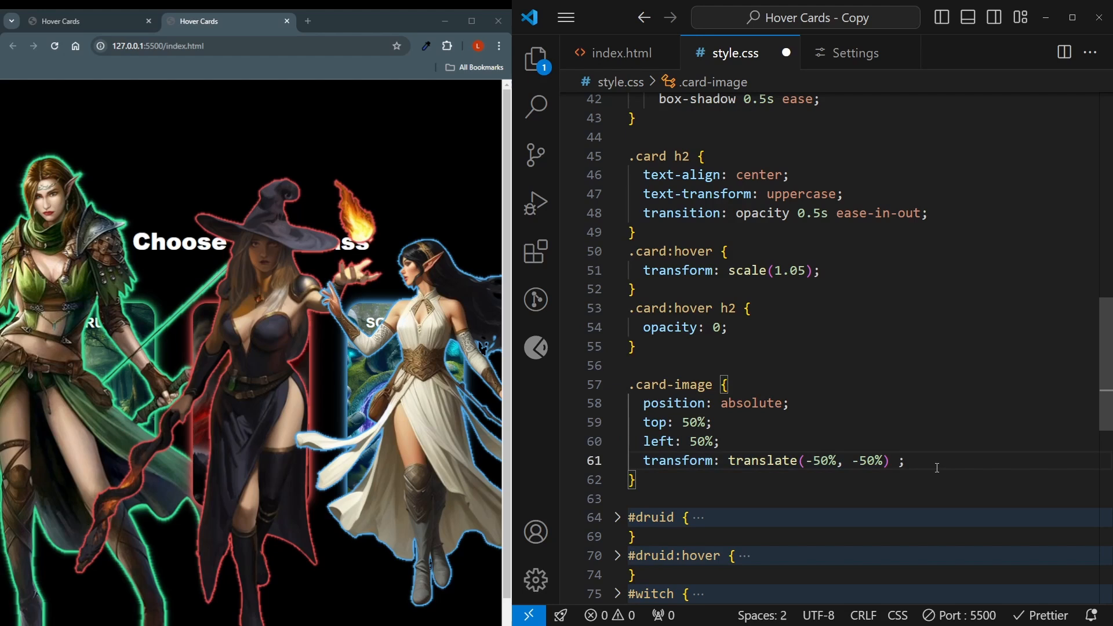
{"action": "type", "text": "scale(0)"}
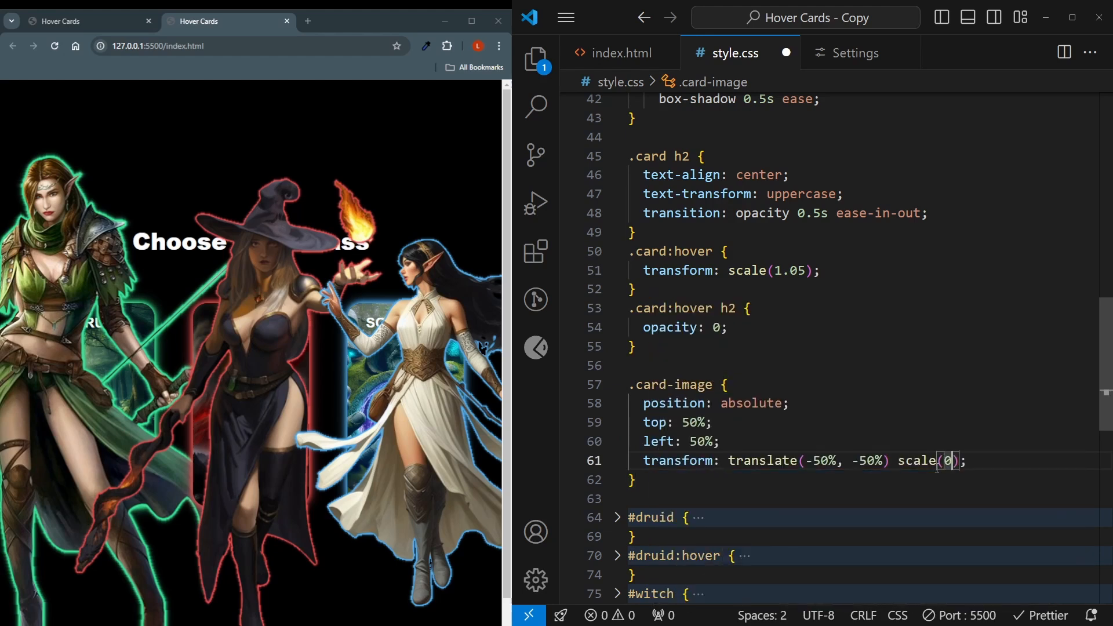
{"action": "type", "text": ".8);"}
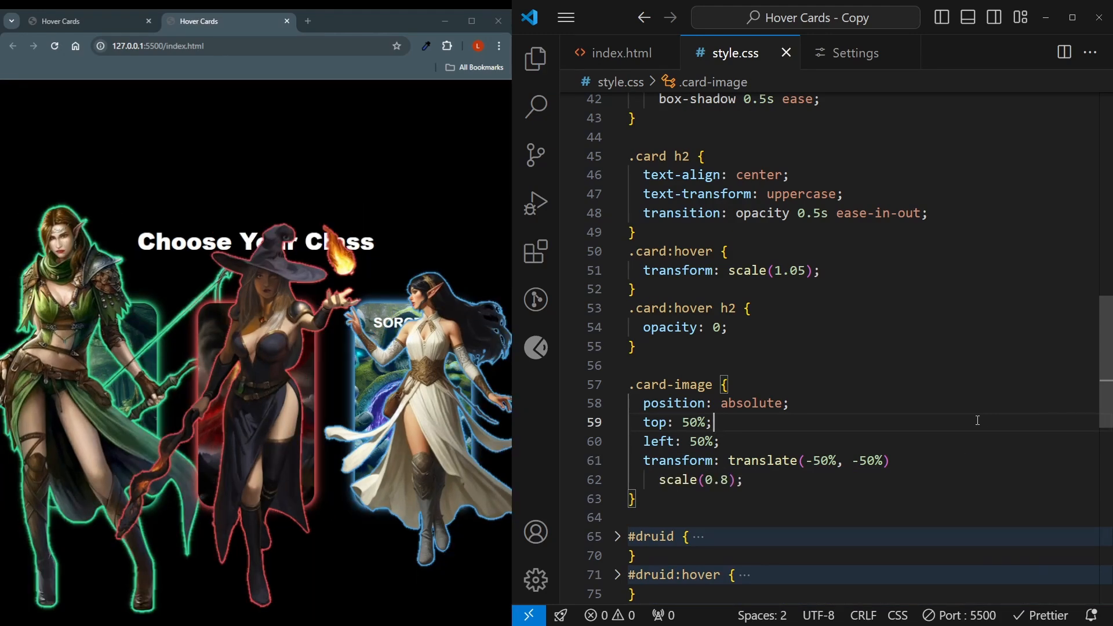
Hide .card-image with opacity 0 and z-index 10 at 300px by 450px.
{"action": "key", "text": "Enter"}
{"action": "type", "text": "opacity: ;"}
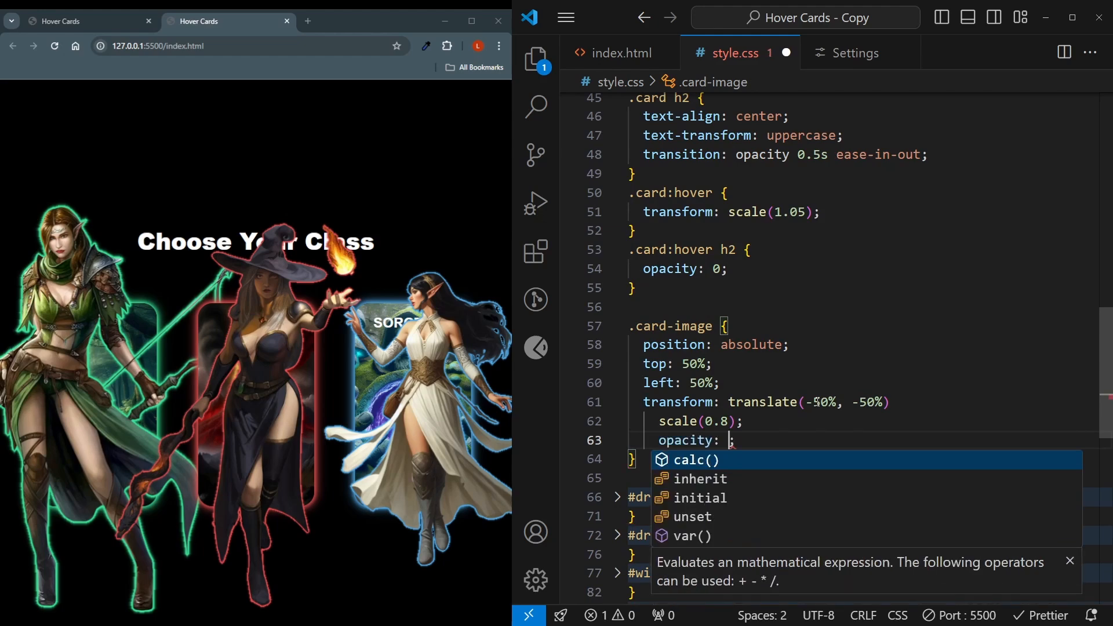
{"action": "type", "text": "0"}
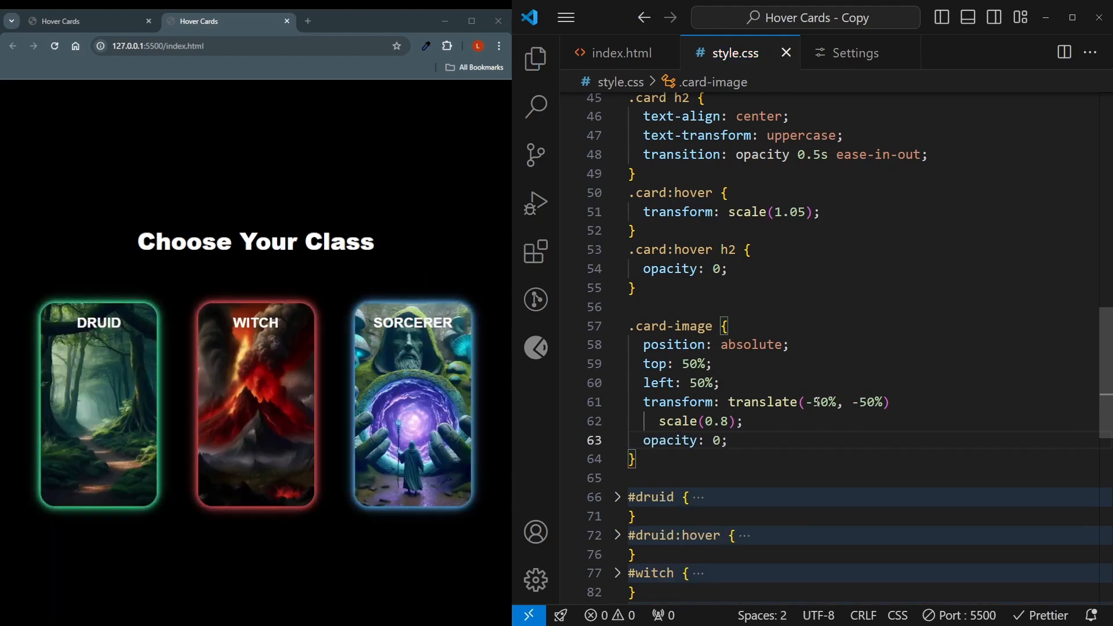
{"action": "type", "text": "z-index: 10;"}
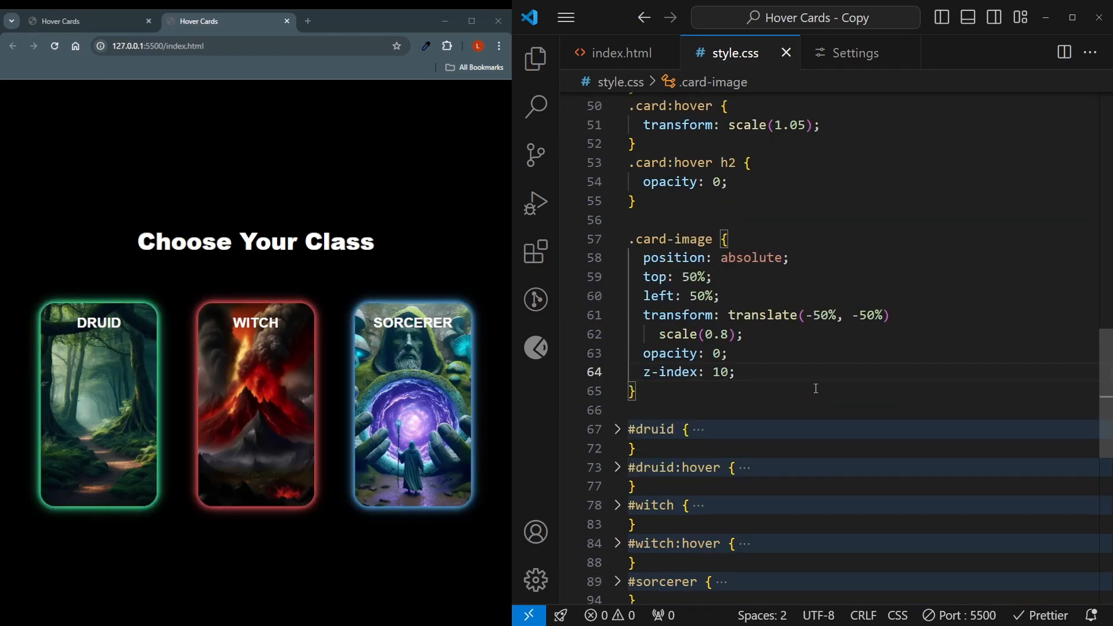
{"action": "type", "text": "width: 300px;"}
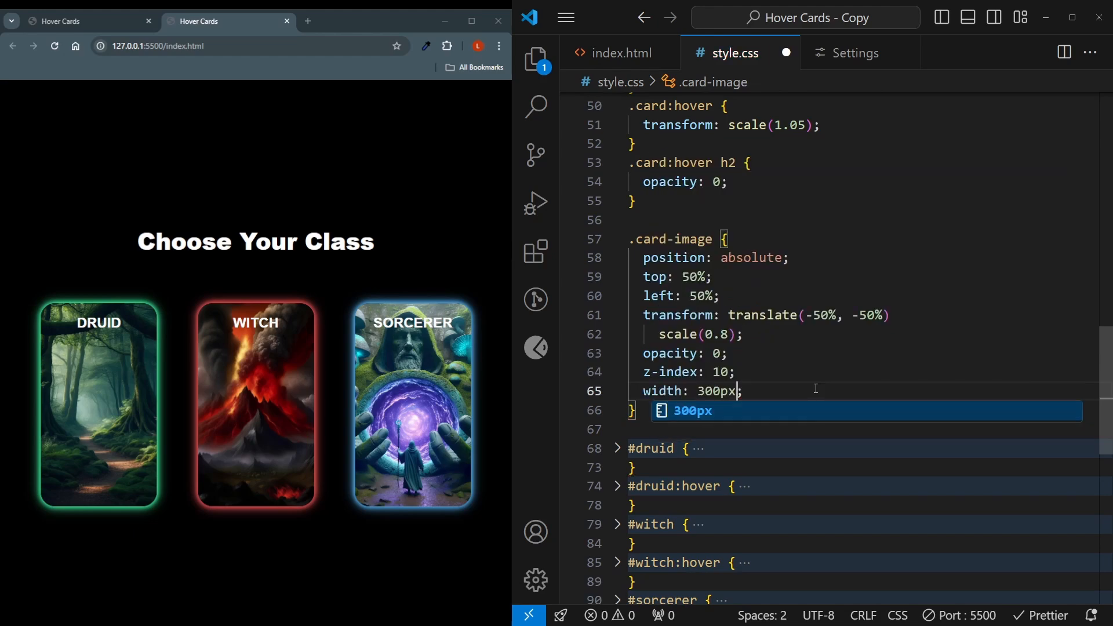
{"action": "key", "text": "Escape"}
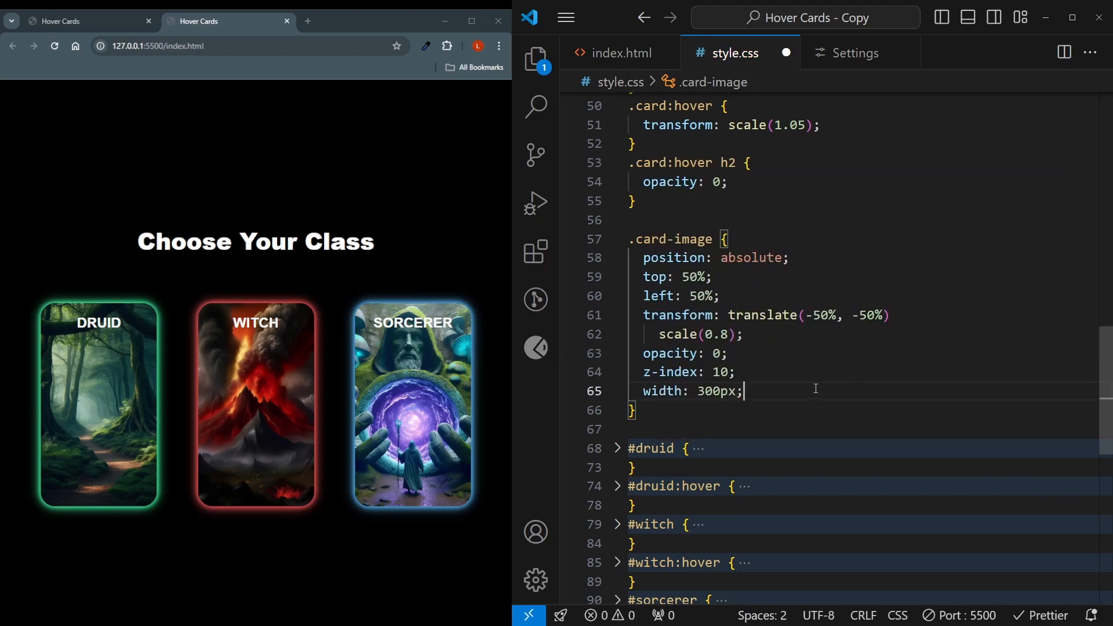
{"action": "type", "text": "height: 45;"}
{"action": "left_click", "coordinate": [855, 428]}
{"action": "type", "text": "#"}
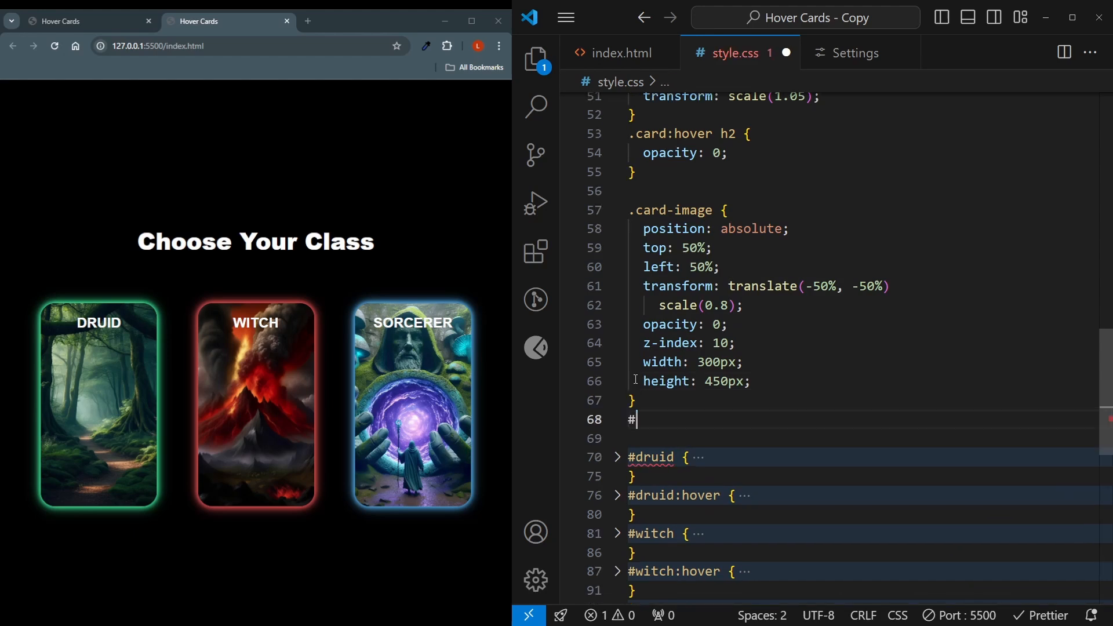
Add a #sorcerer img rule widening that image to 400px.
{"action": "type", "text": "s"}
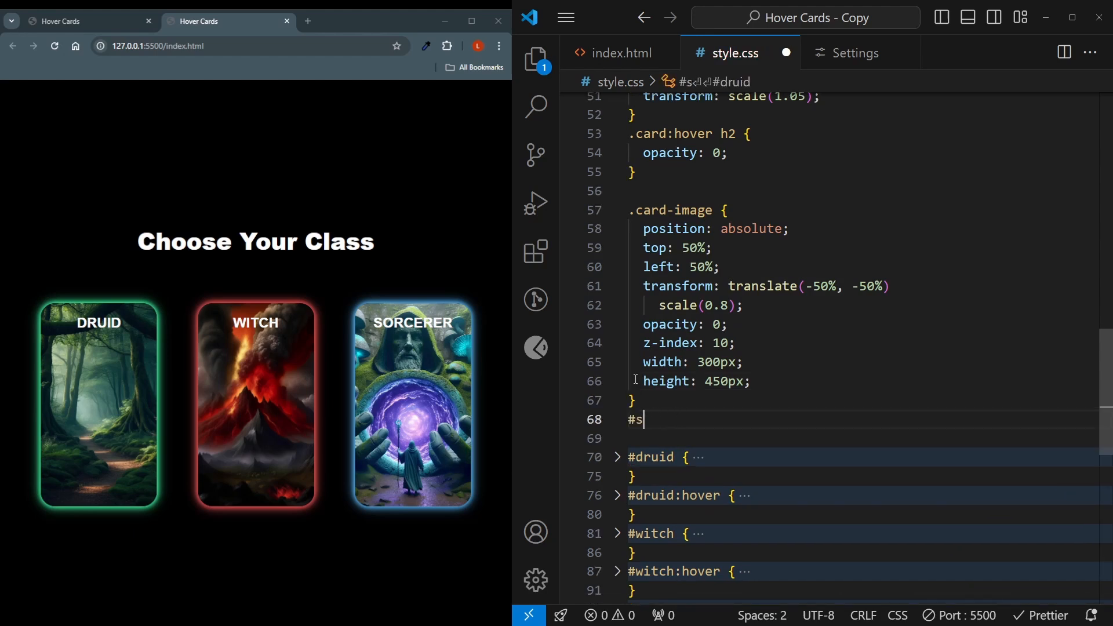
{"action": "type", "text": "orcerer img"}
{"action": "type", "text": "{"}
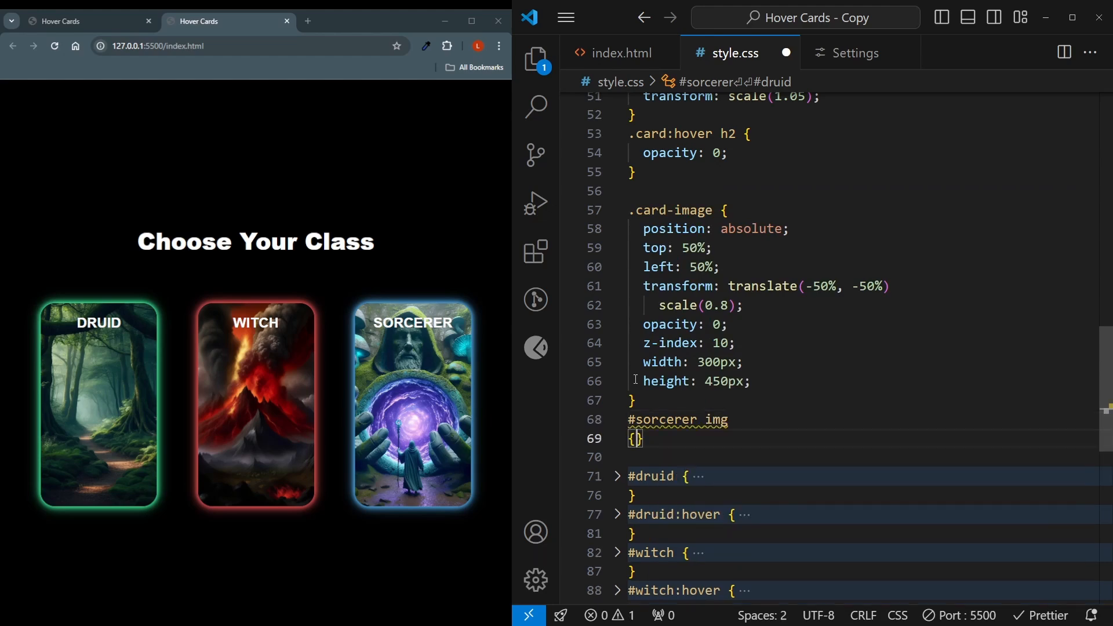
{"action": "type", "text": "width: 400px;"}
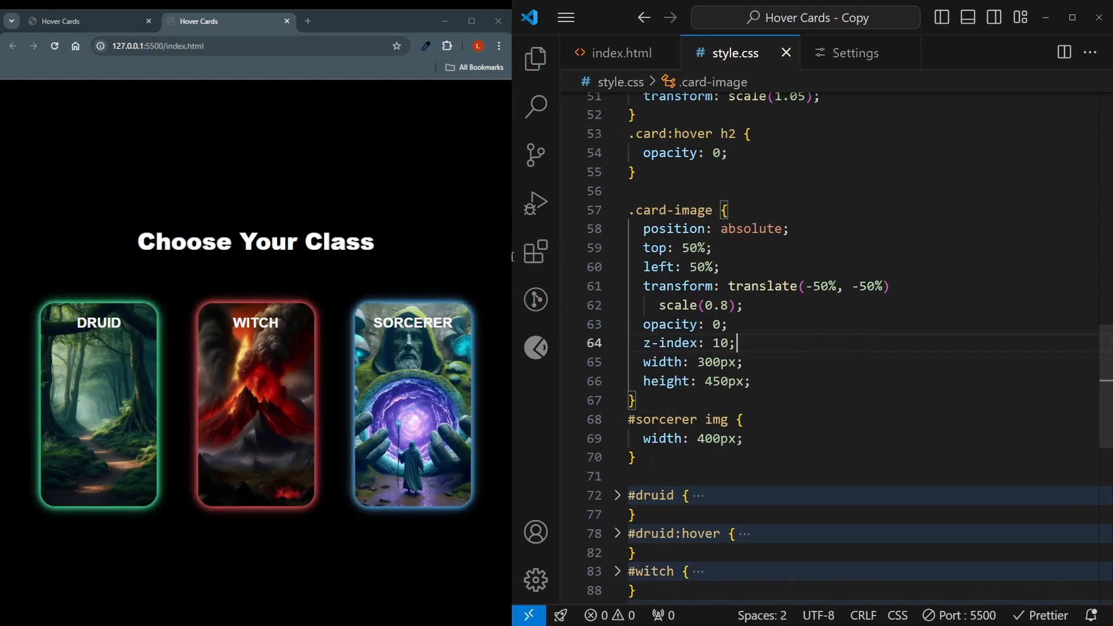
{"action": "scroll", "scroll_direction": "down", "scroll_amount": 3}
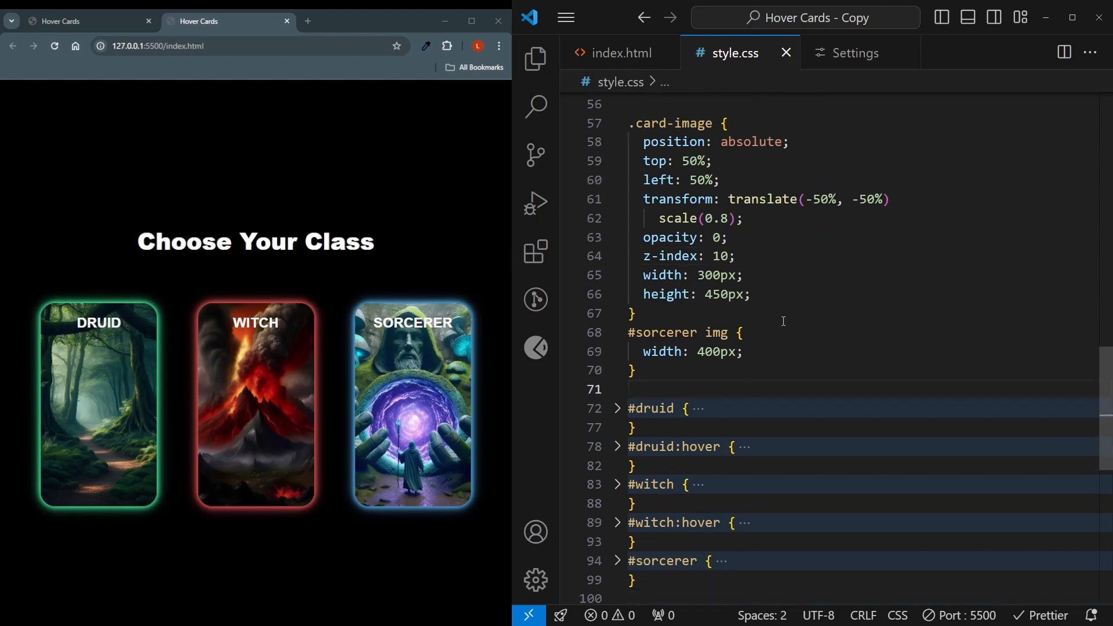
Add .card:hover .card-image with opacity 1 and translate(-50%, -50%) scale(1).
{"action": "type", "text": ".card:hover"}
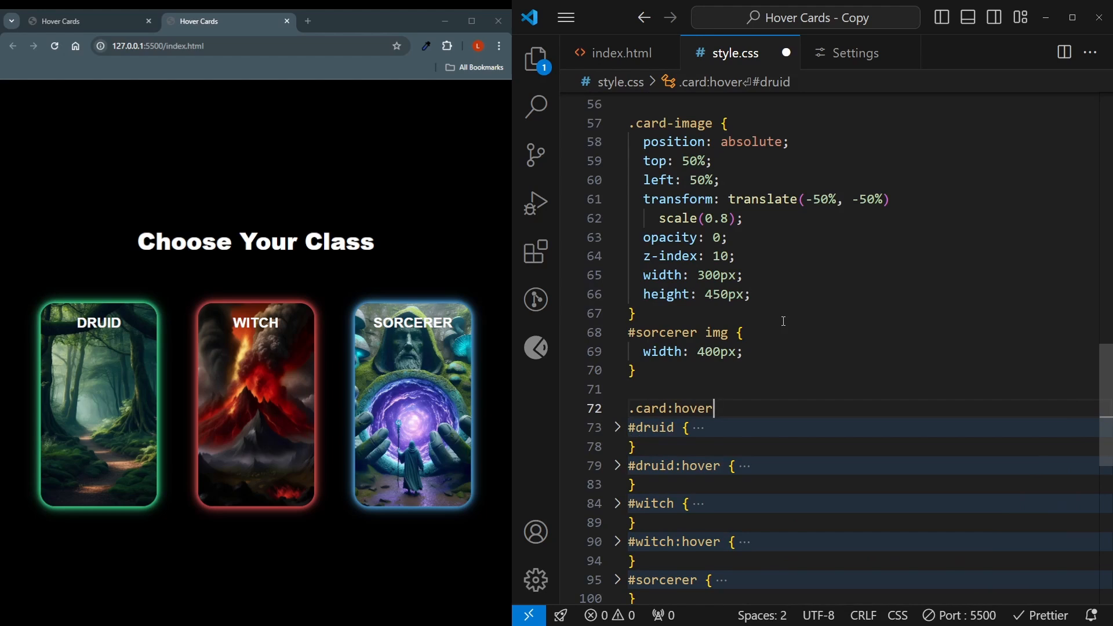
{"action": "type", "text": ".card"}
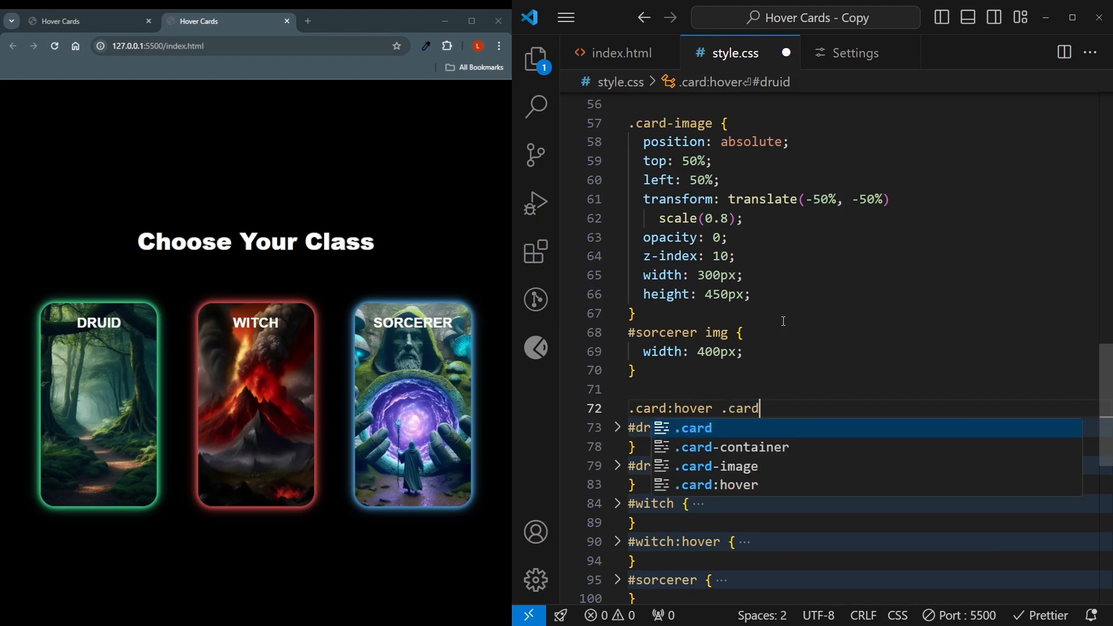
{"action": "type", "text": "opca"}
{"action": "type", "text": "transform: translate();"}
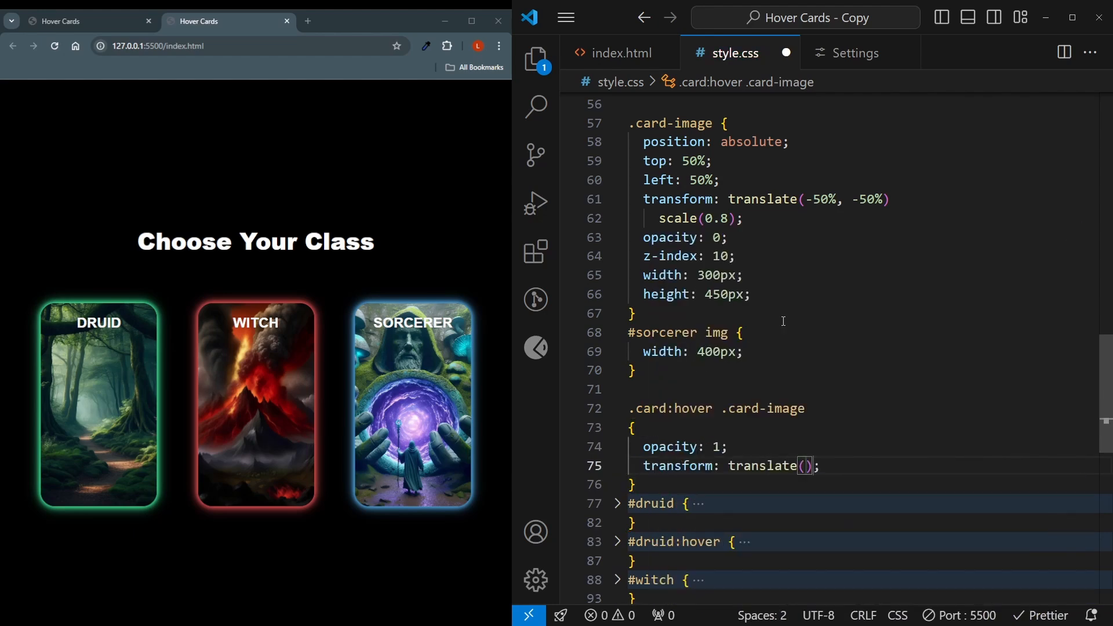
{"action": "type", "text": "-50%"}
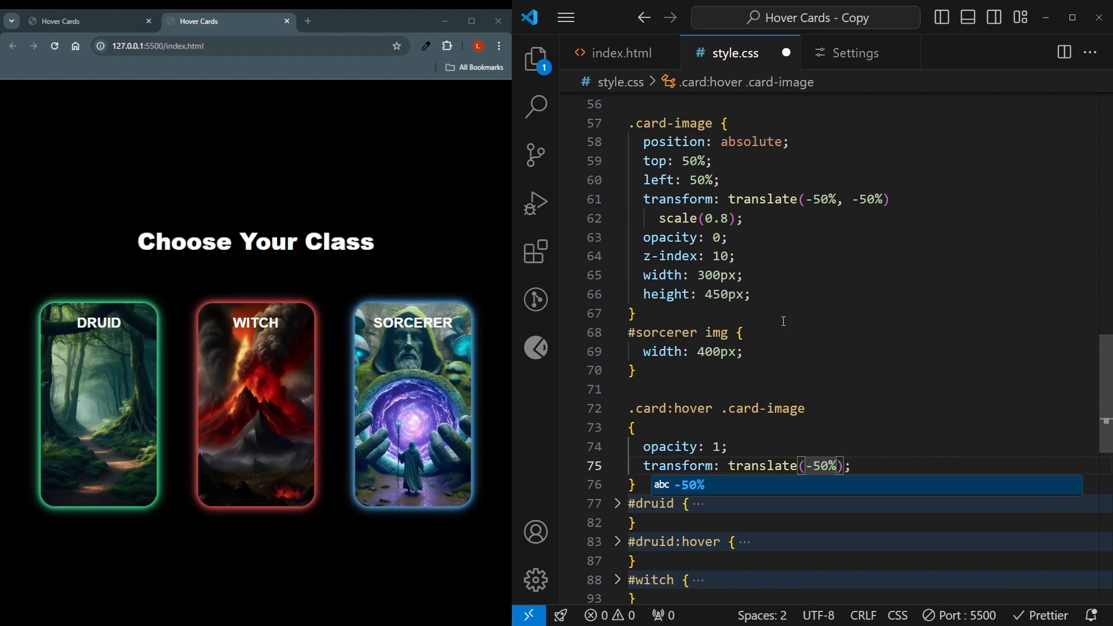
{"action": "type", "text": ",-50%"}
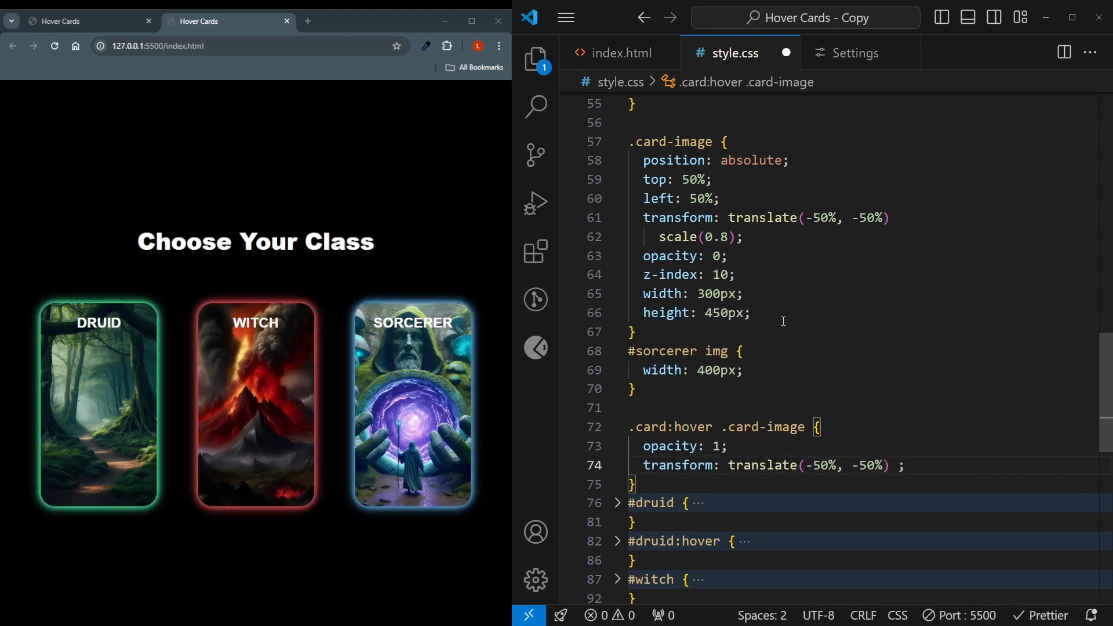
{"action": "type", "text": "scale(1);"}
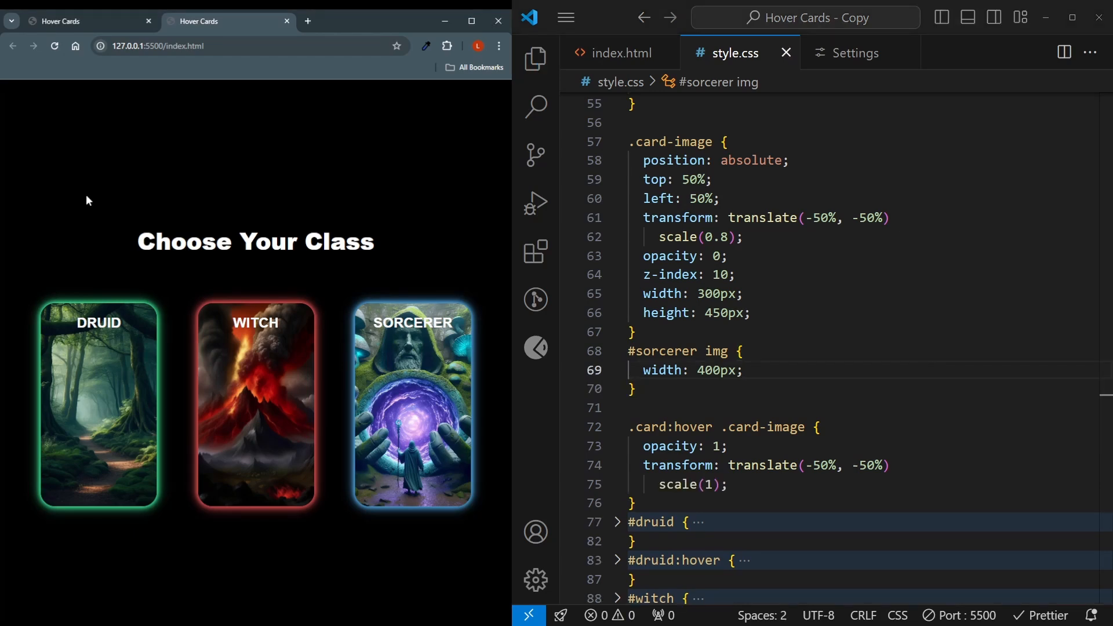
{"action": "mouse_move", "coordinate": [97, 369]}
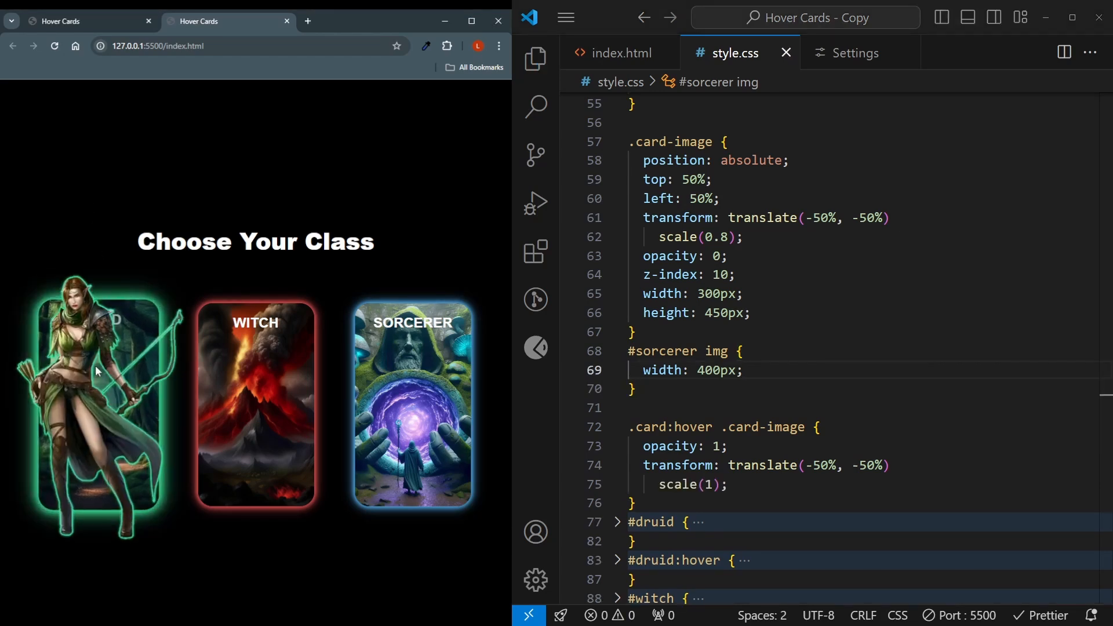
{"action": "mouse_move", "coordinate": [209, 385]}
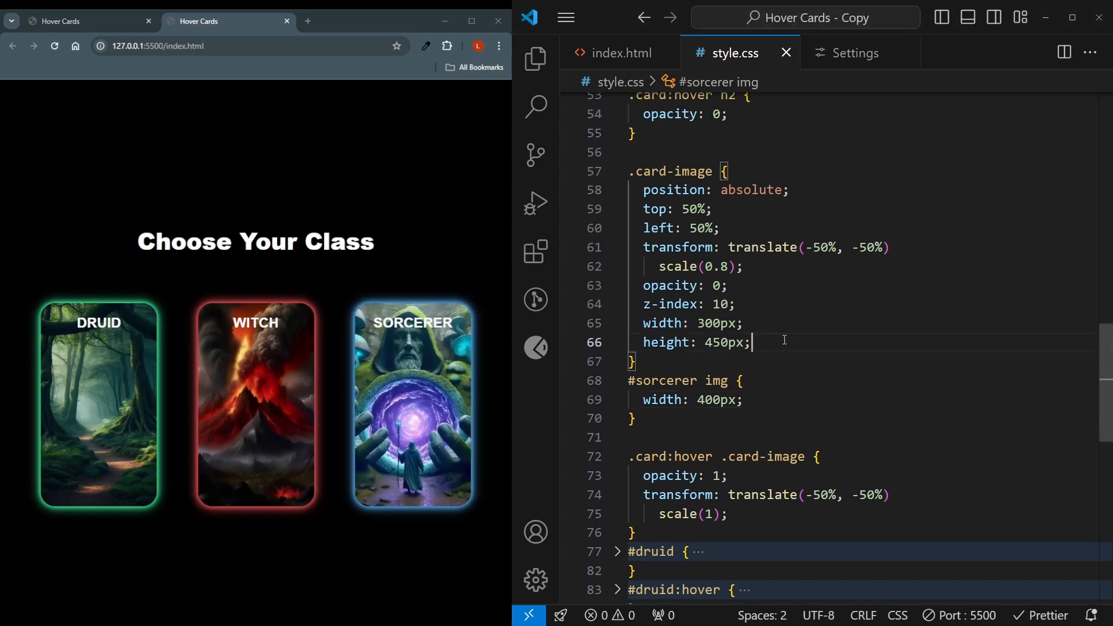
Give .card-image a transition on opacity and transform of 0.5s ease-in-out.
{"action": "type", "text": "transition: ;"}
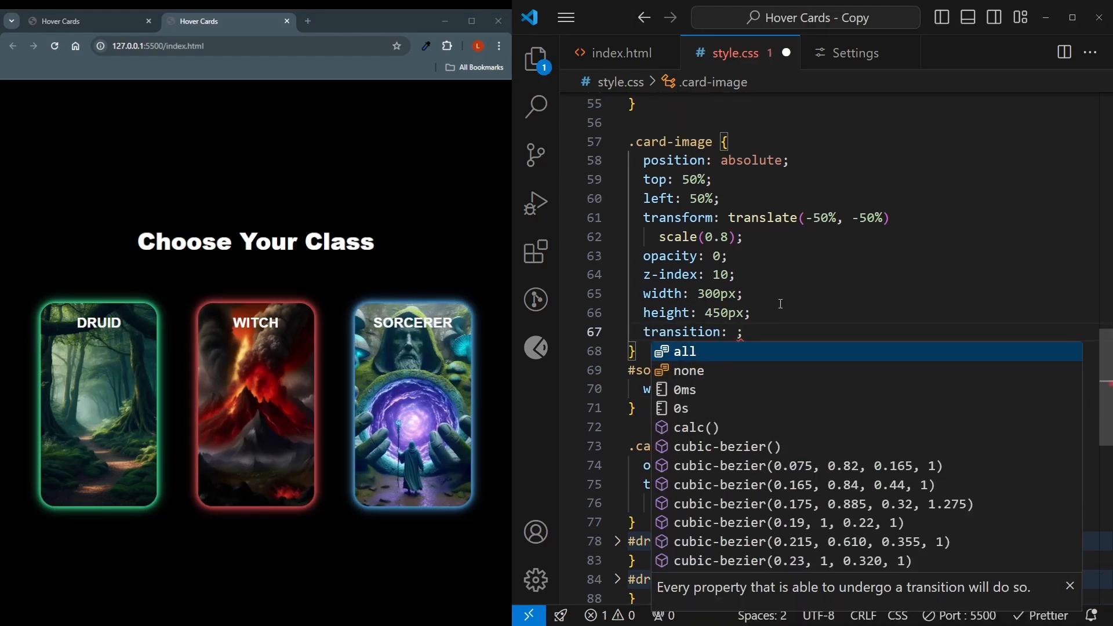
{"action": "type", "text": "opacity 0."}
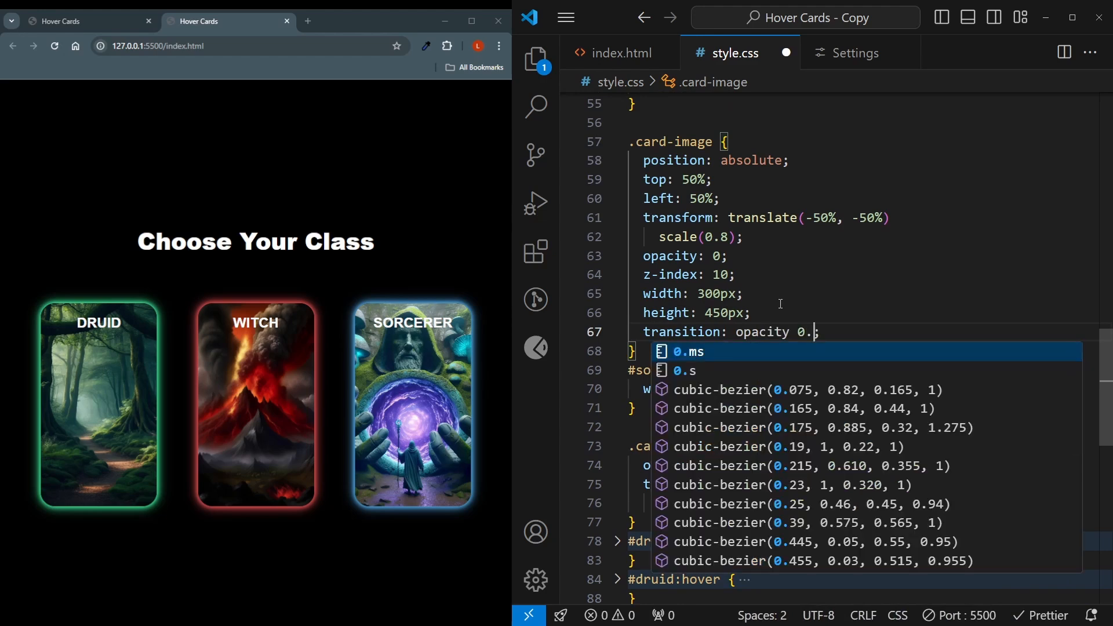
{"action": "type", "text": "5s ease-in-out, transform"}
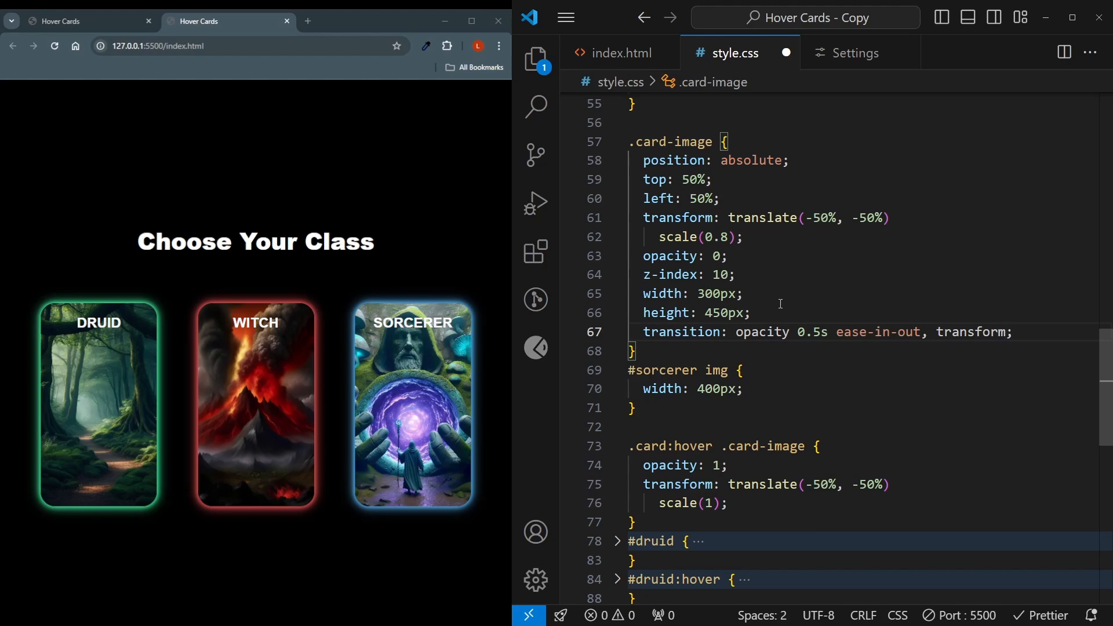
{"action": "type", "text": "0.5s ease-in-out;"}
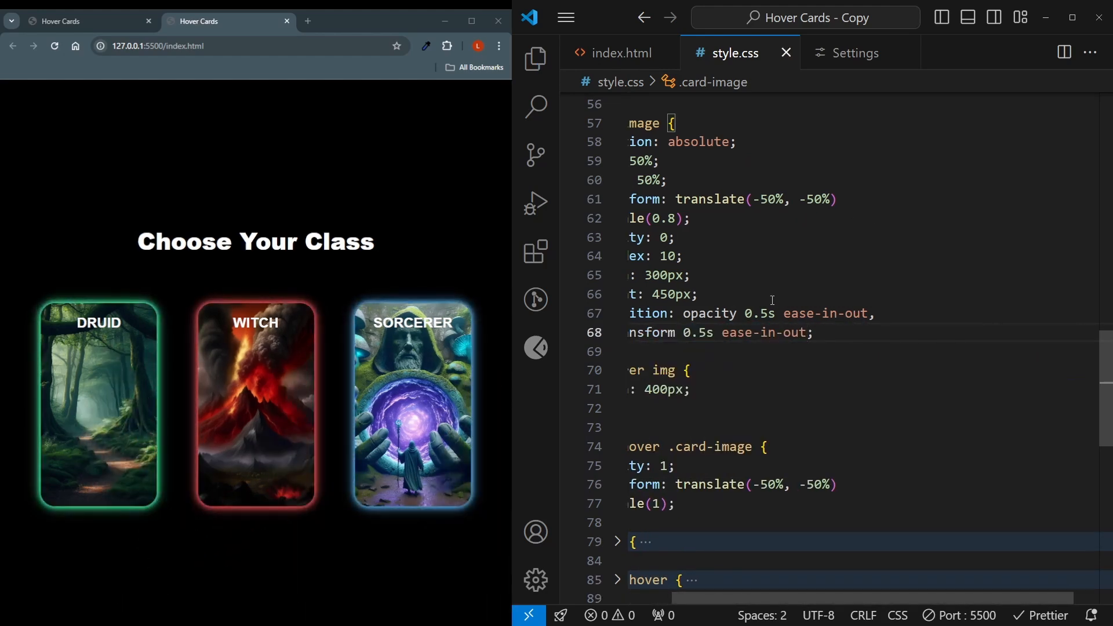
{"action": "mouse_move", "coordinate": [263, 448]}
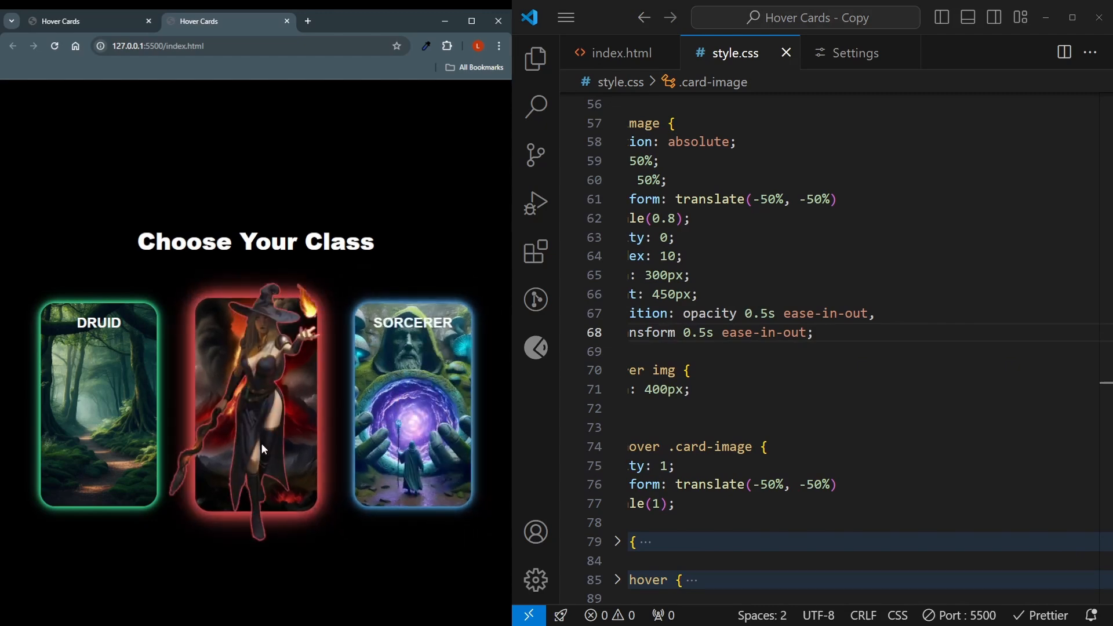